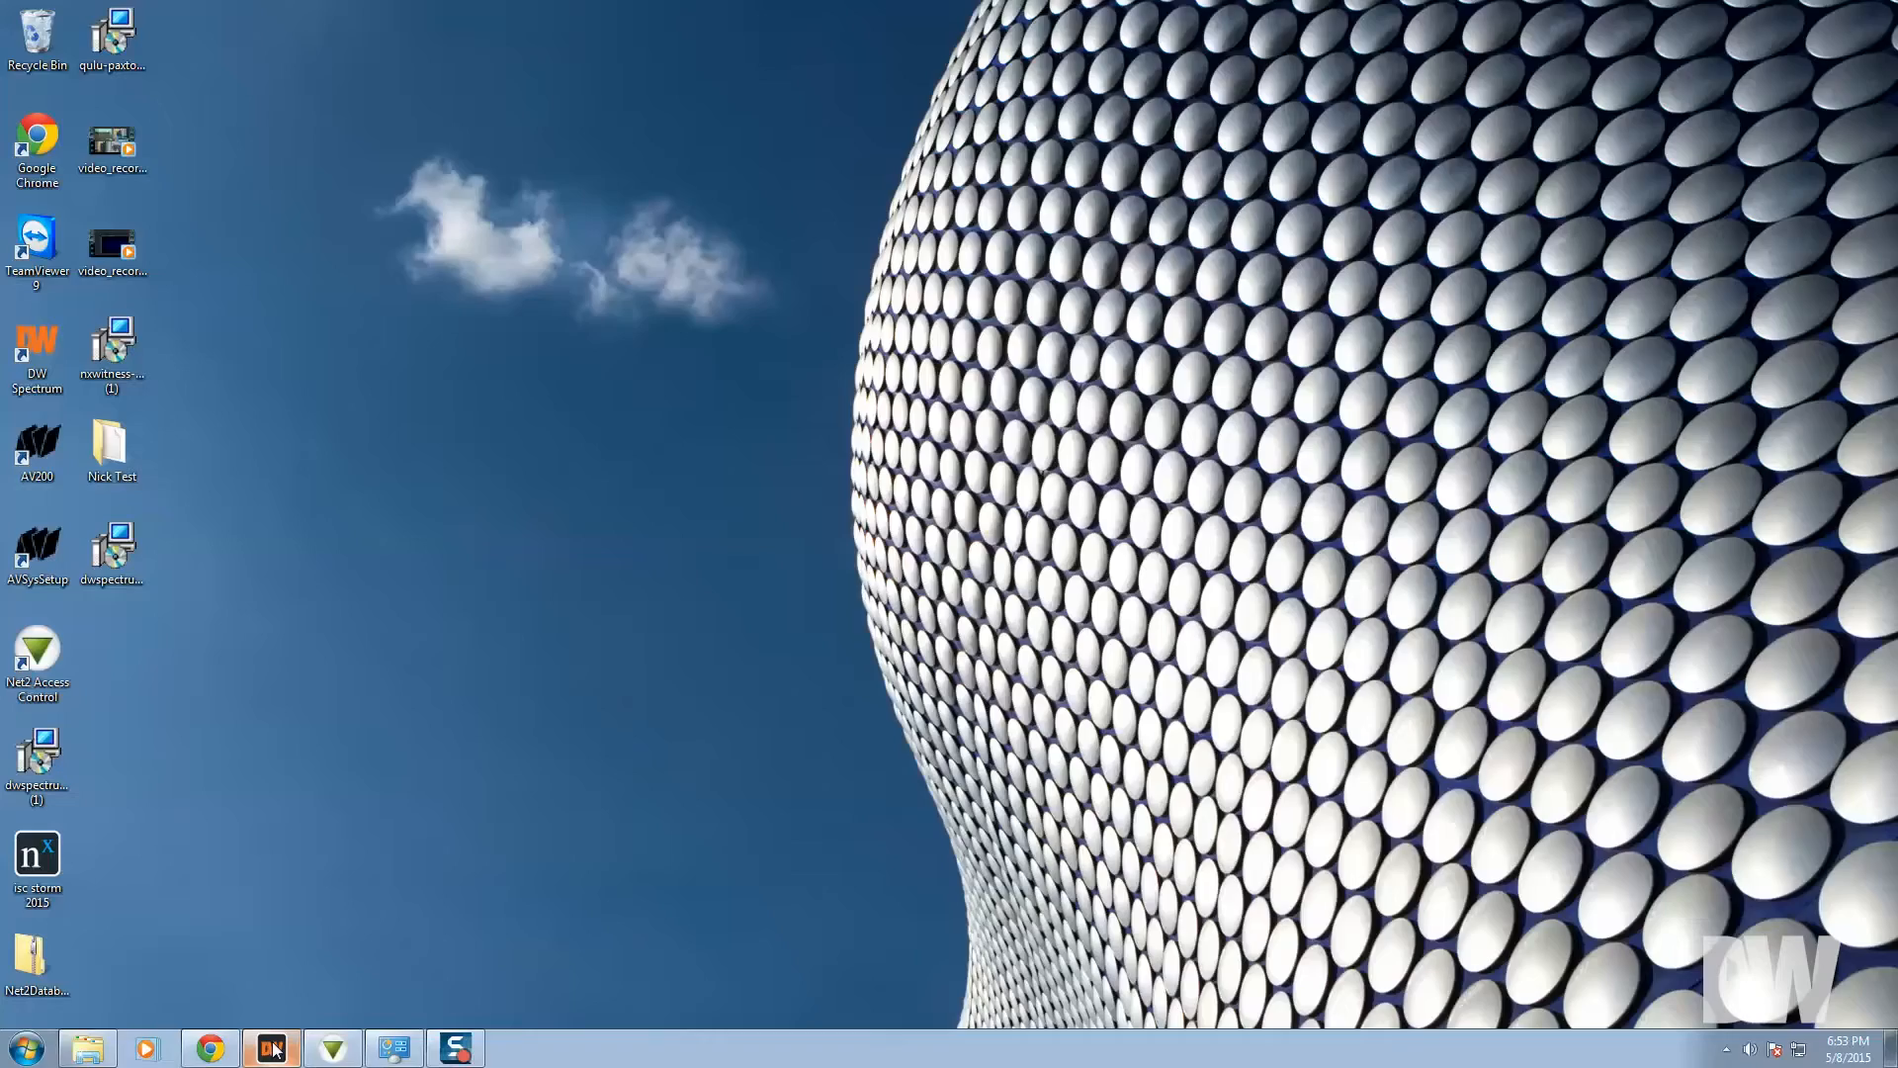
Step: Launch the dwspectrum-paxton-plugin installer from the desktop taskbar icon
click(270, 1046)
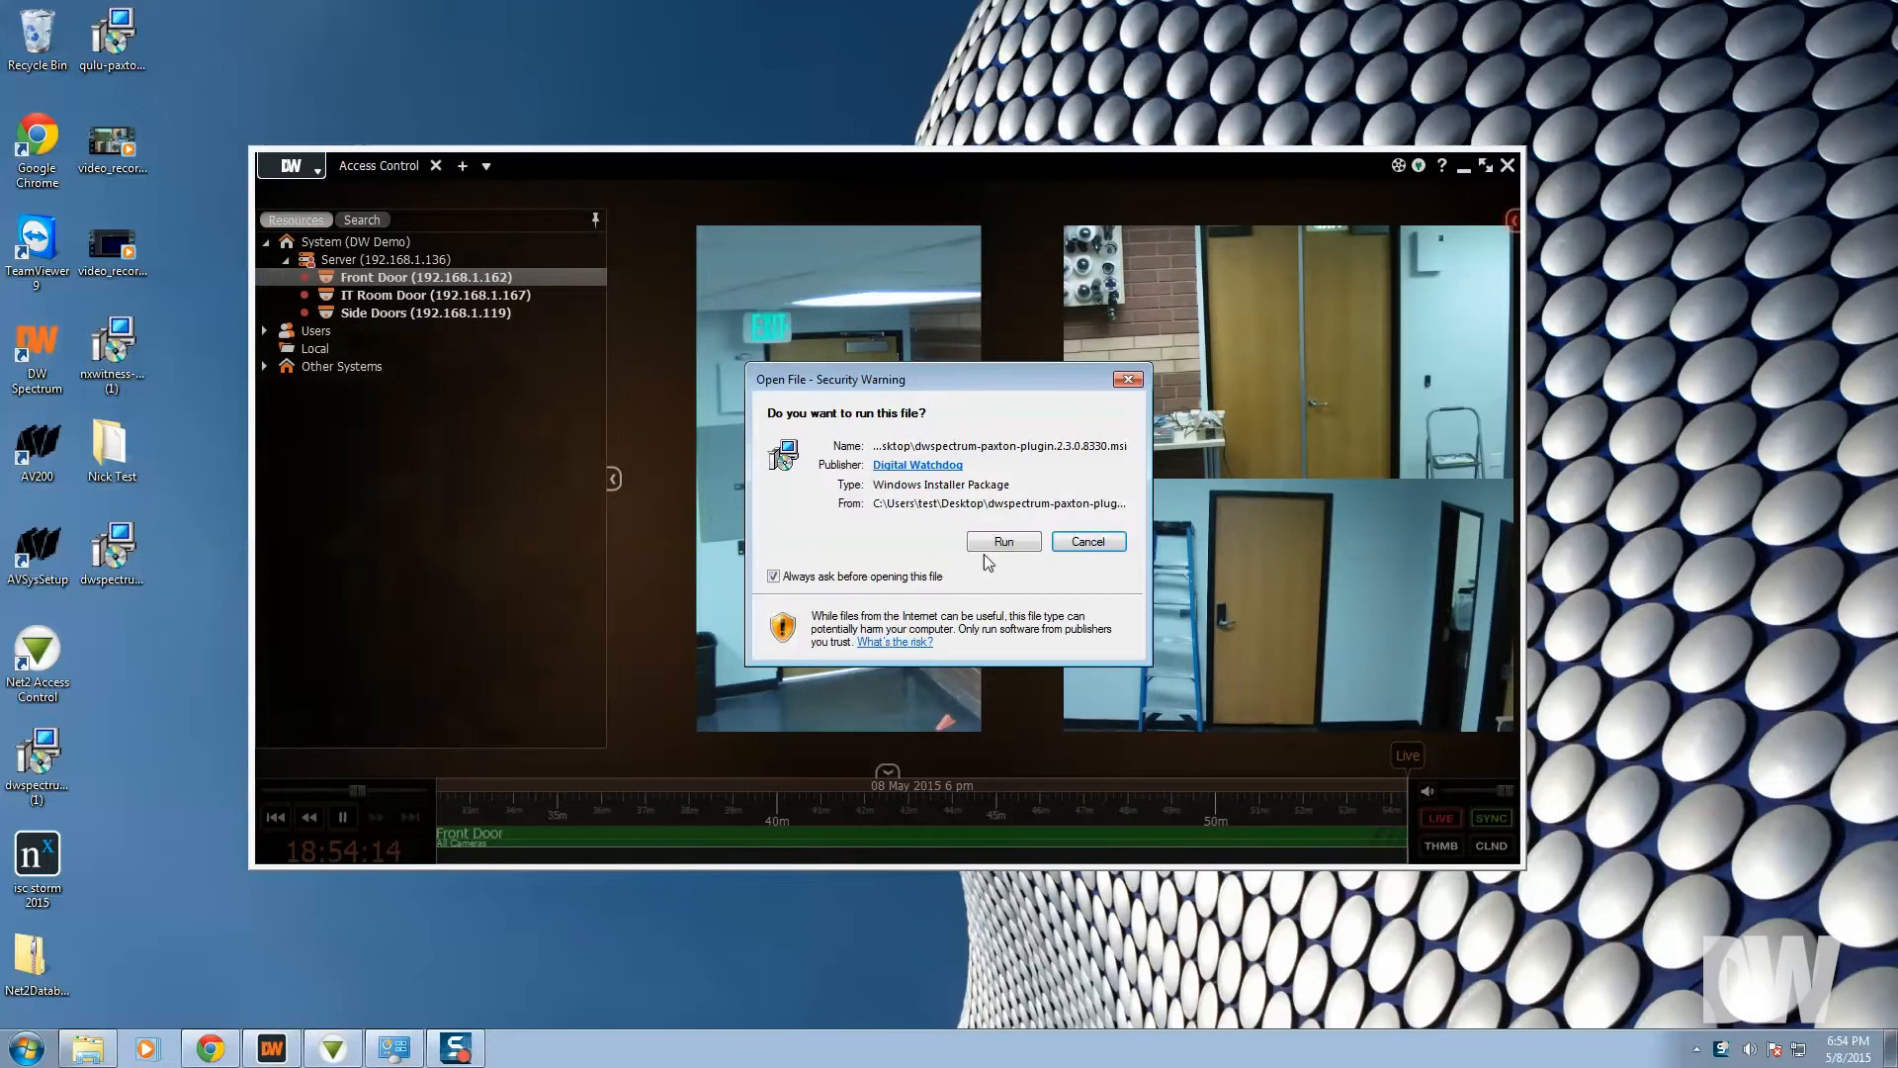
Step: Run the DW Spectrum Paxton plugin installer, accept the terms, and finish setup
click(1003, 540)
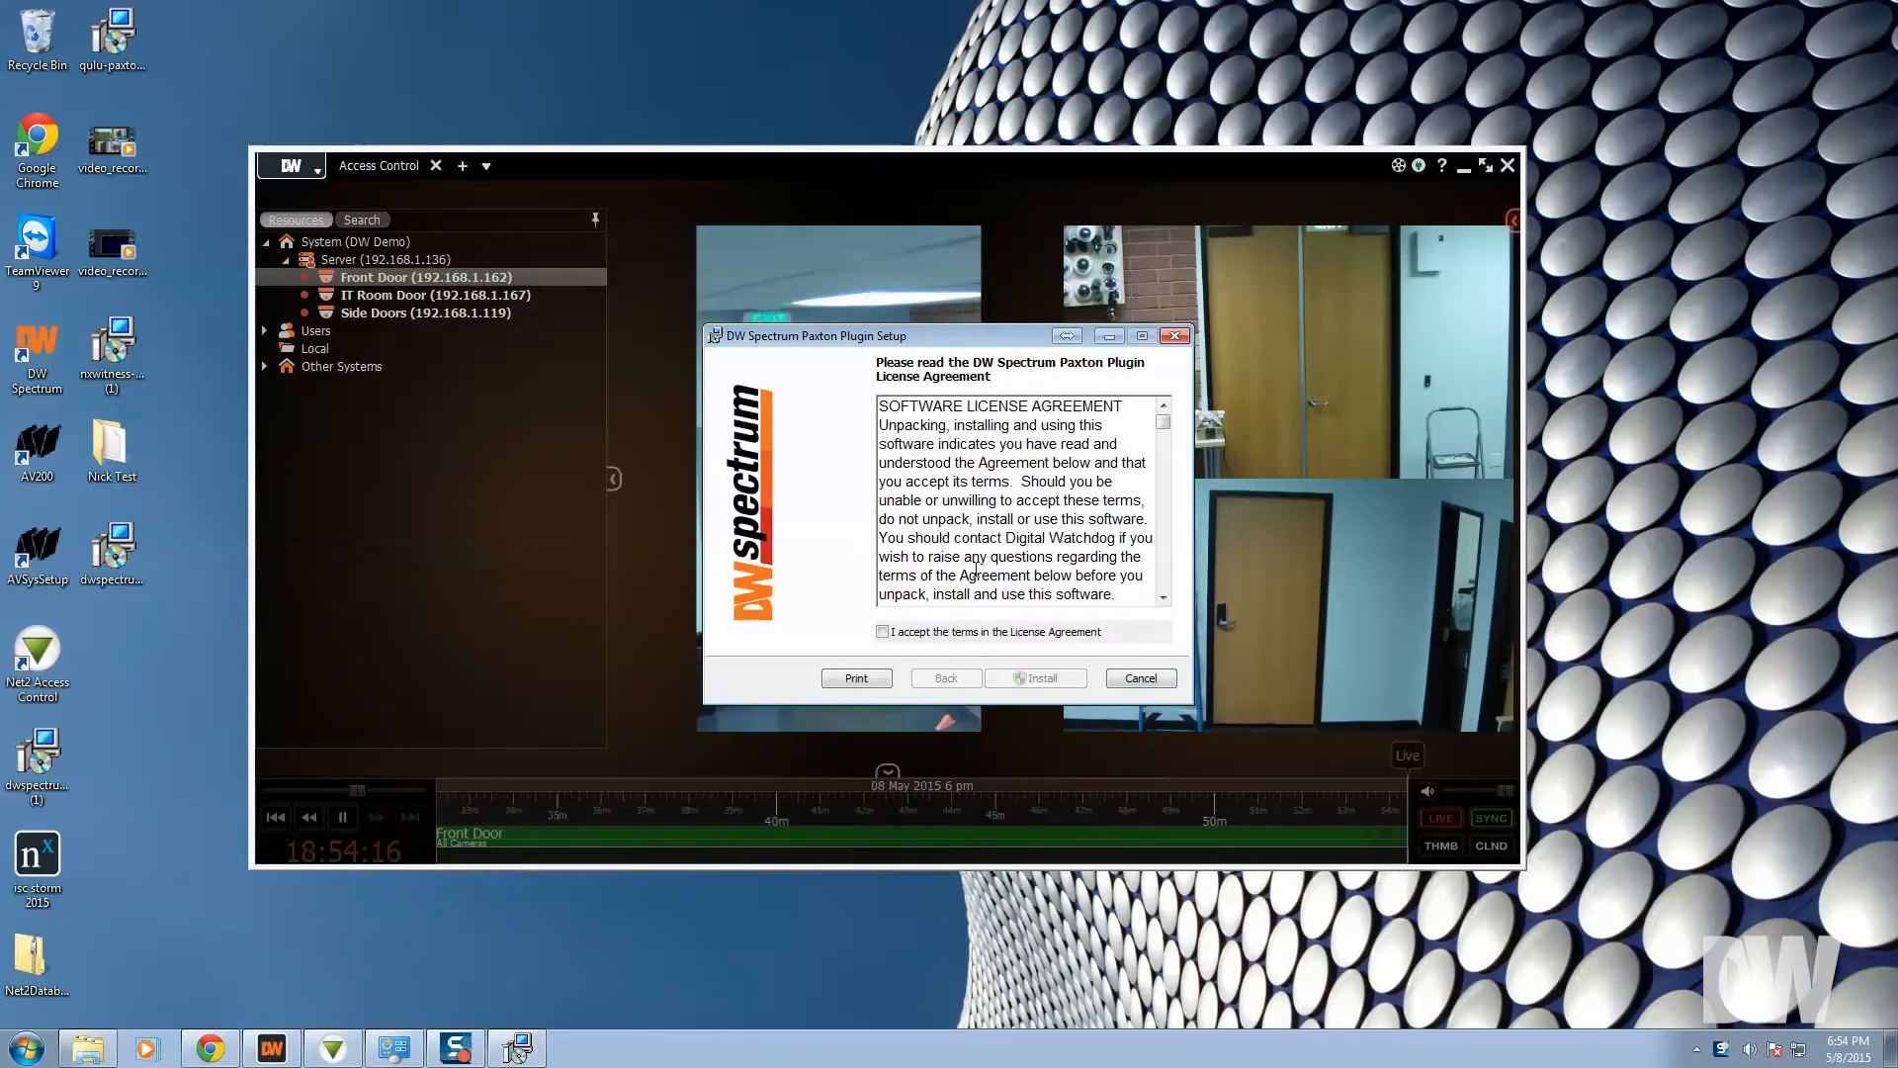
click(883, 630)
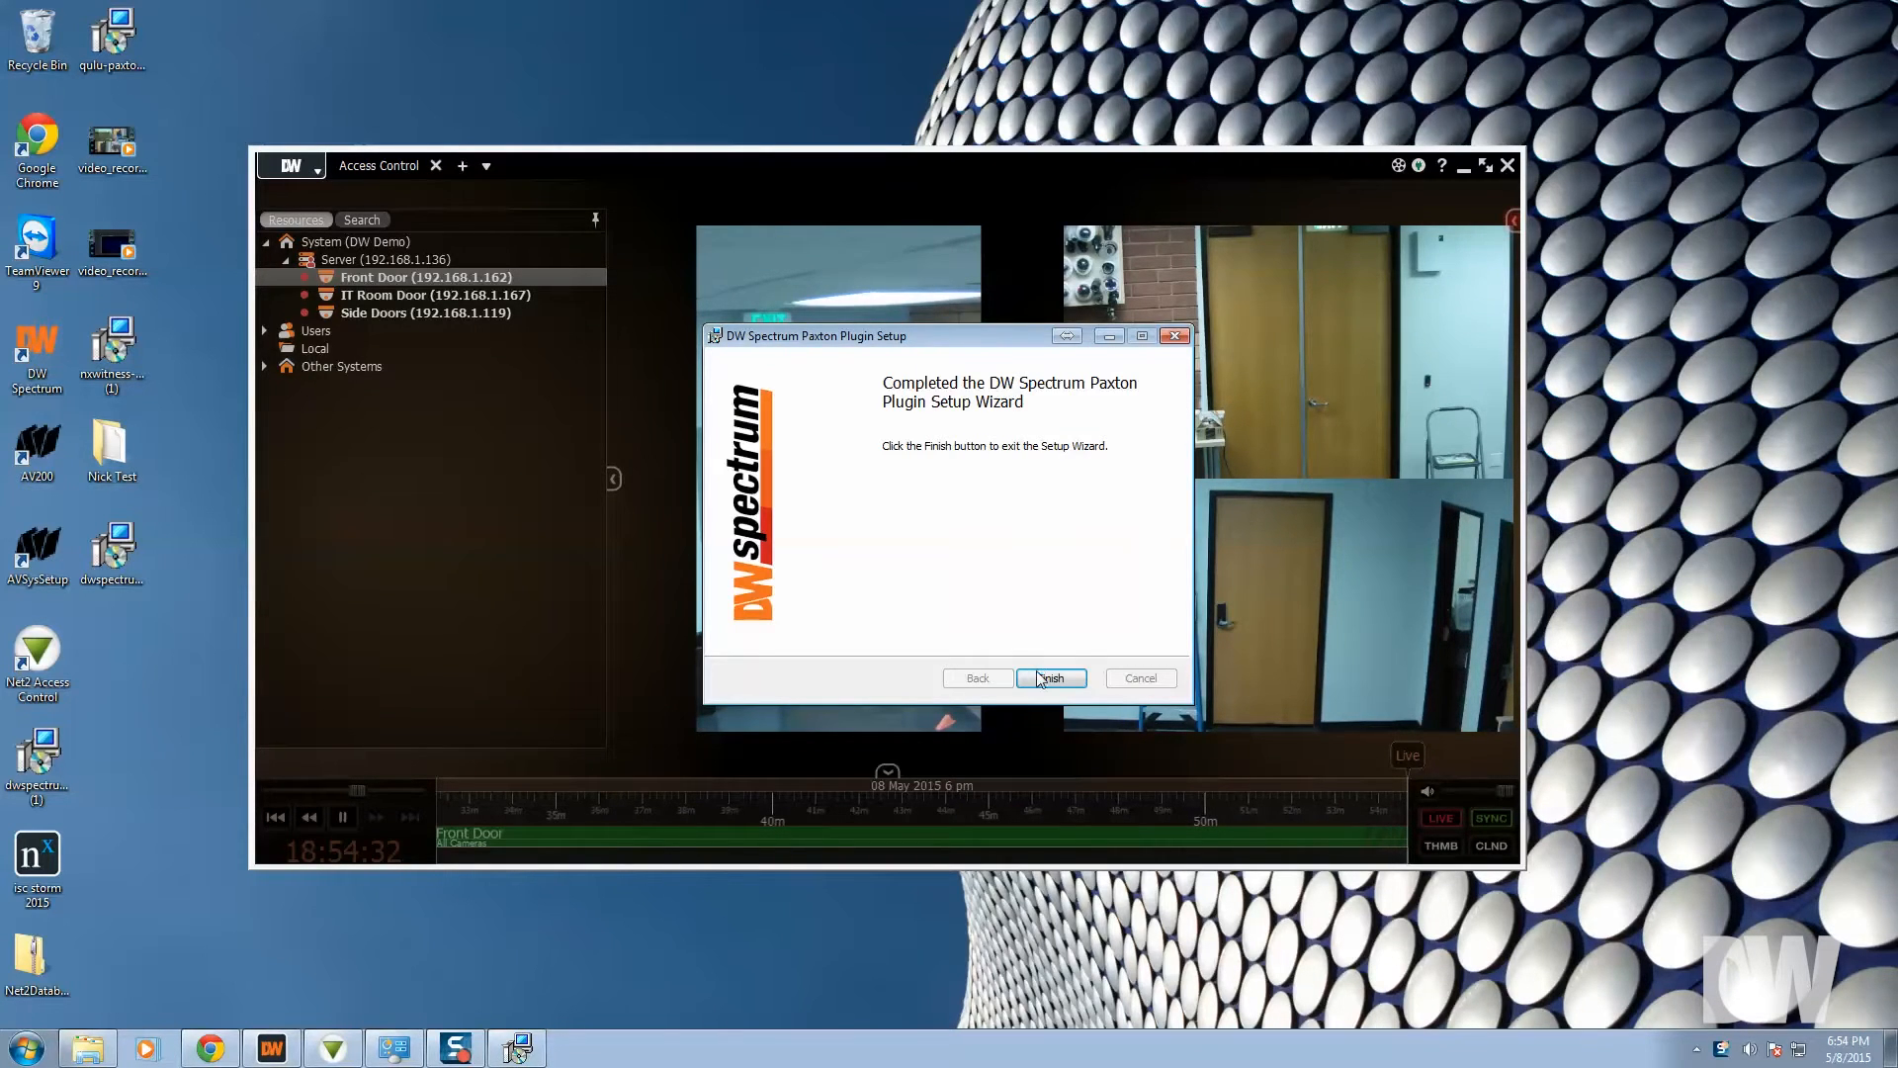
click(1050, 679)
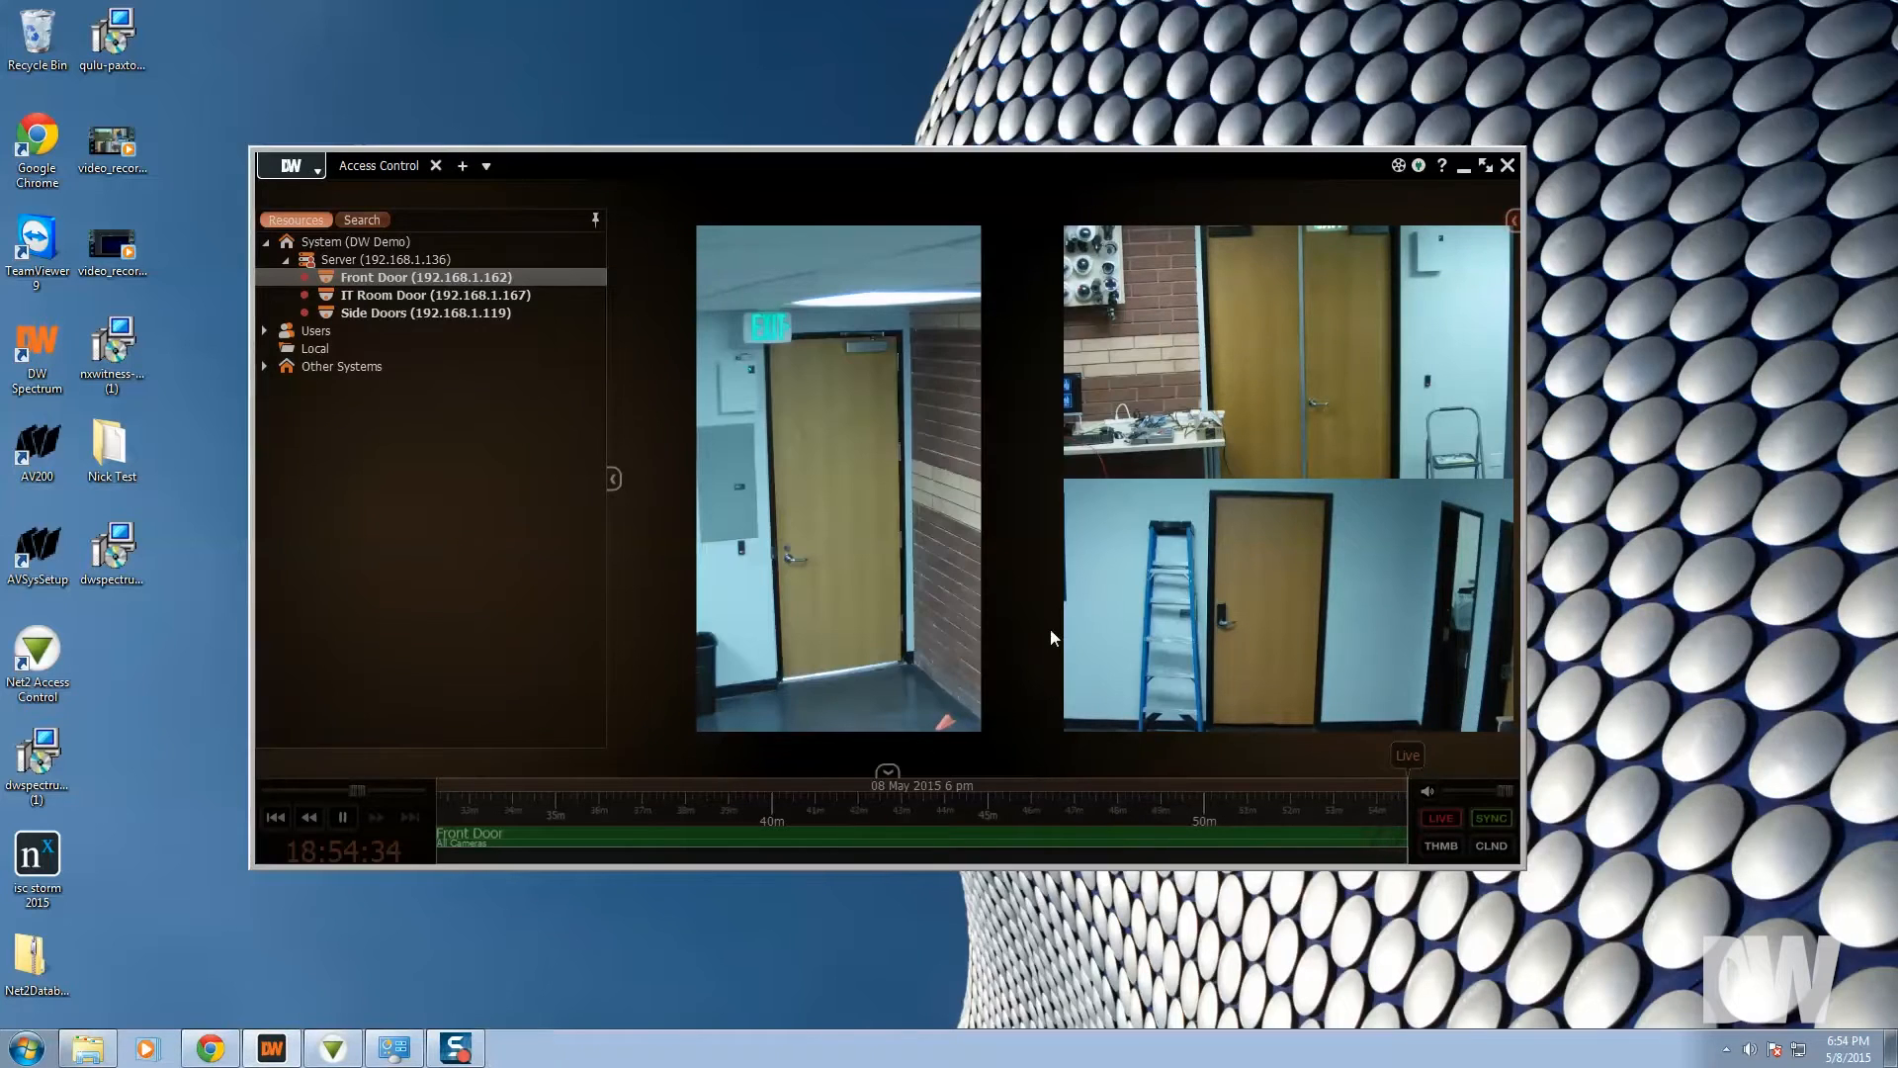
mouse_move(1185, 452)
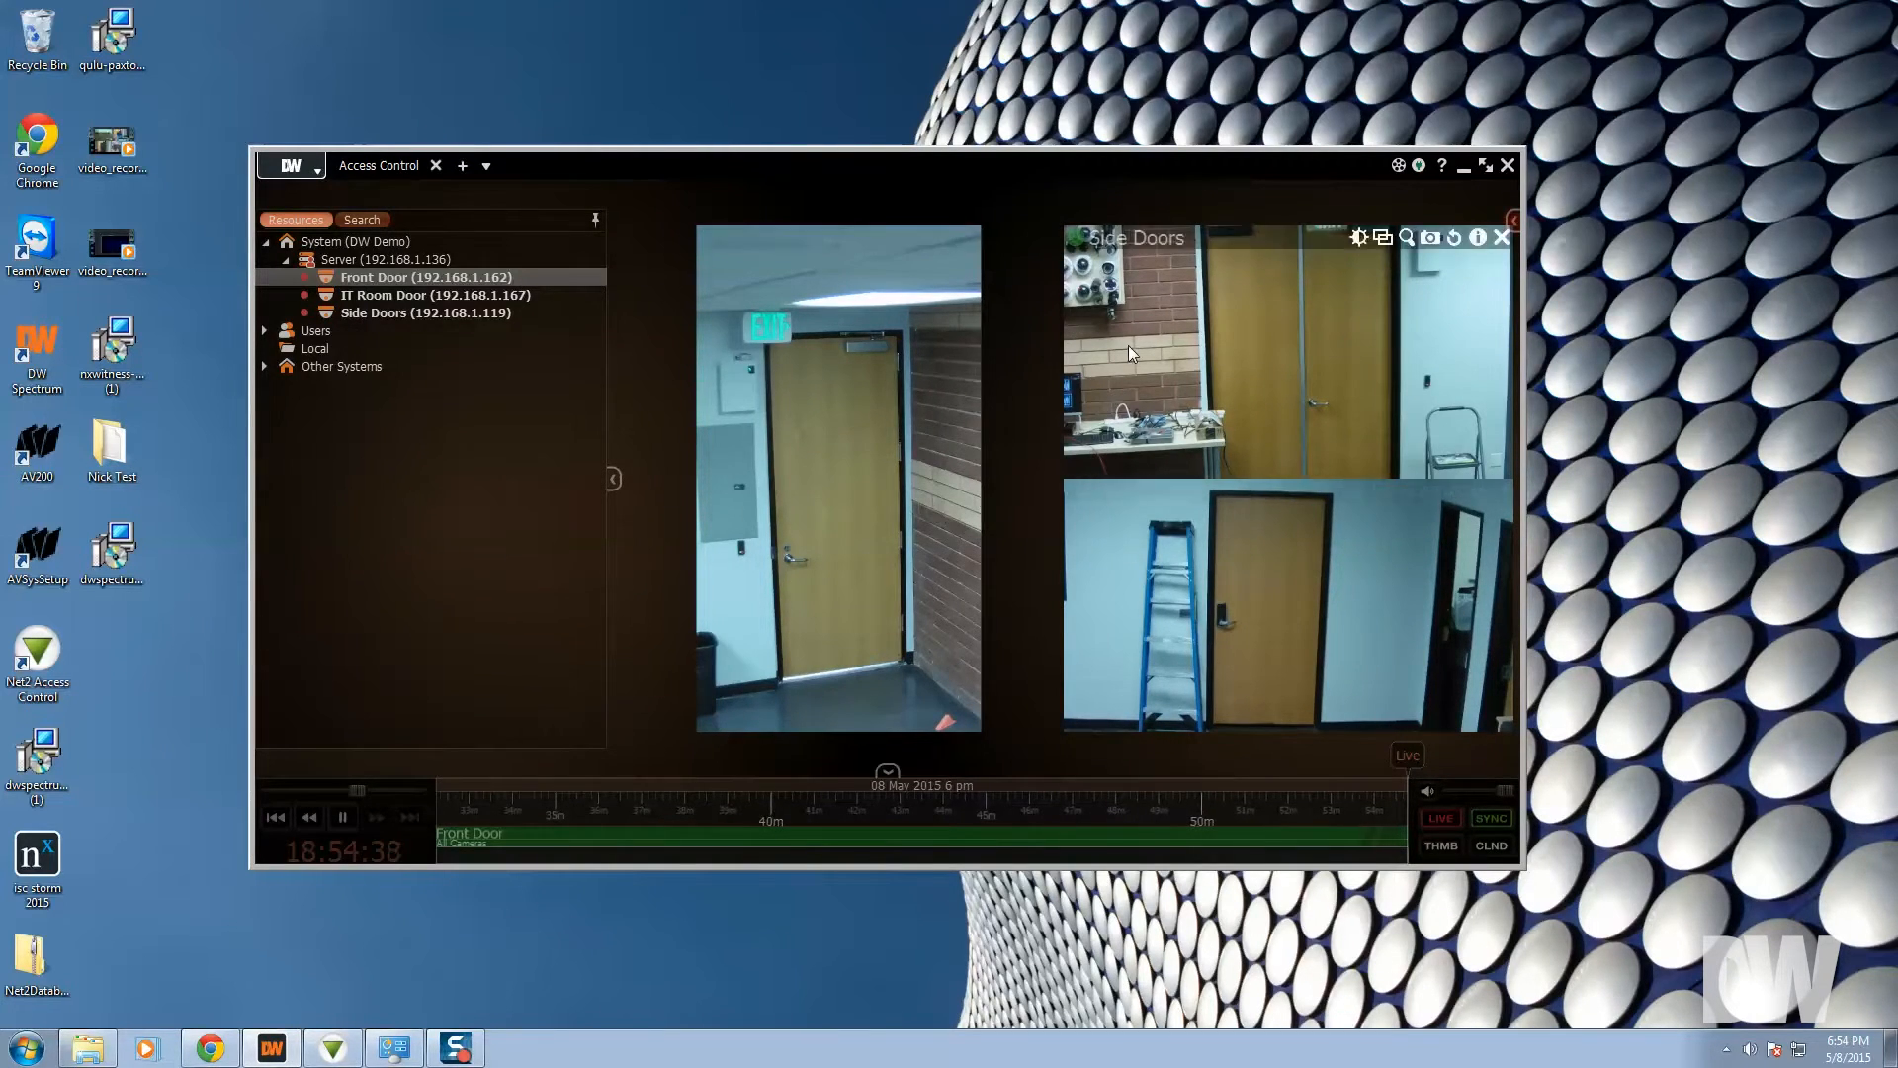
mouse_move(1235, 215)
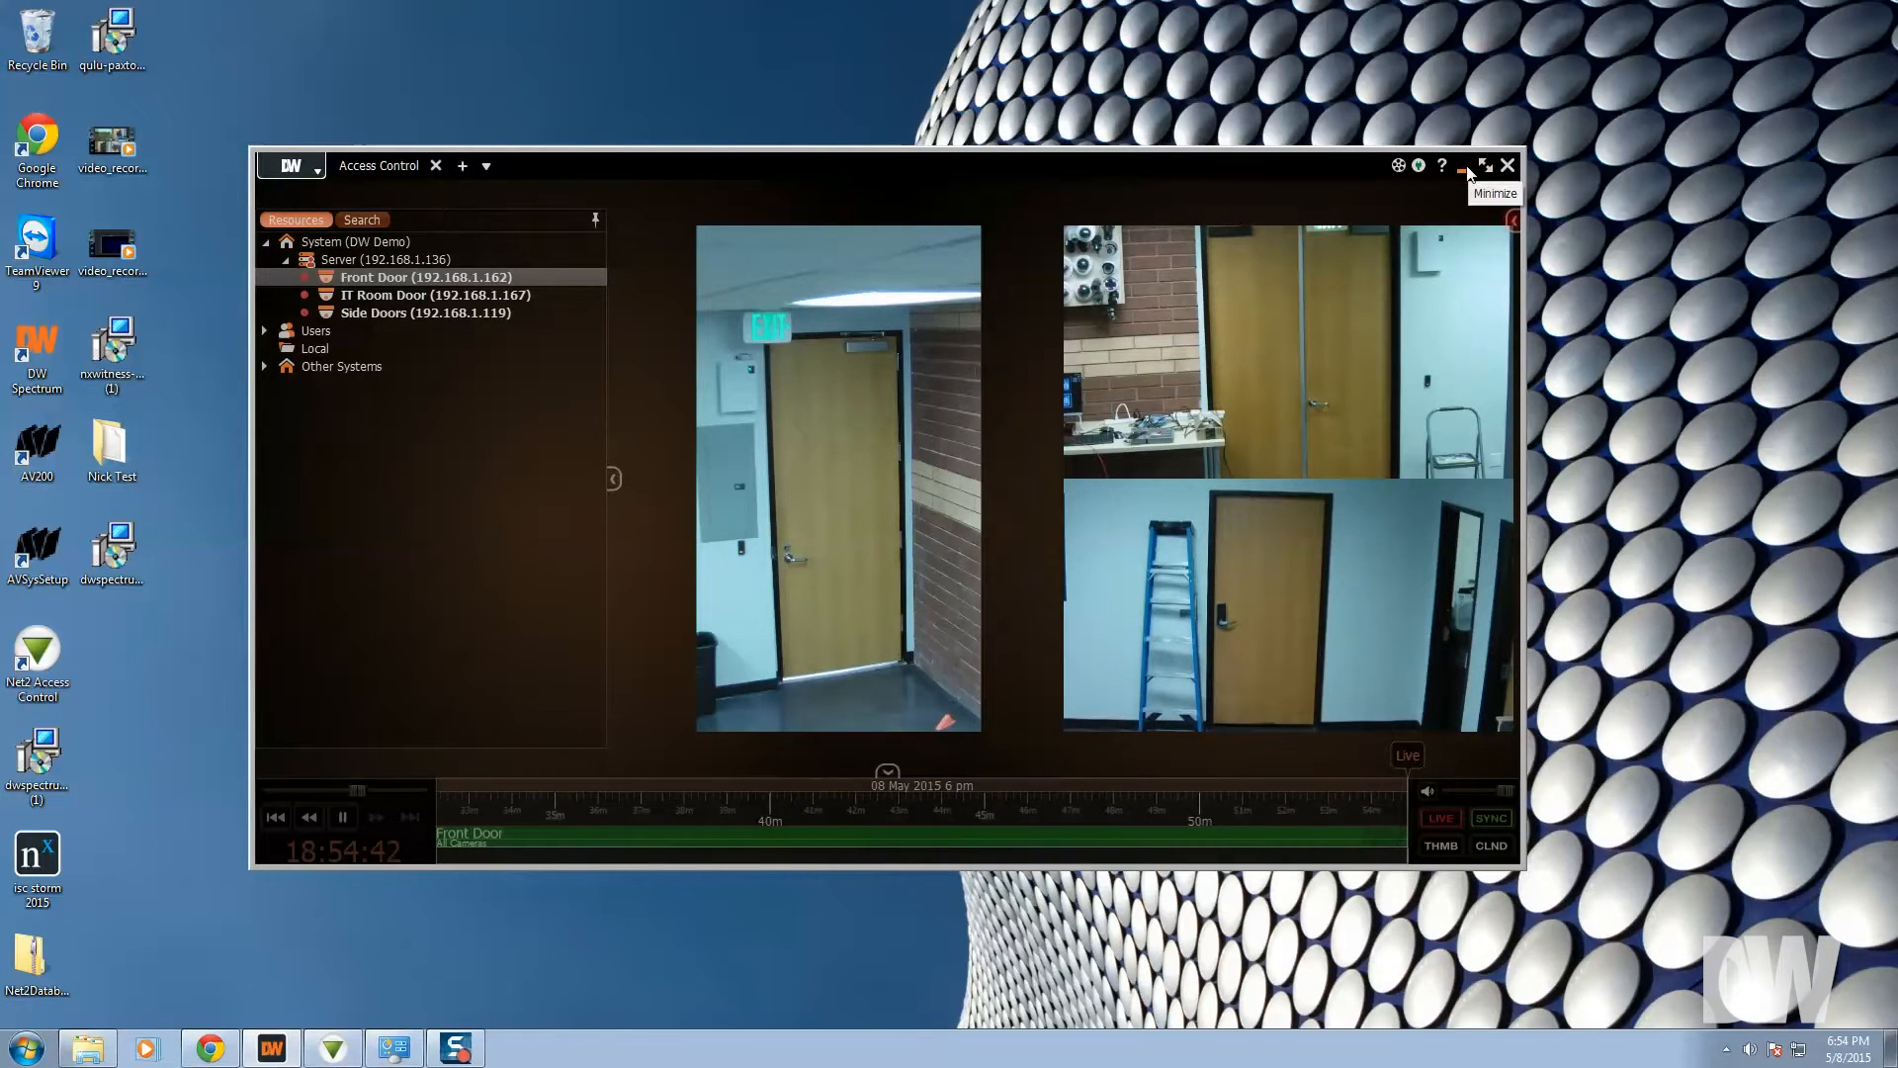
Step: Minimize DW Spectrum and log on to Net2 Access Control as System engineer
click(1462, 166)
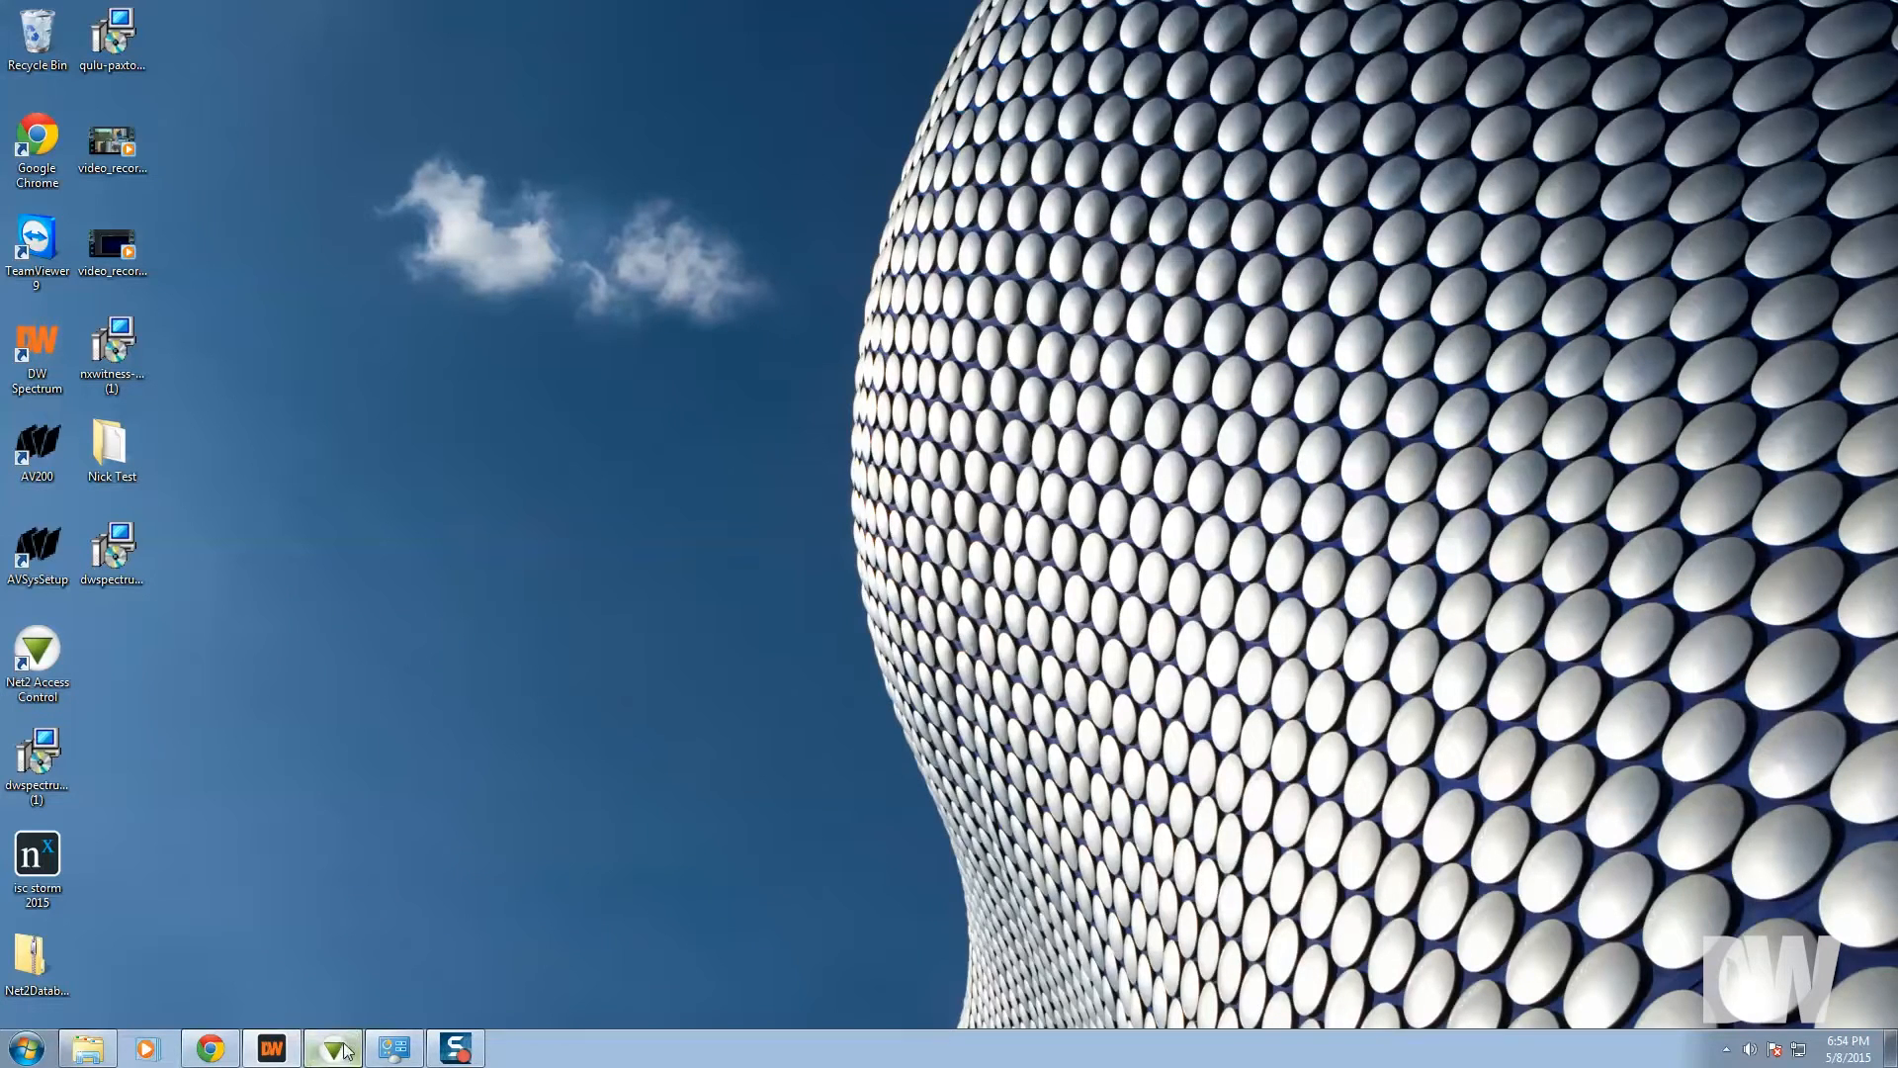
click(37, 653)
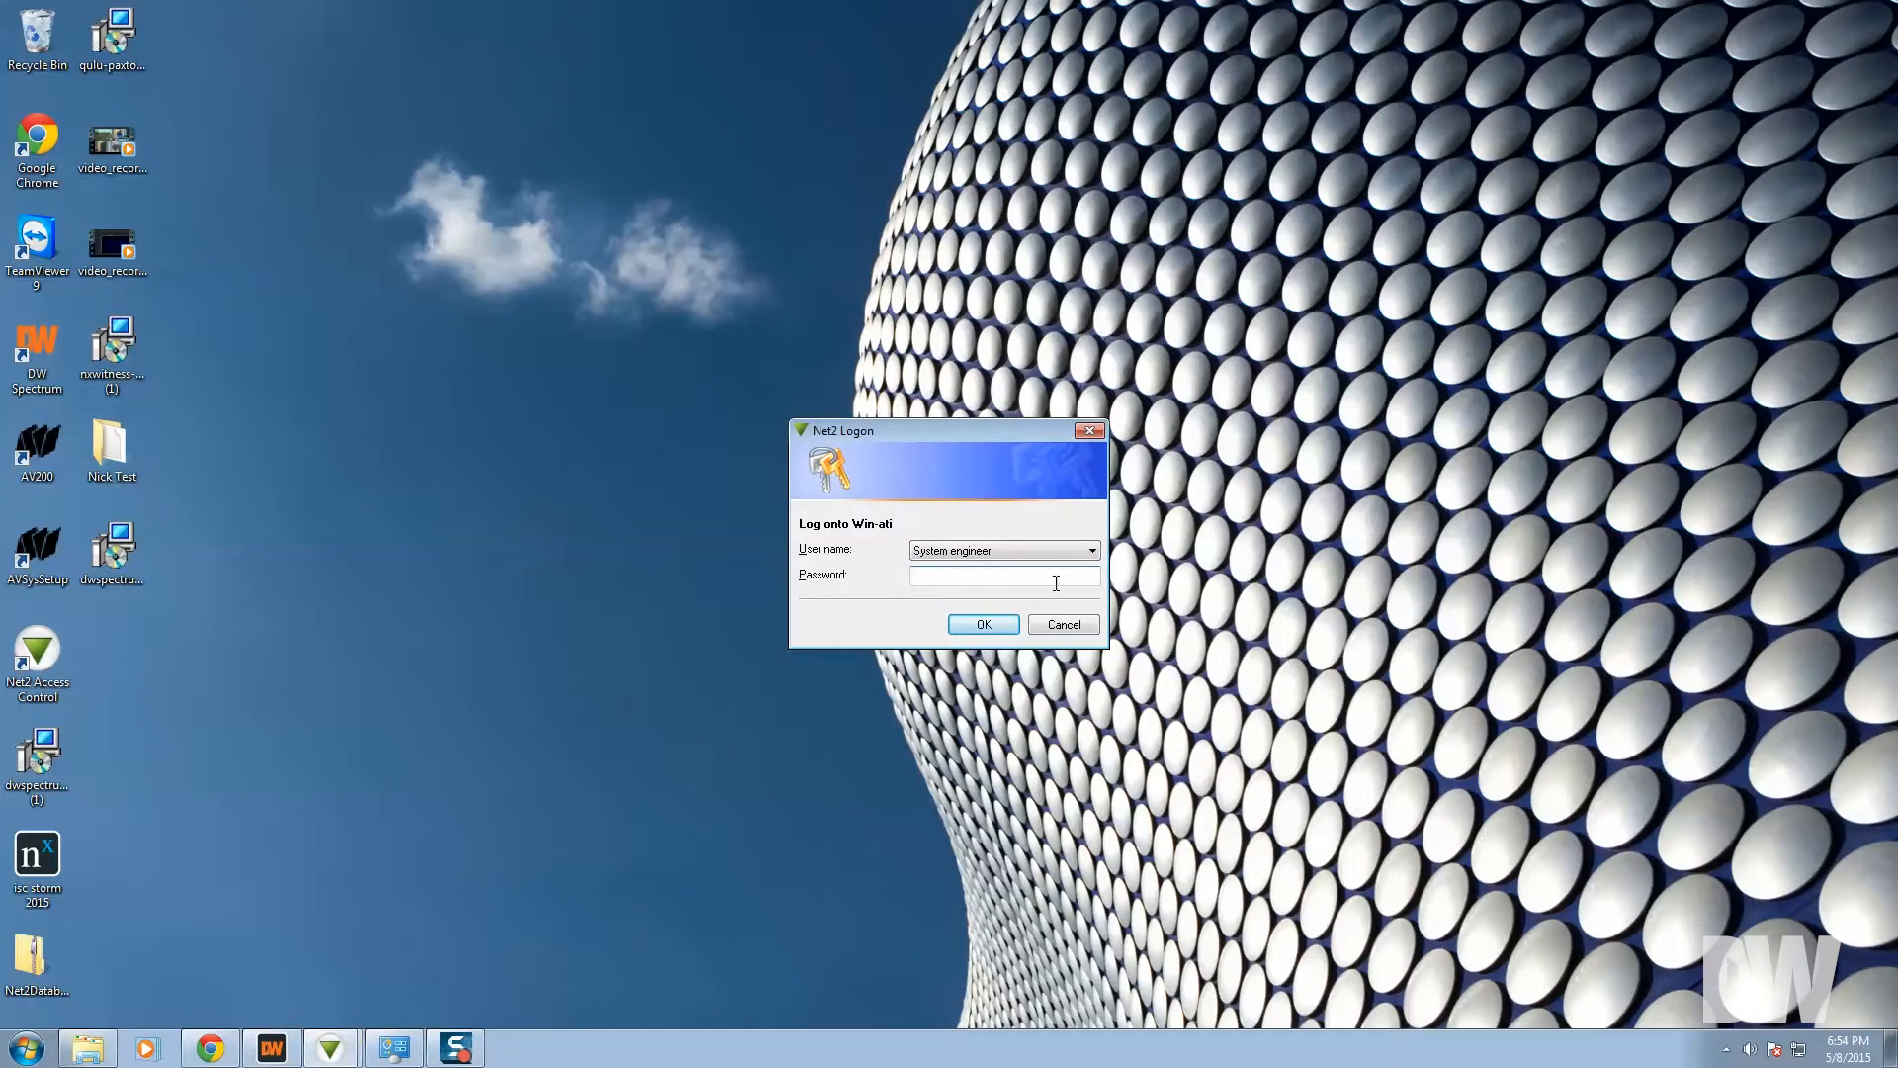
text(•)
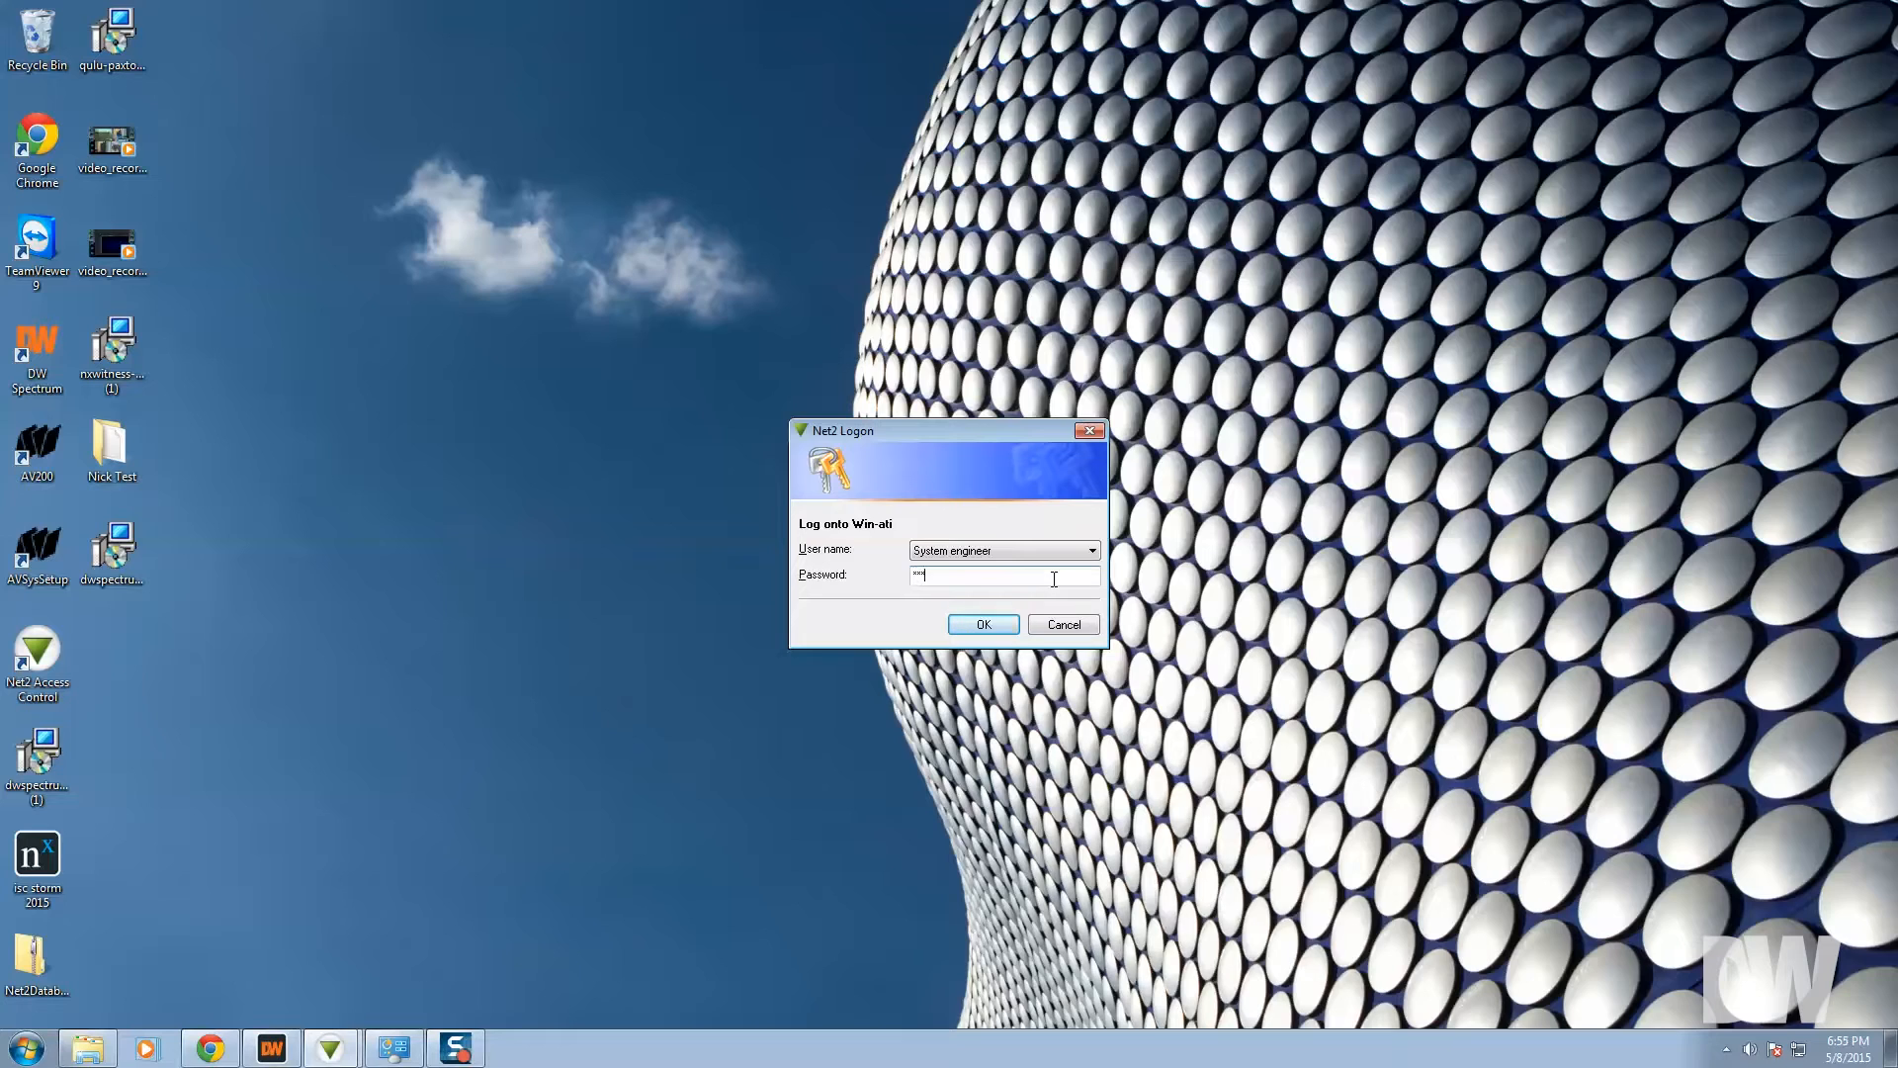
text(*)
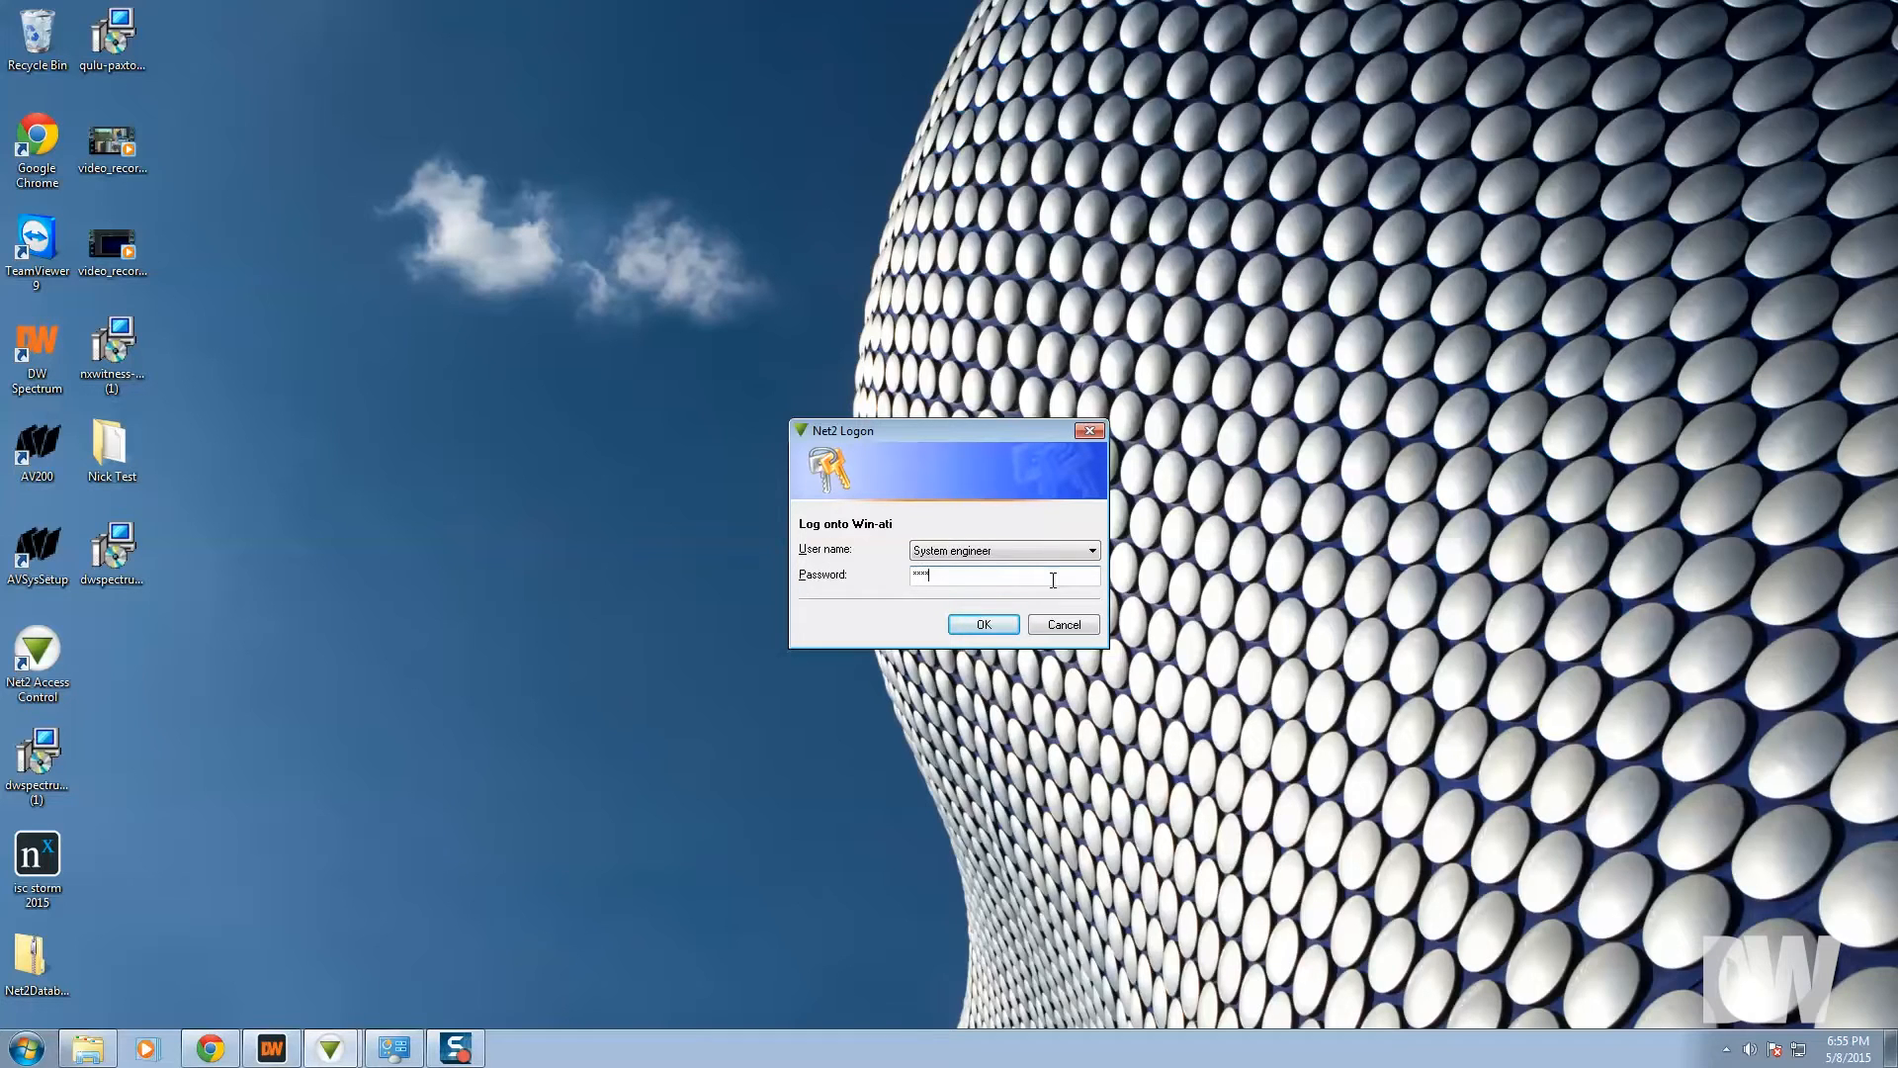
click(982, 624)
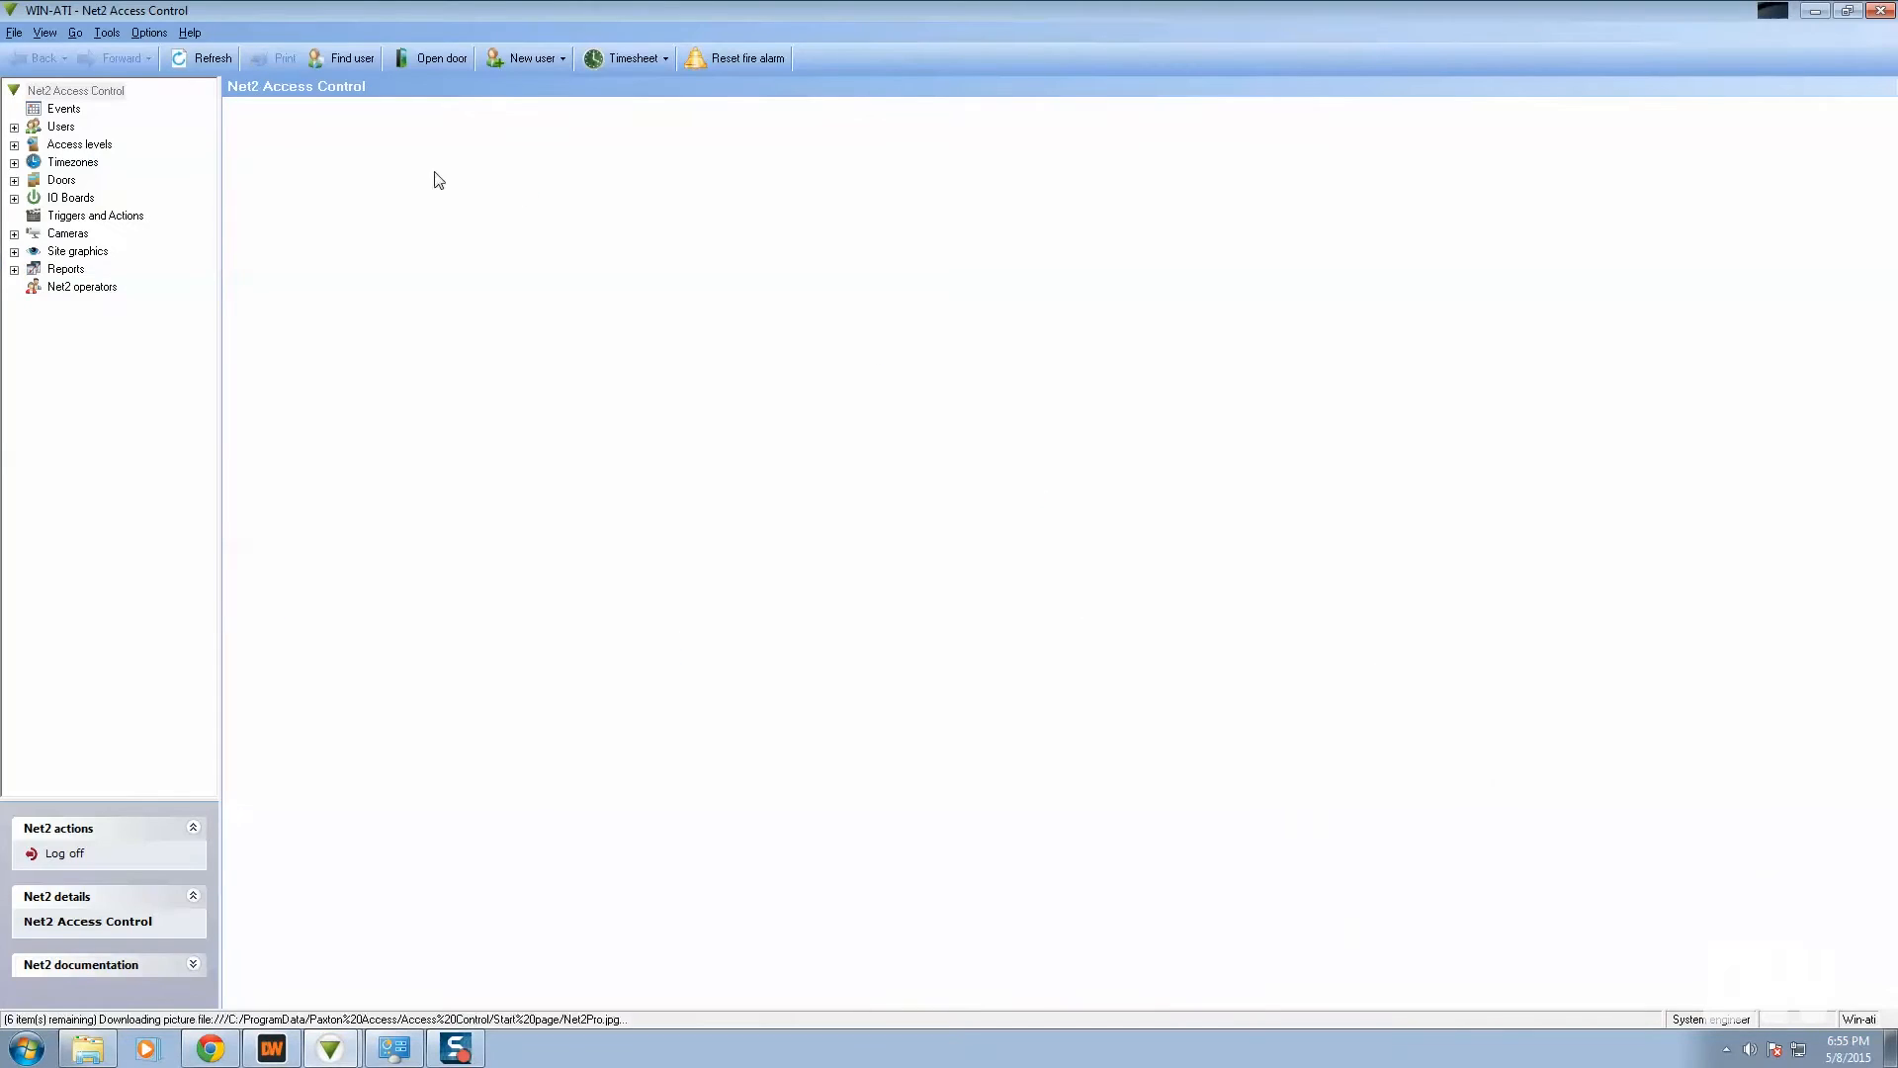
Step: Add a DW Spectrum server under Options > Camera integration, then check the DW Spectrum client
click(147, 32)
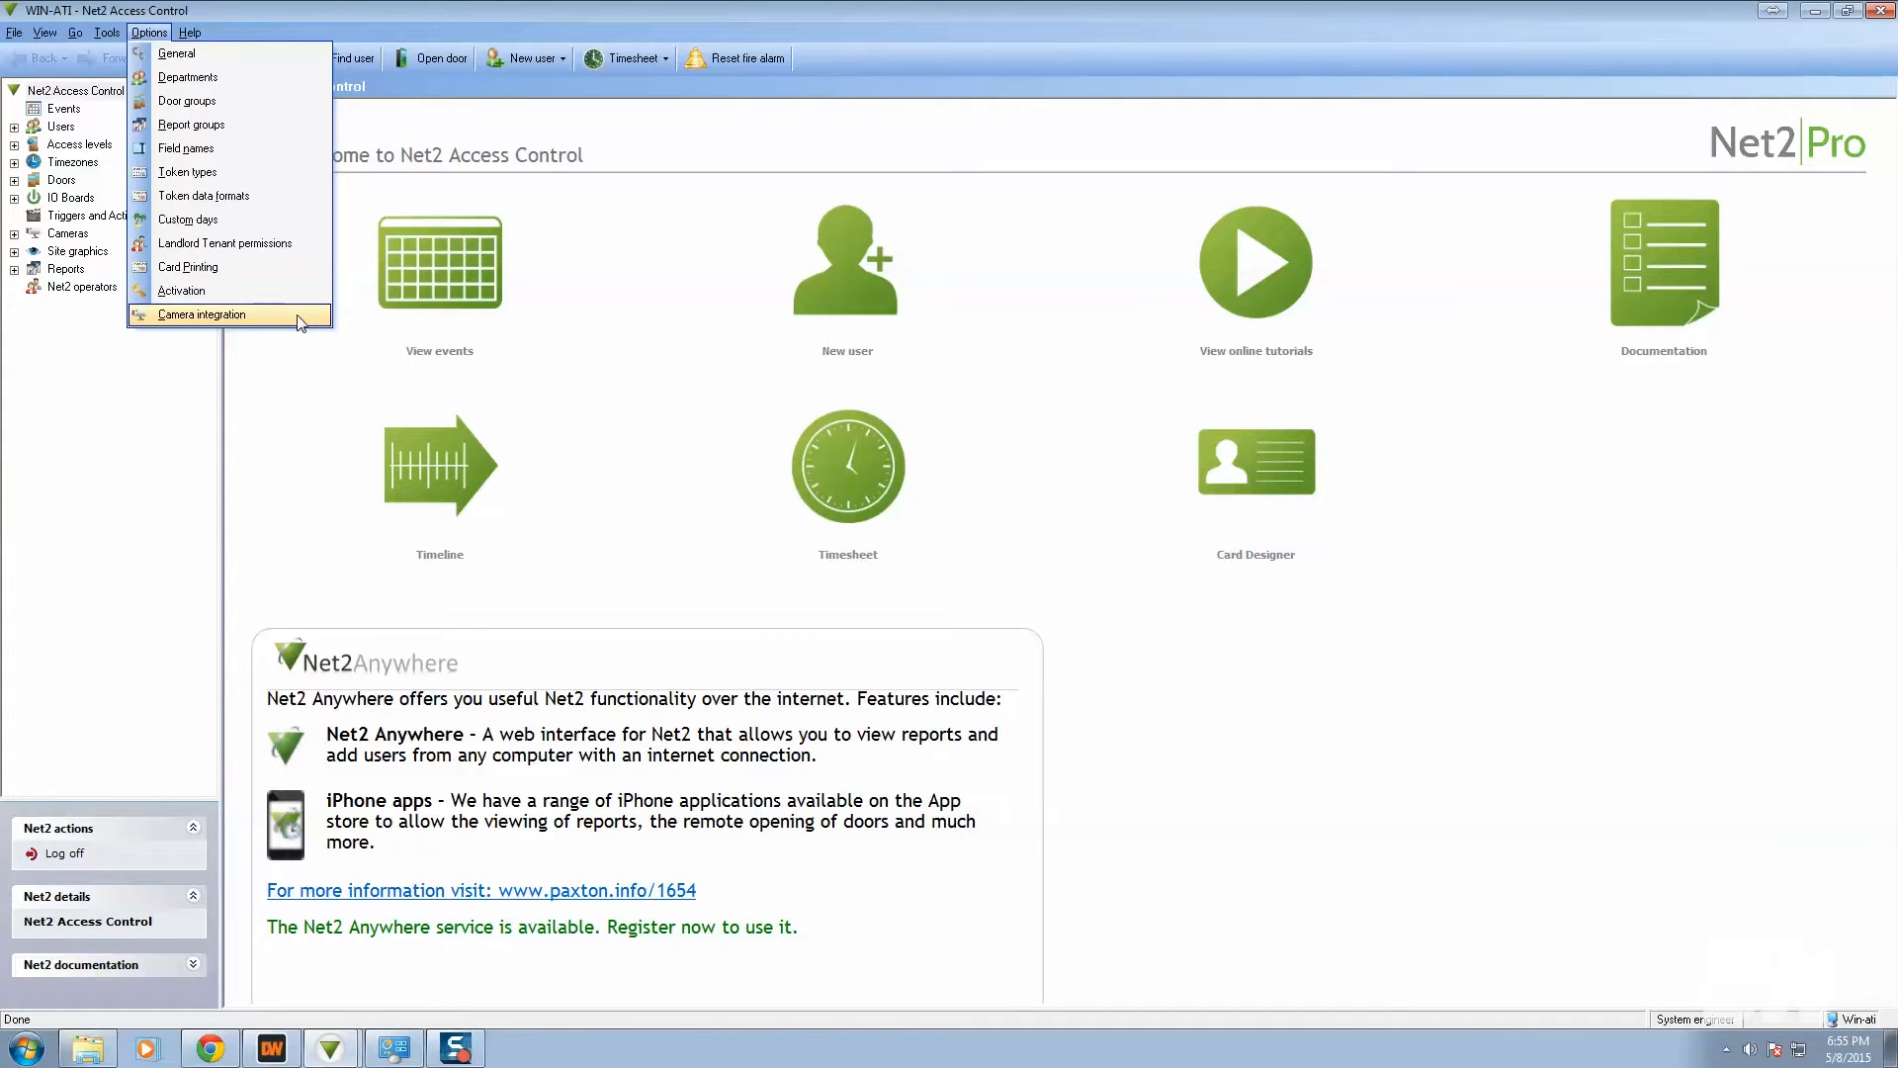
click(200, 313)
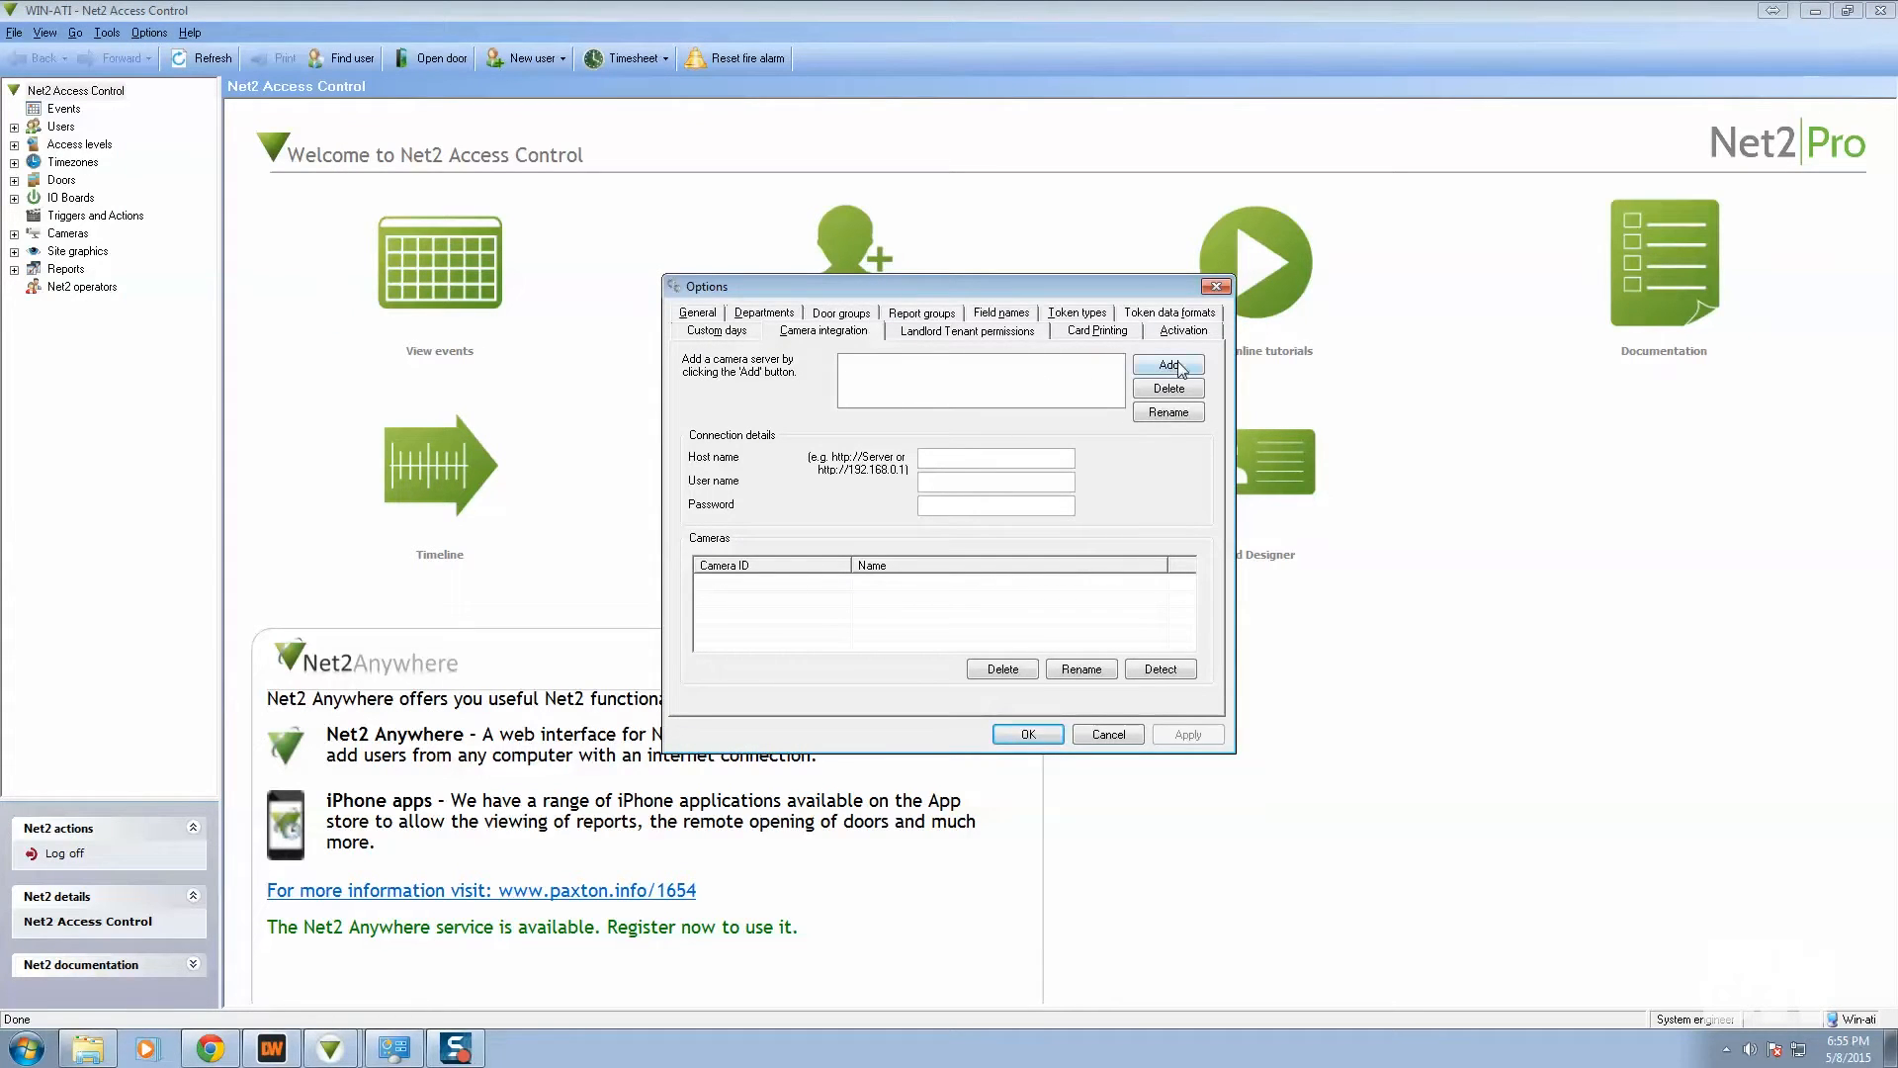
click(1166, 366)
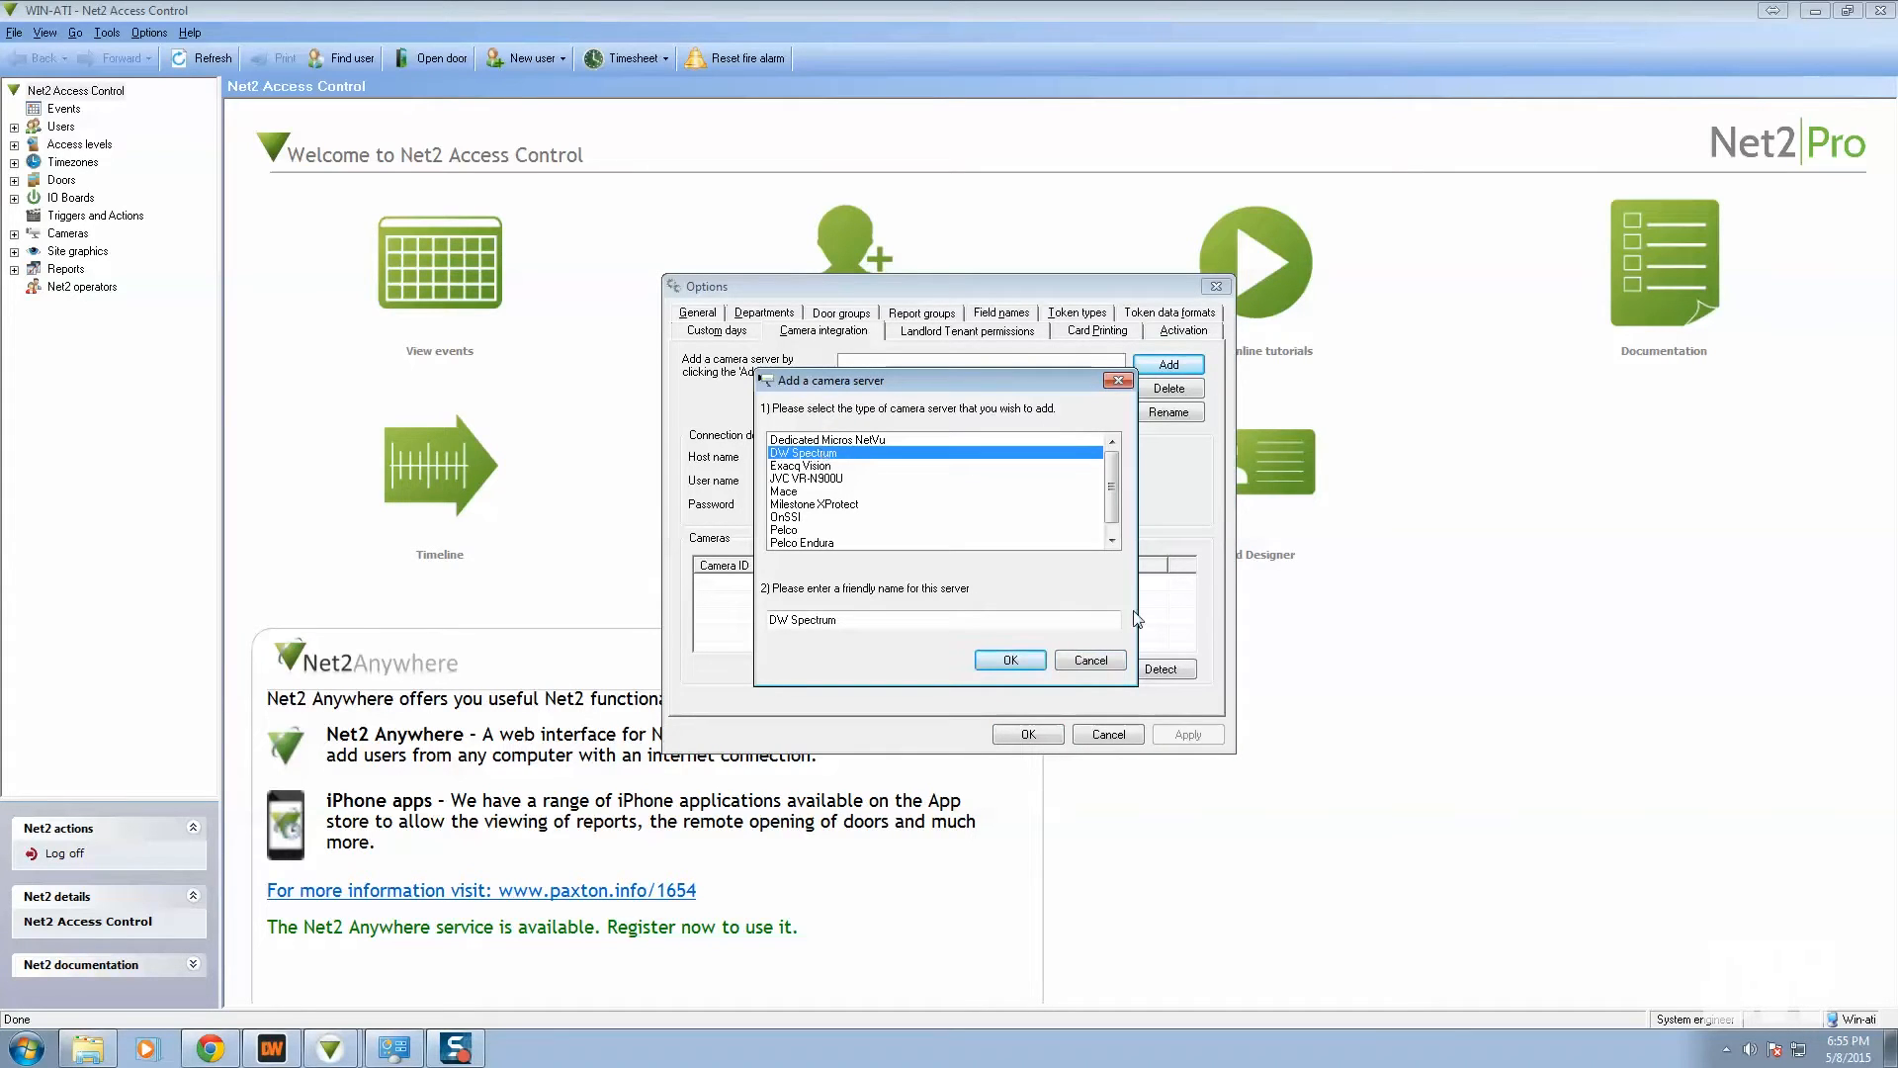
click(1010, 659)
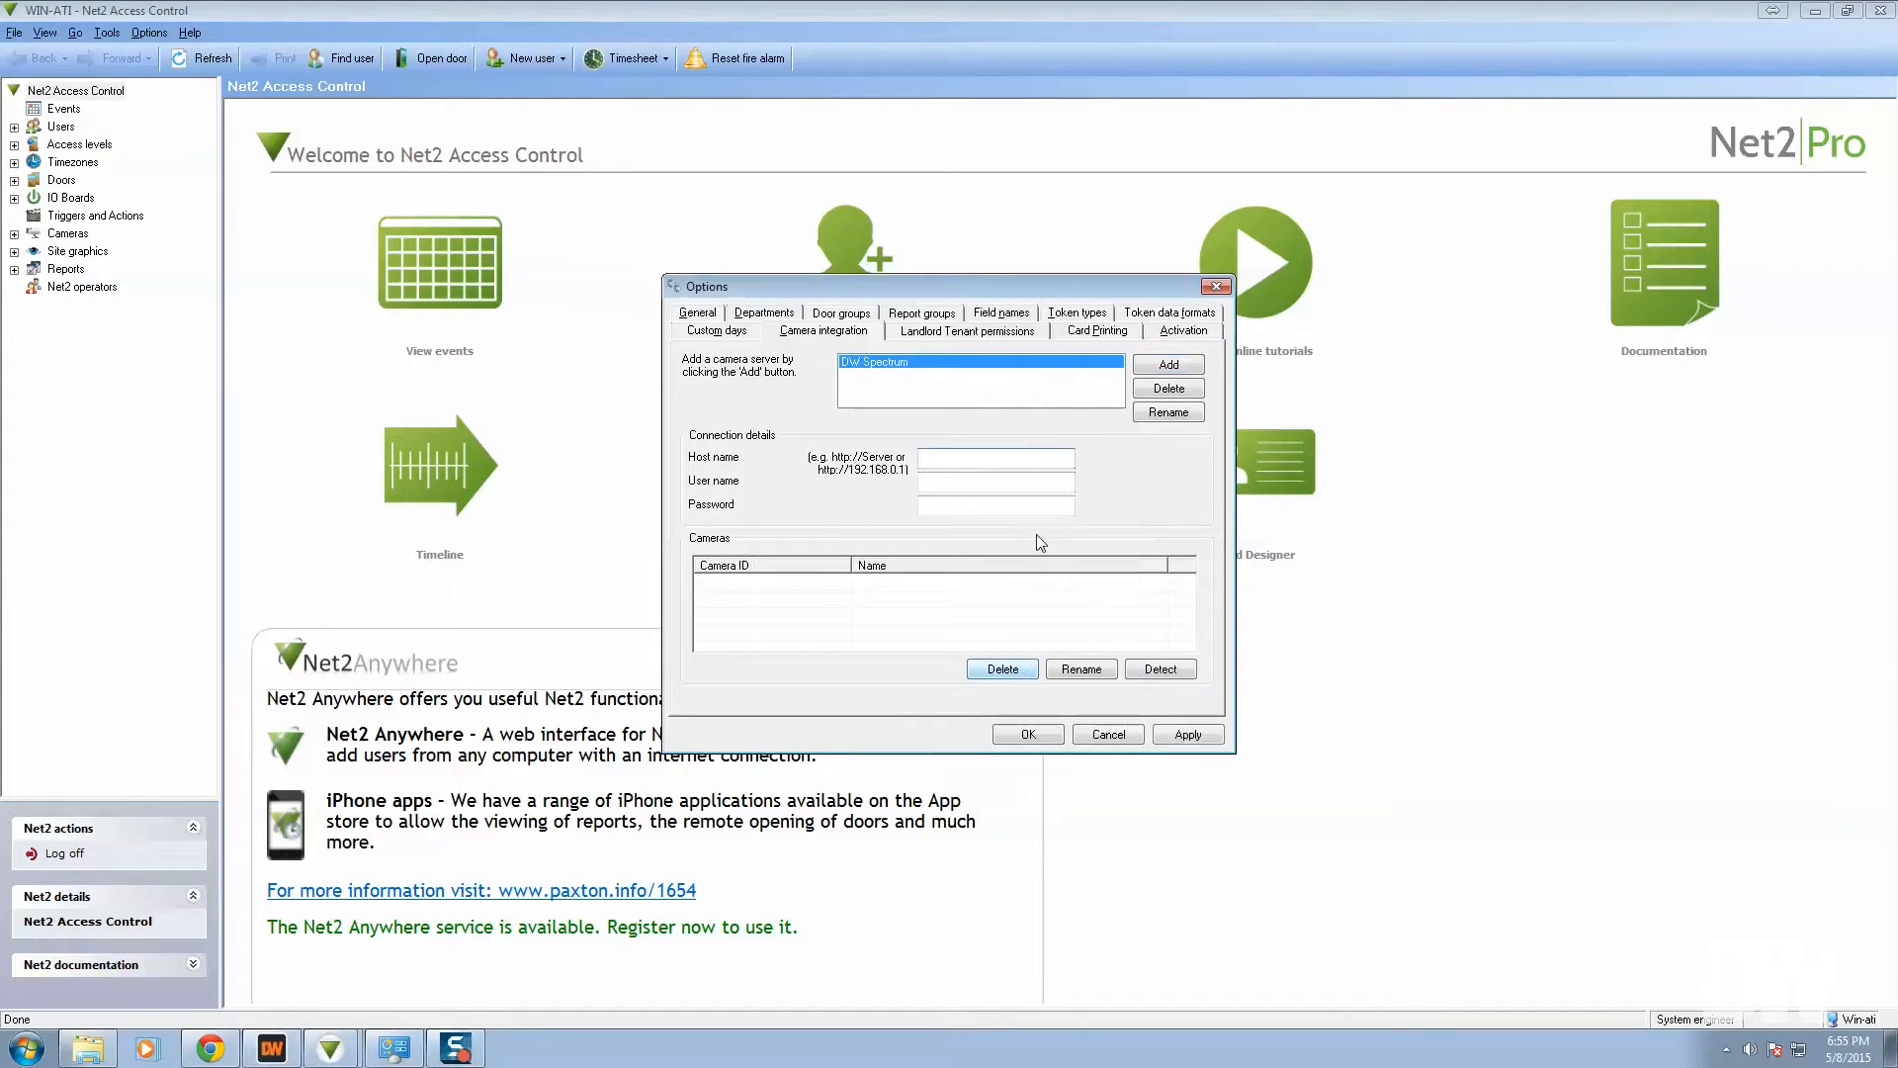
click(996, 457)
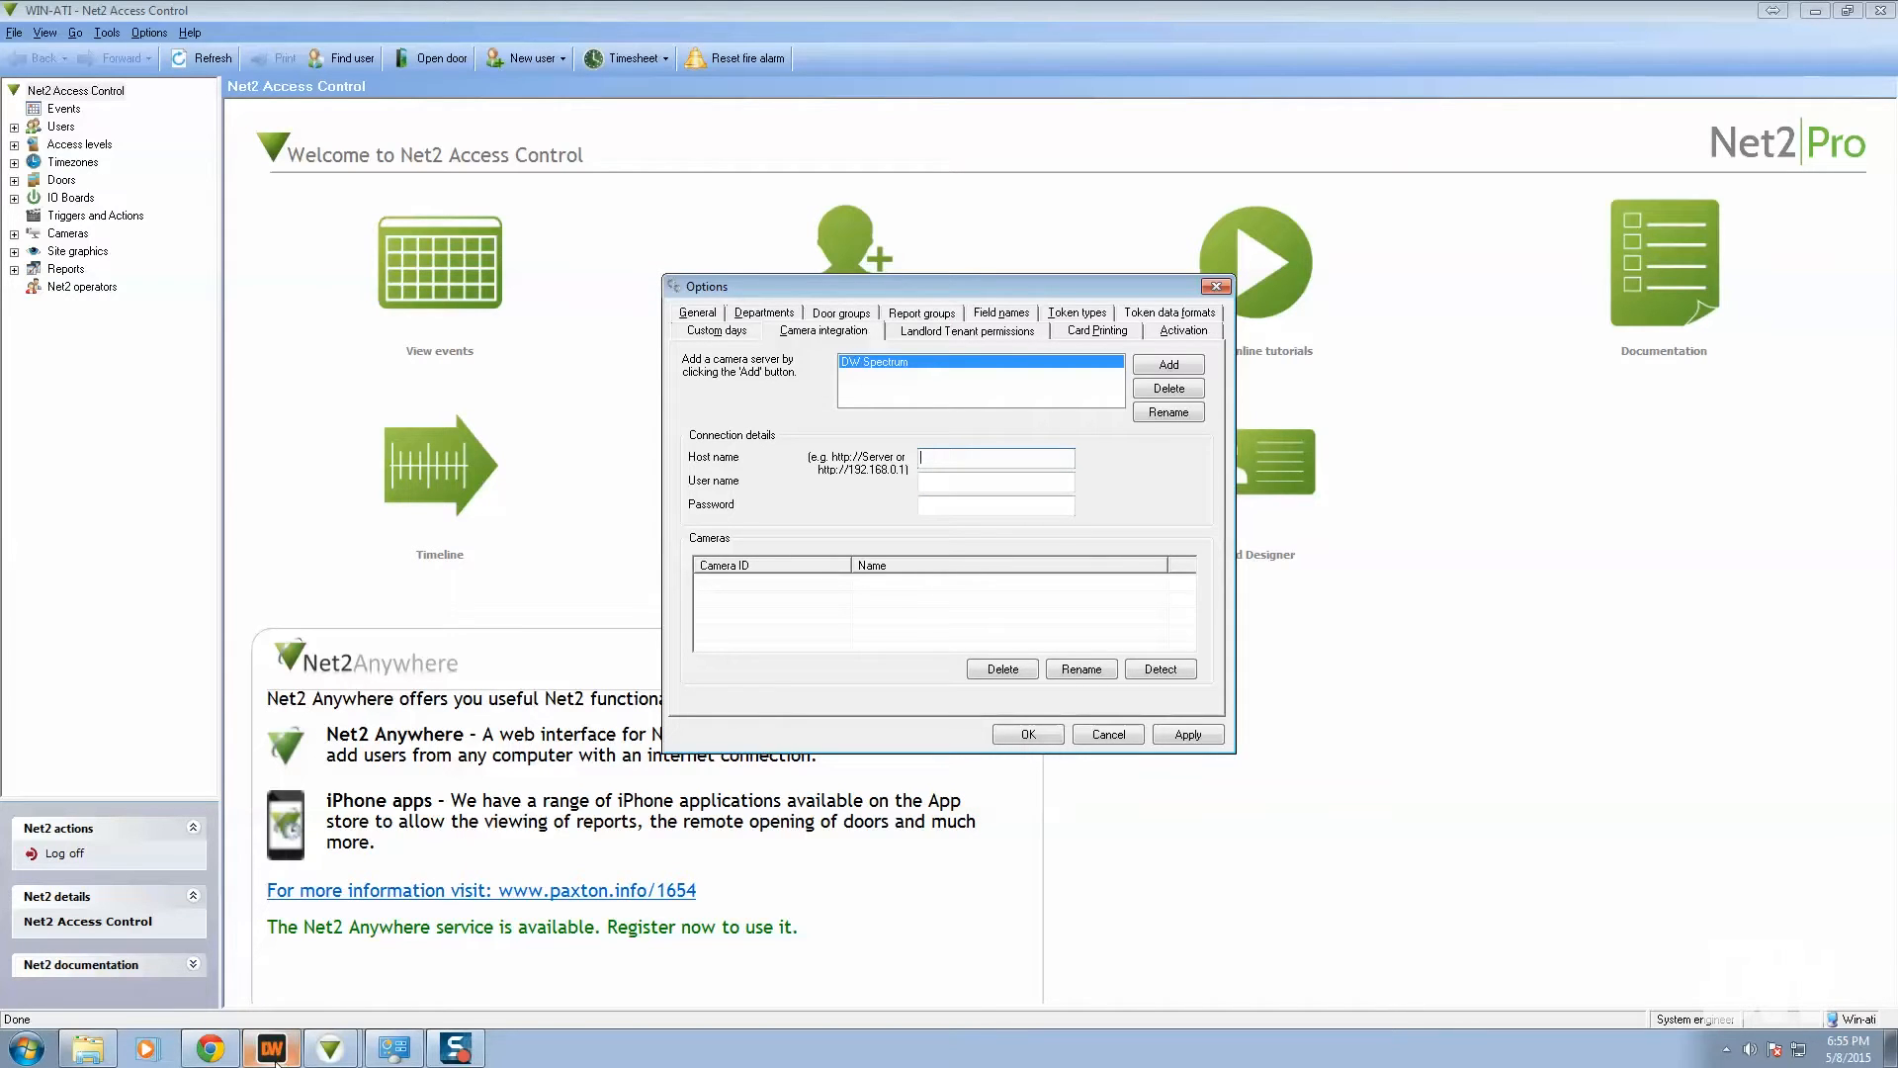
mouse_move(271, 1048)
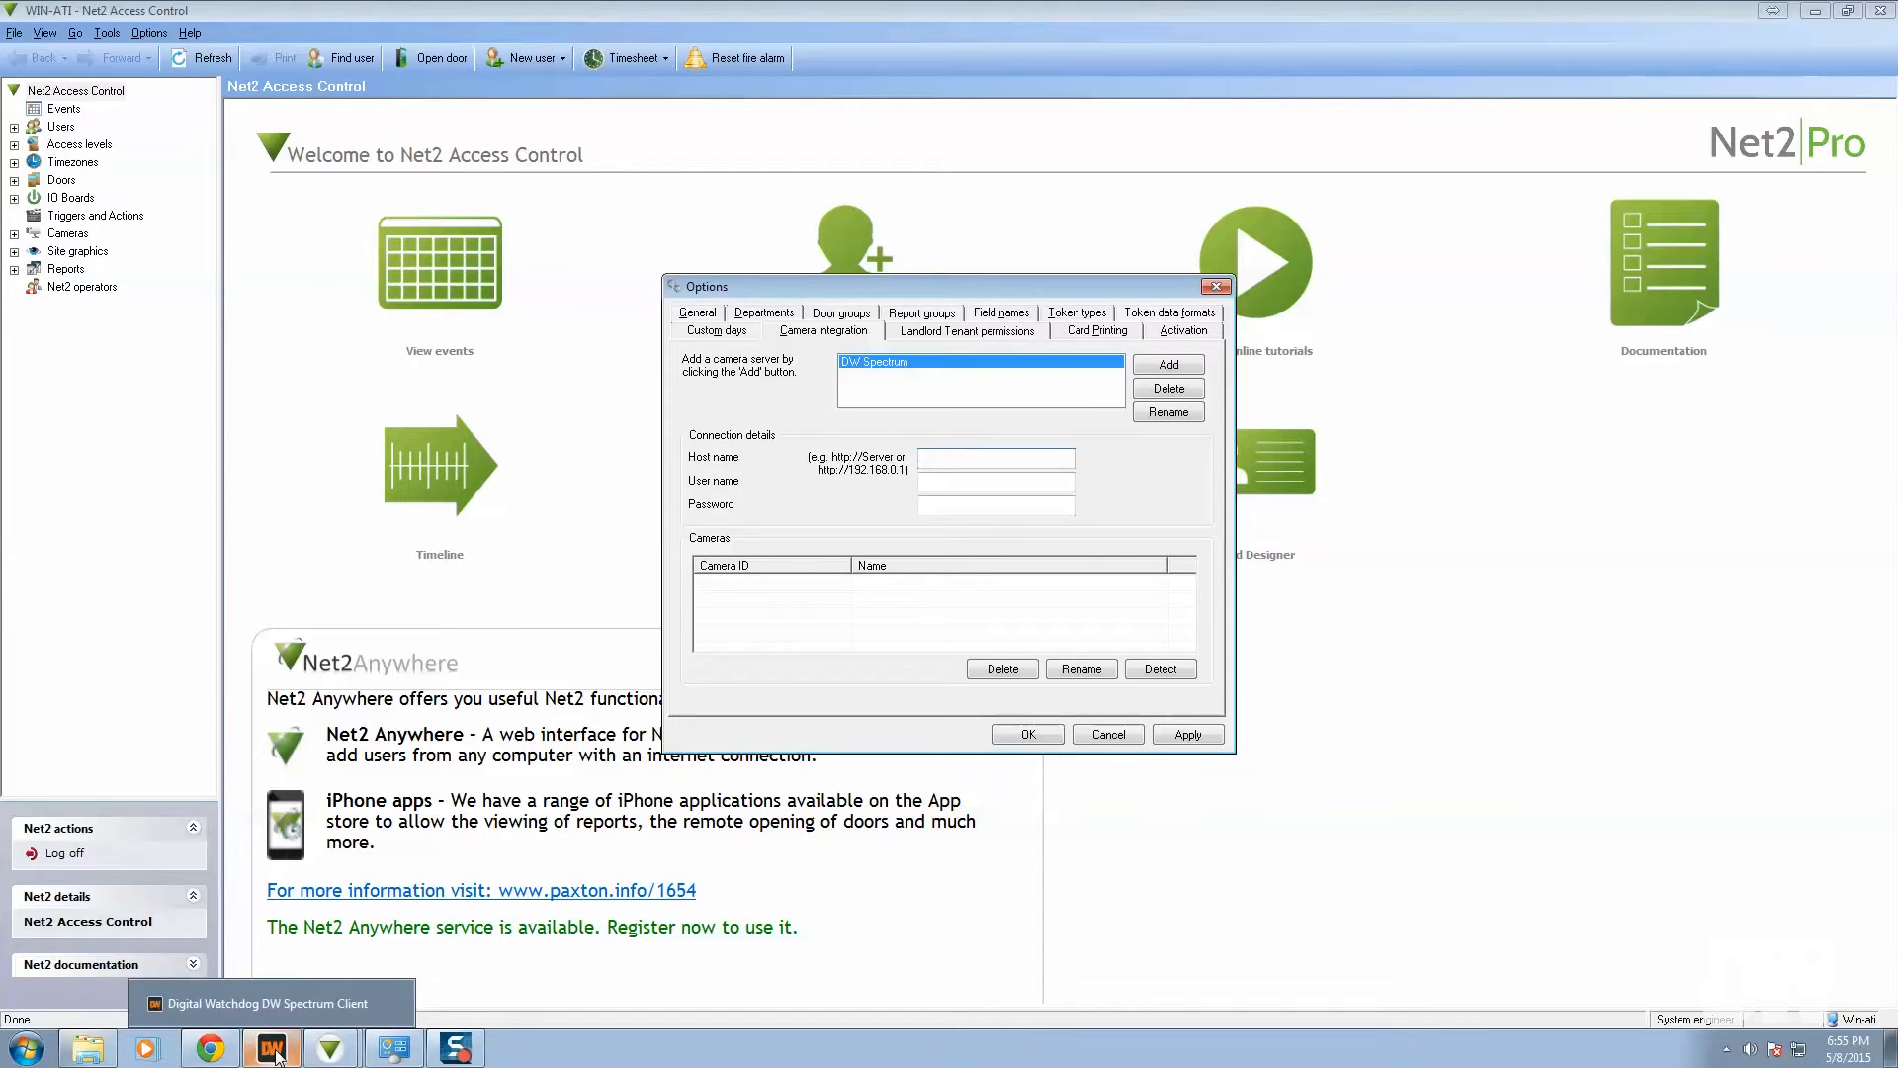
click(271, 1047)
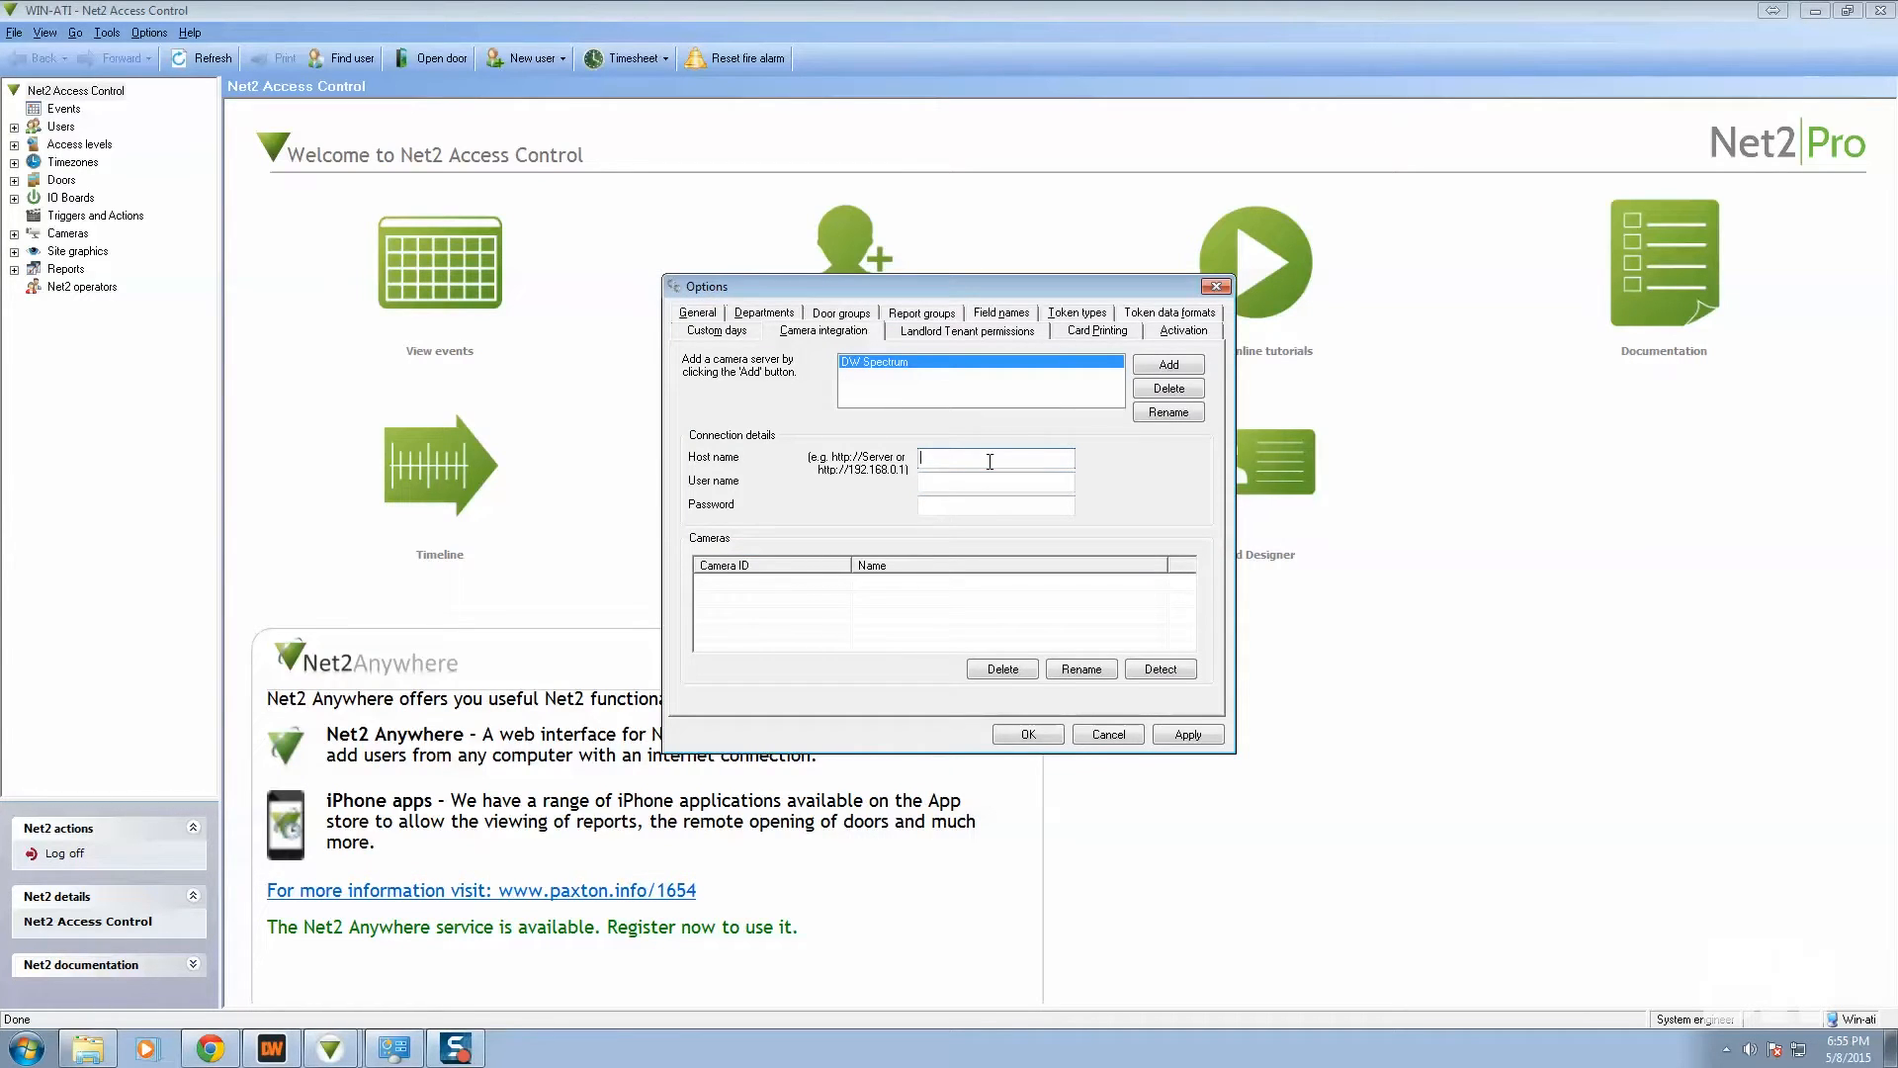
Step: Enter the server host and admin login, detect the three door cameras, and save
text(http://192.168.1.136)
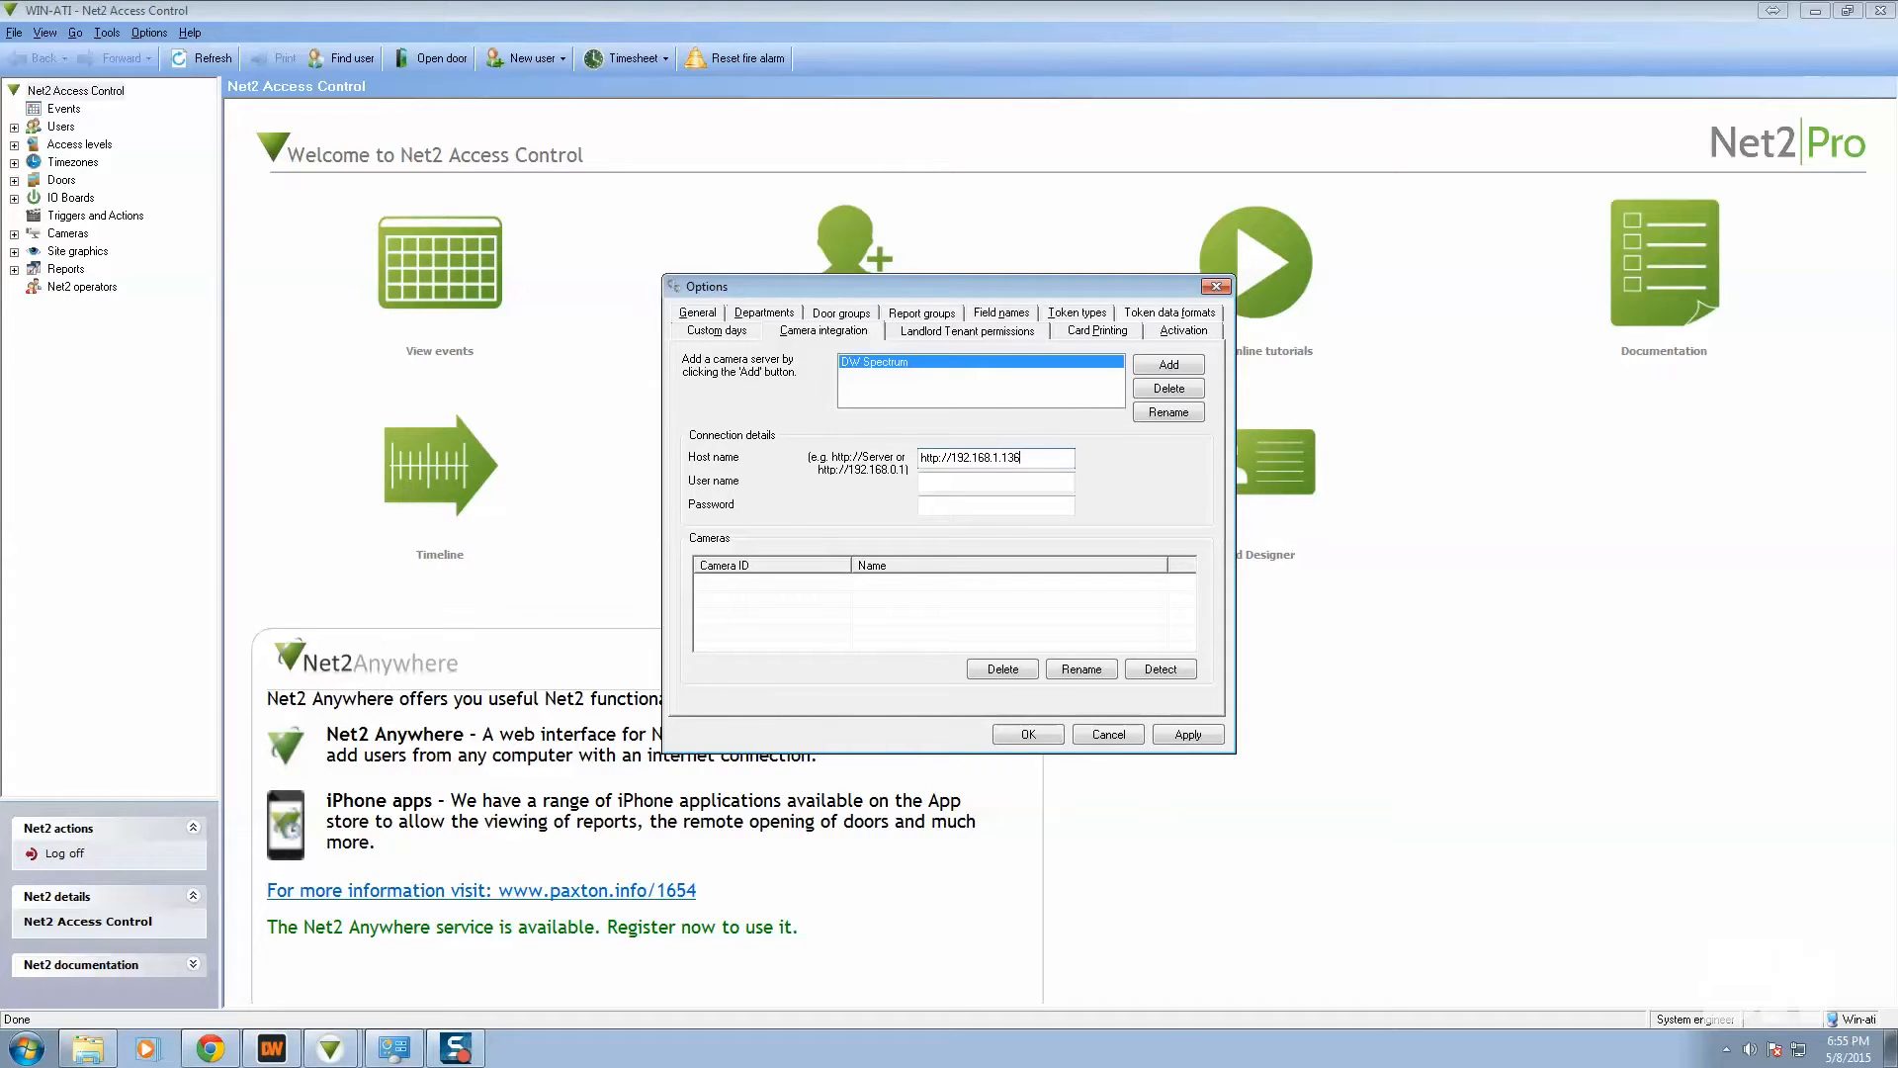
text(:7001)
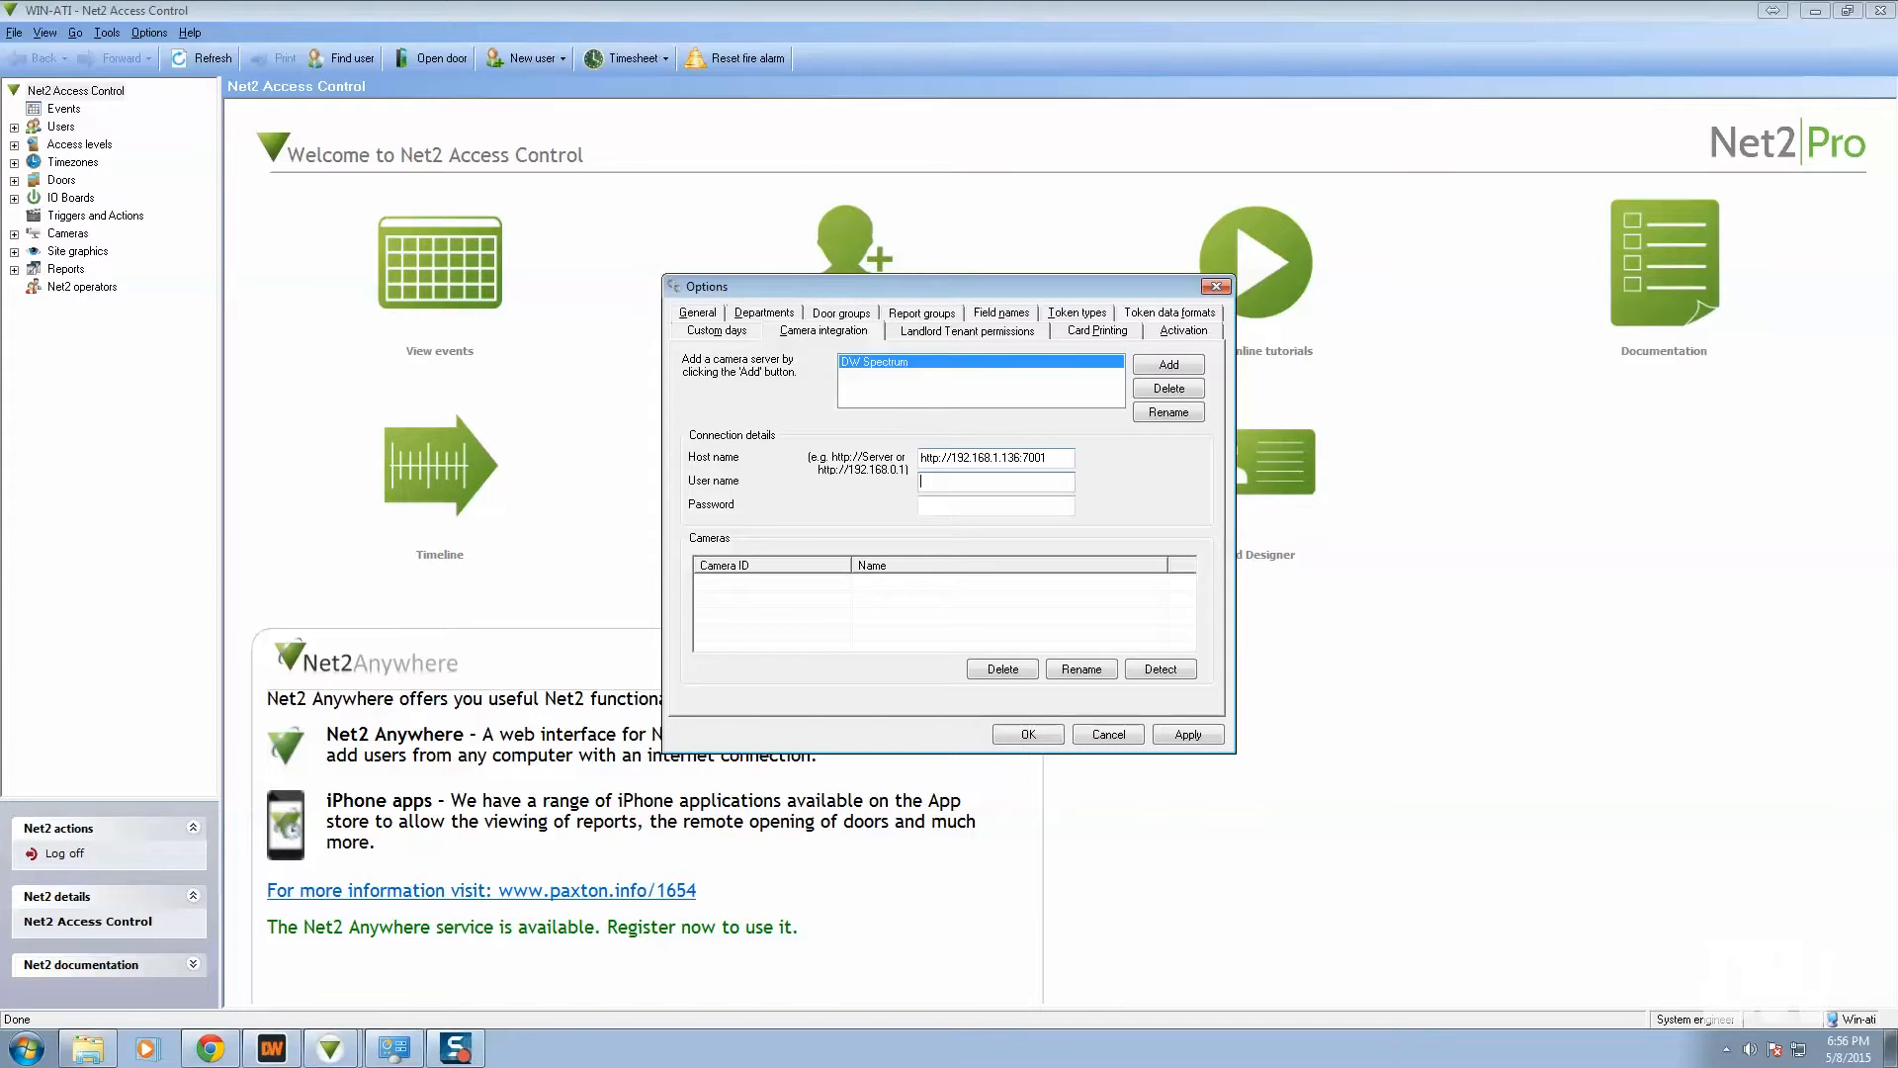
text(admin)
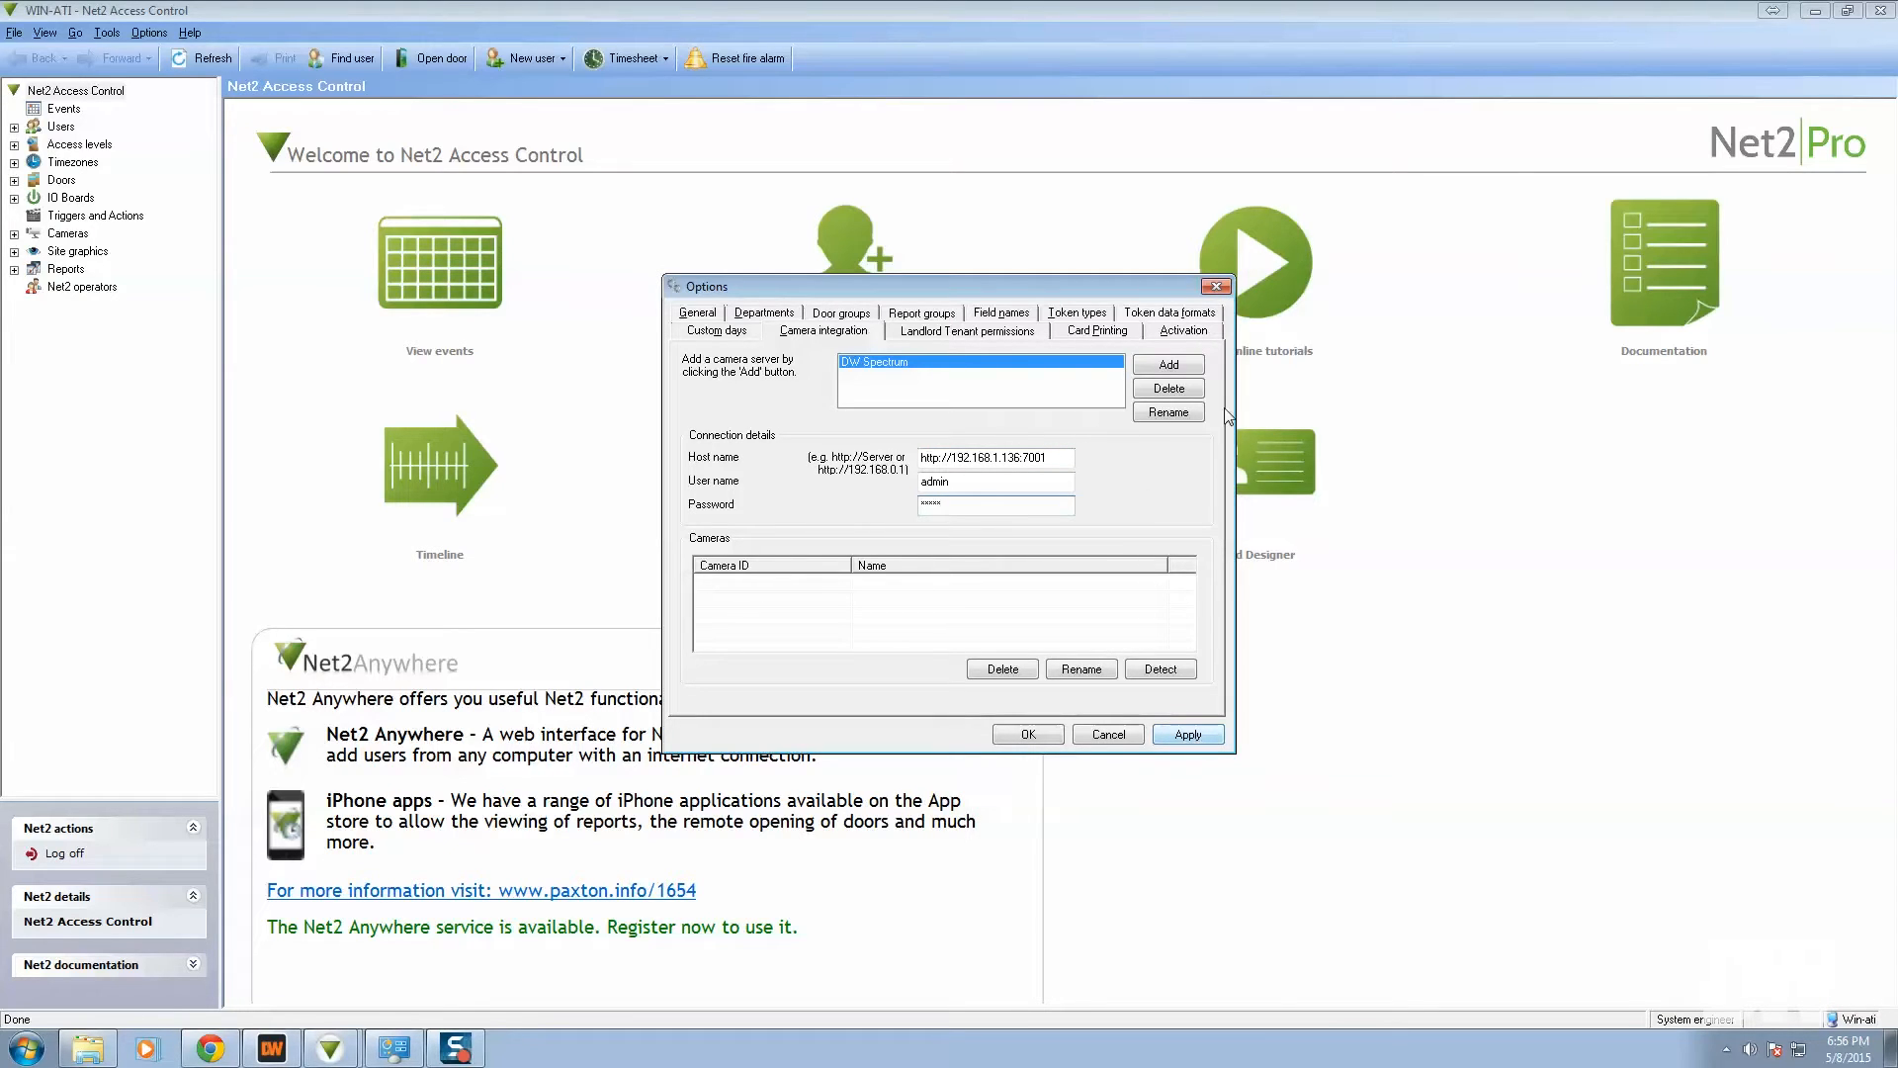
click(1159, 669)
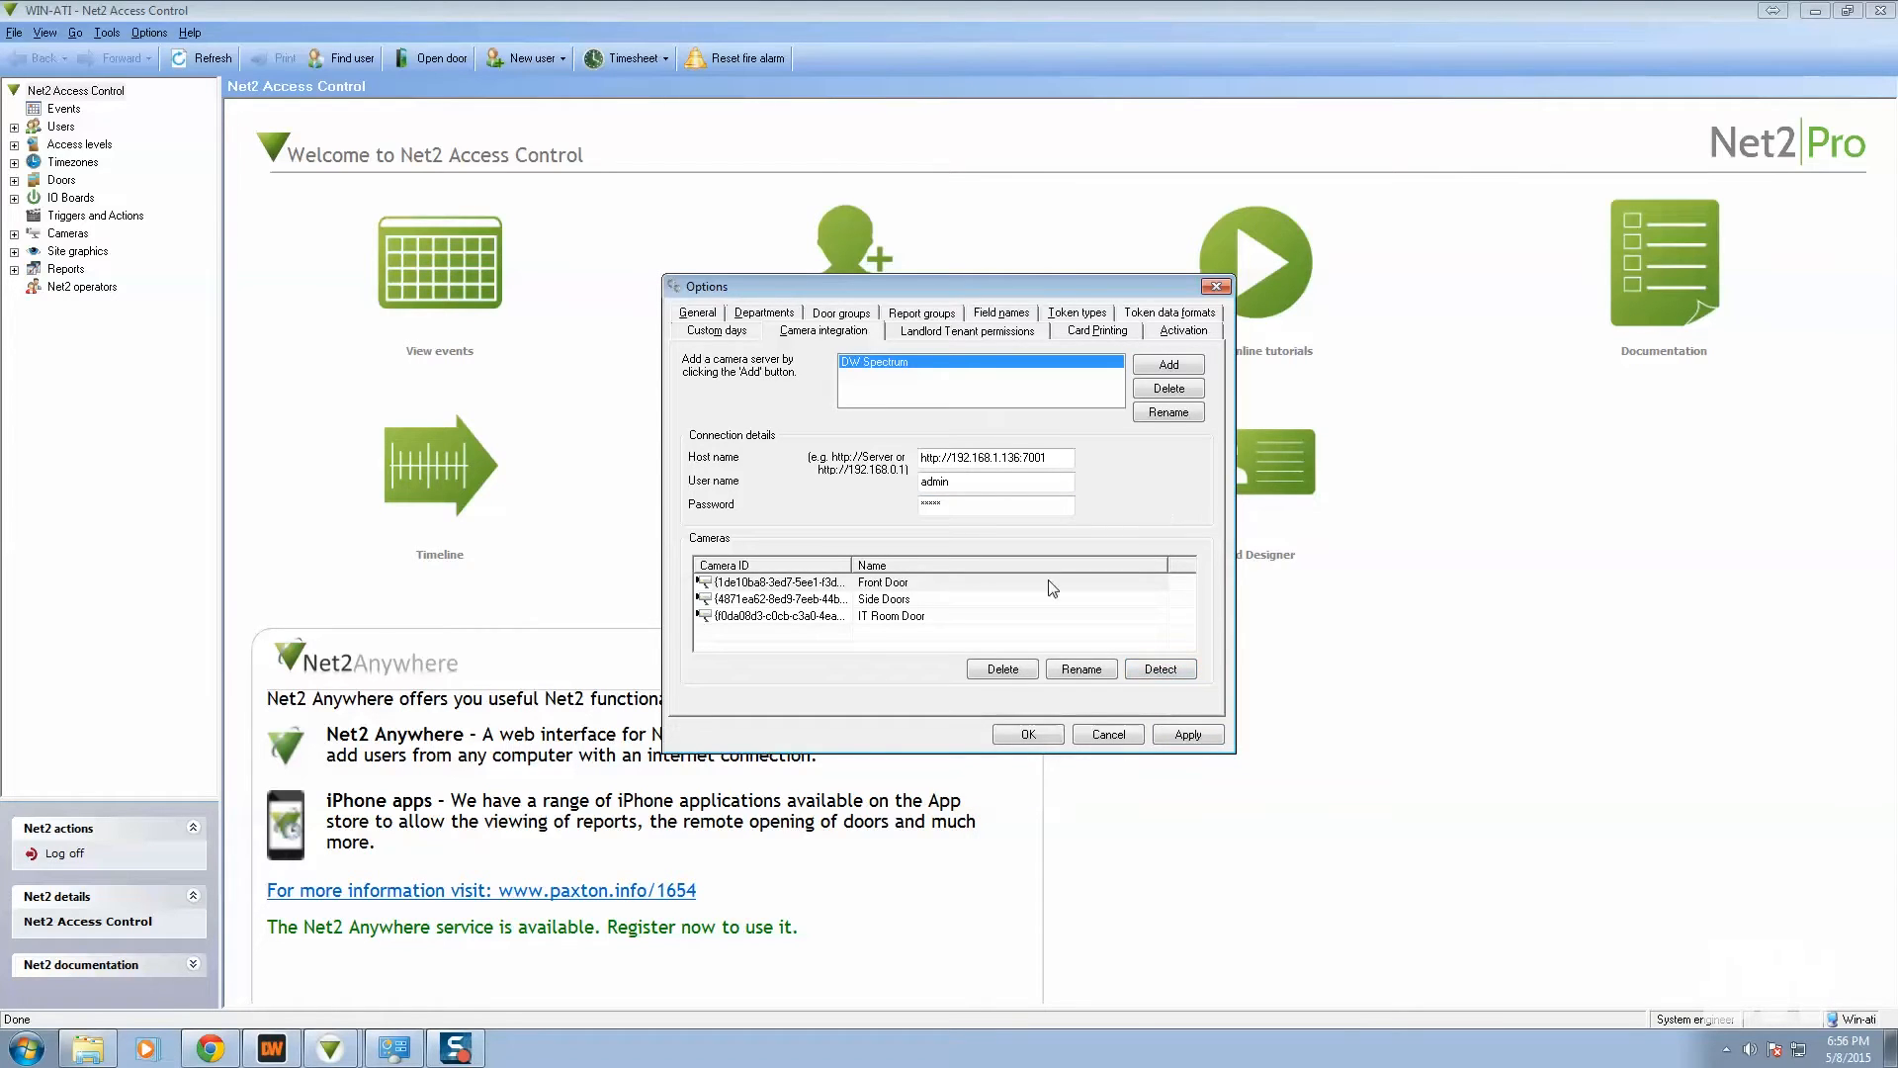
mouse_move(929, 608)
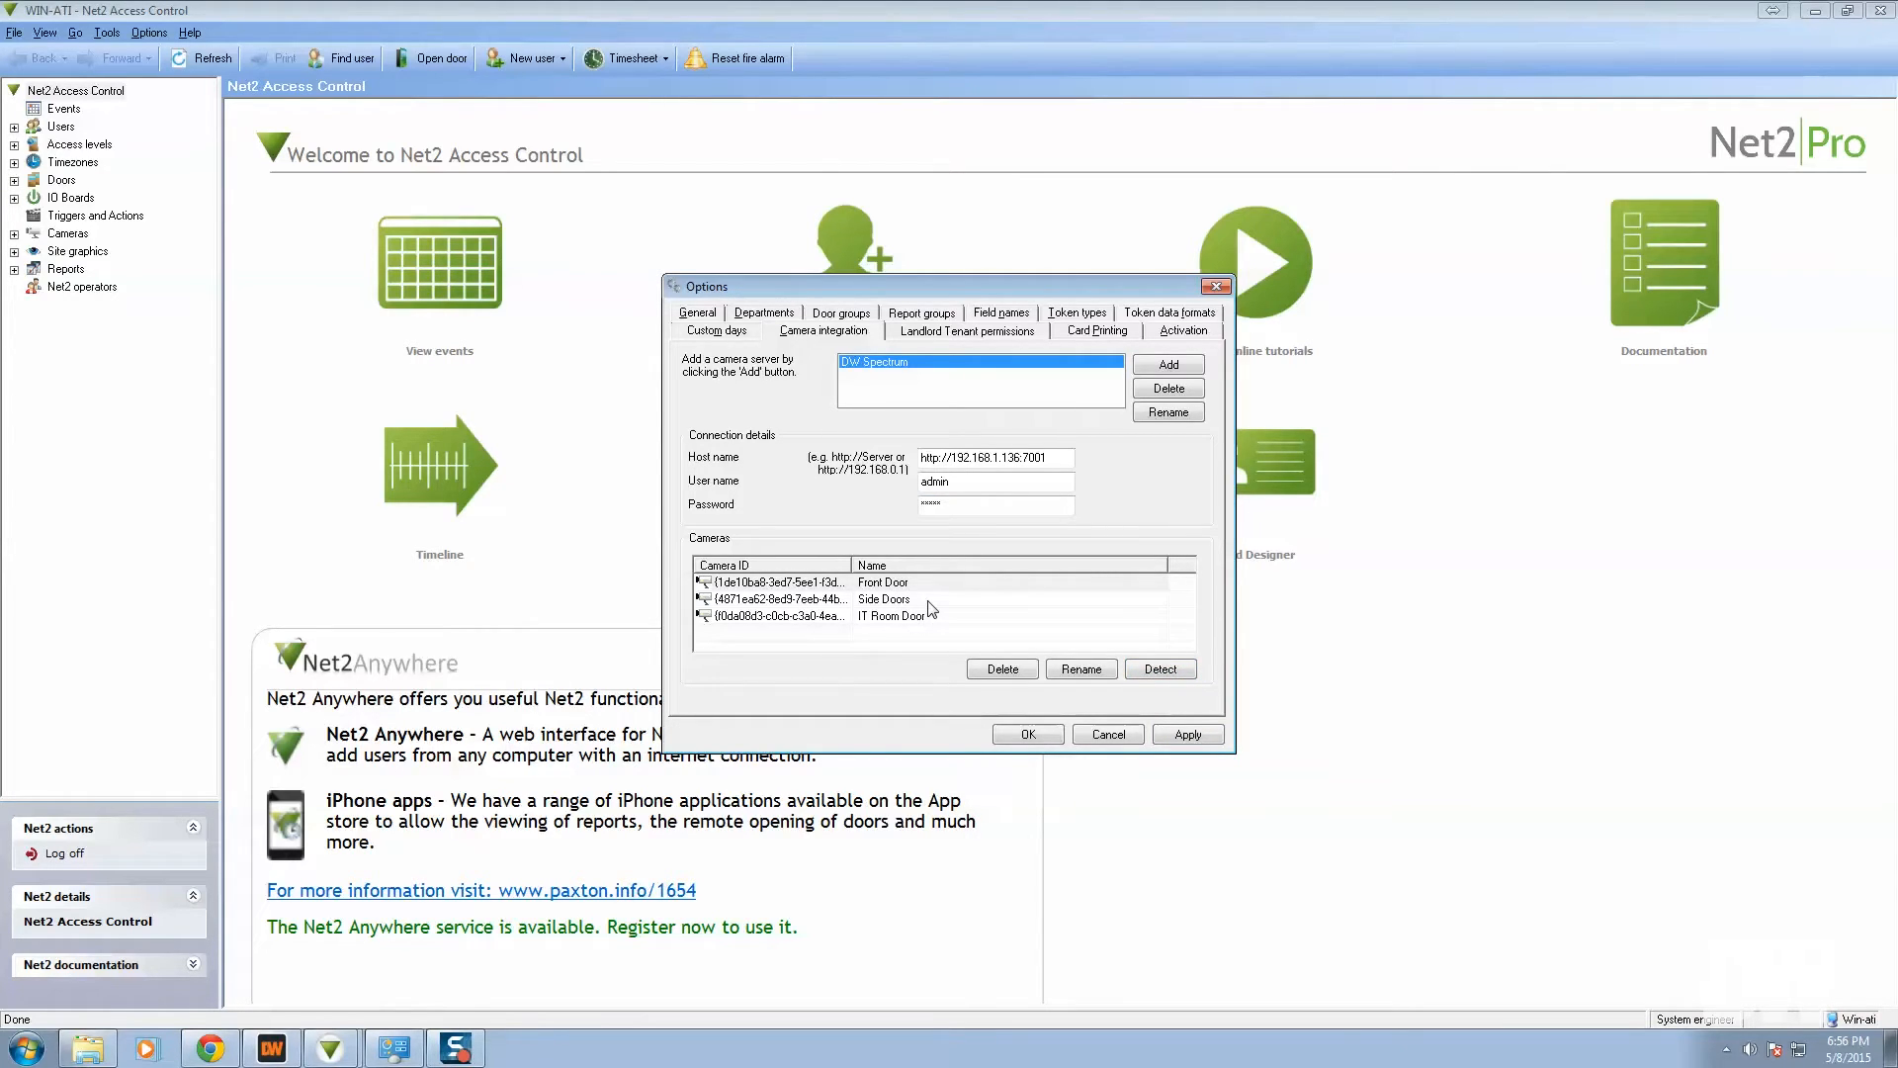
mouse_move(928, 594)
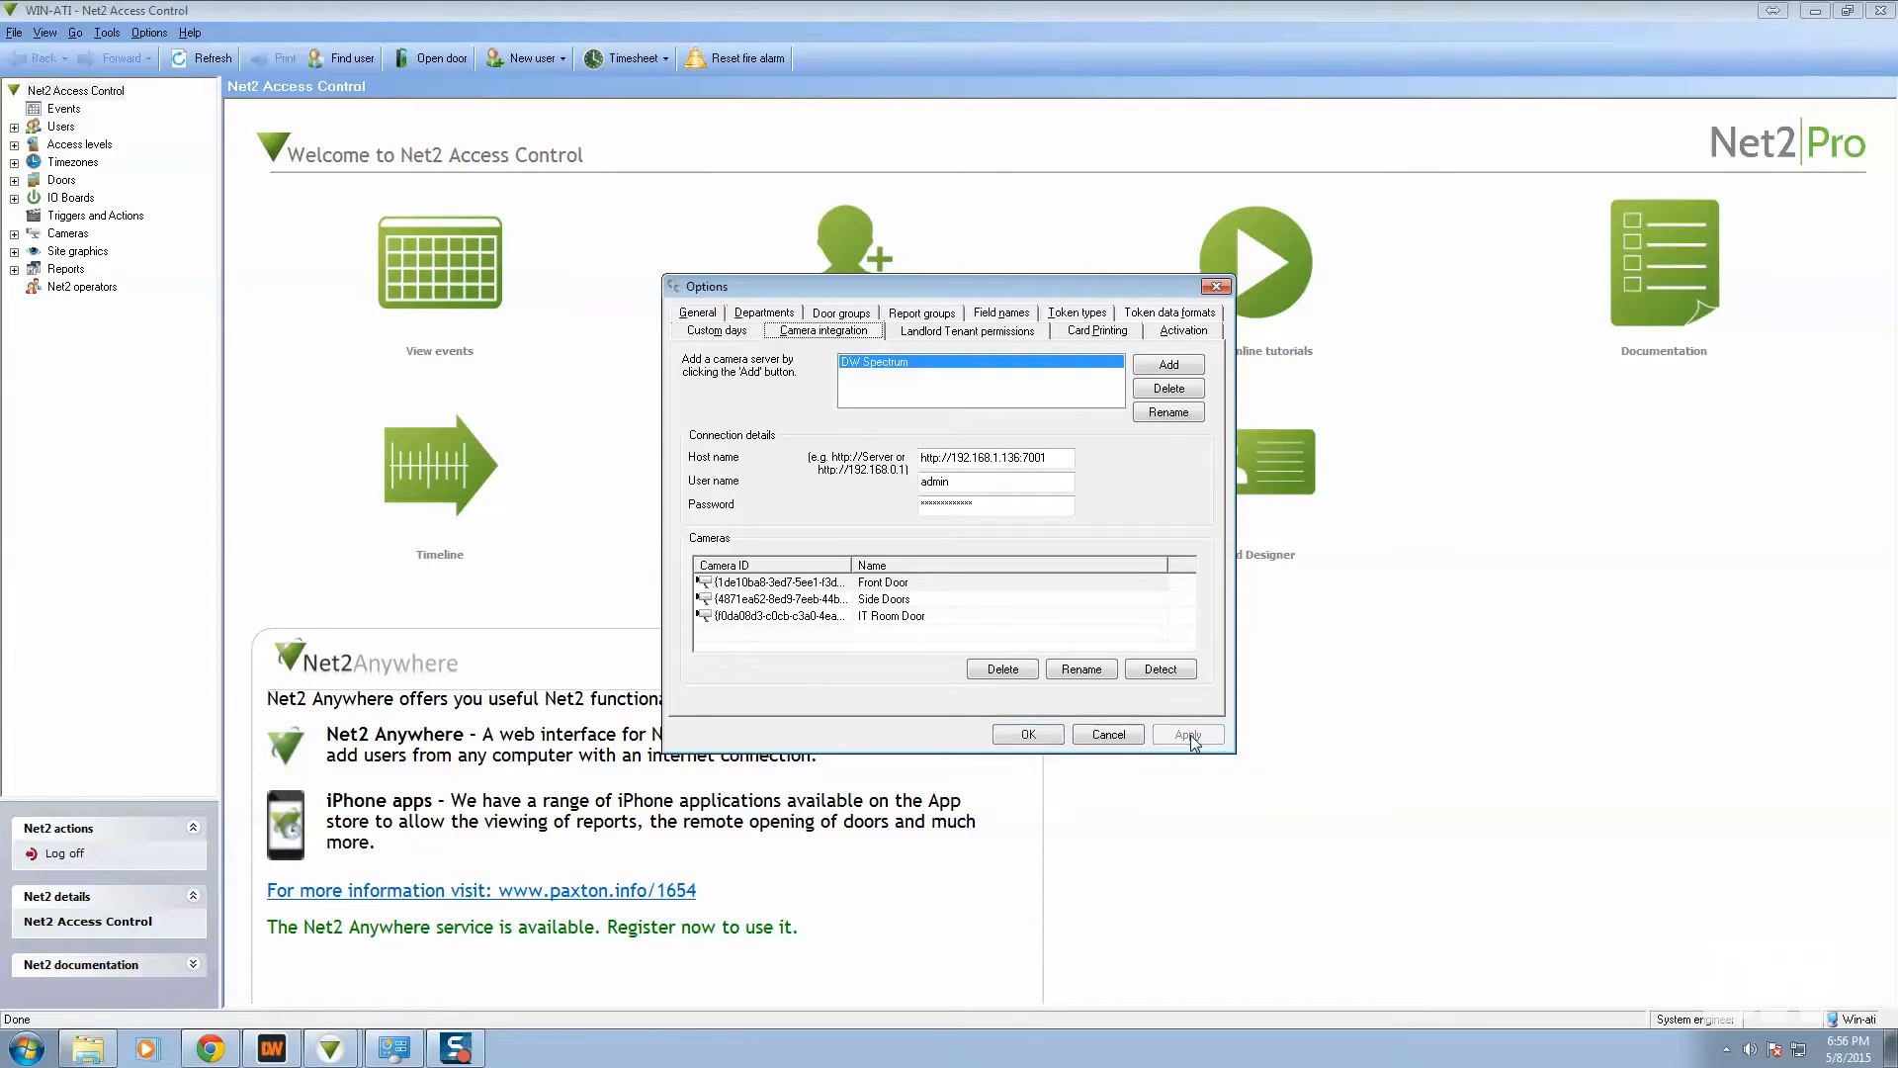
click(1026, 735)
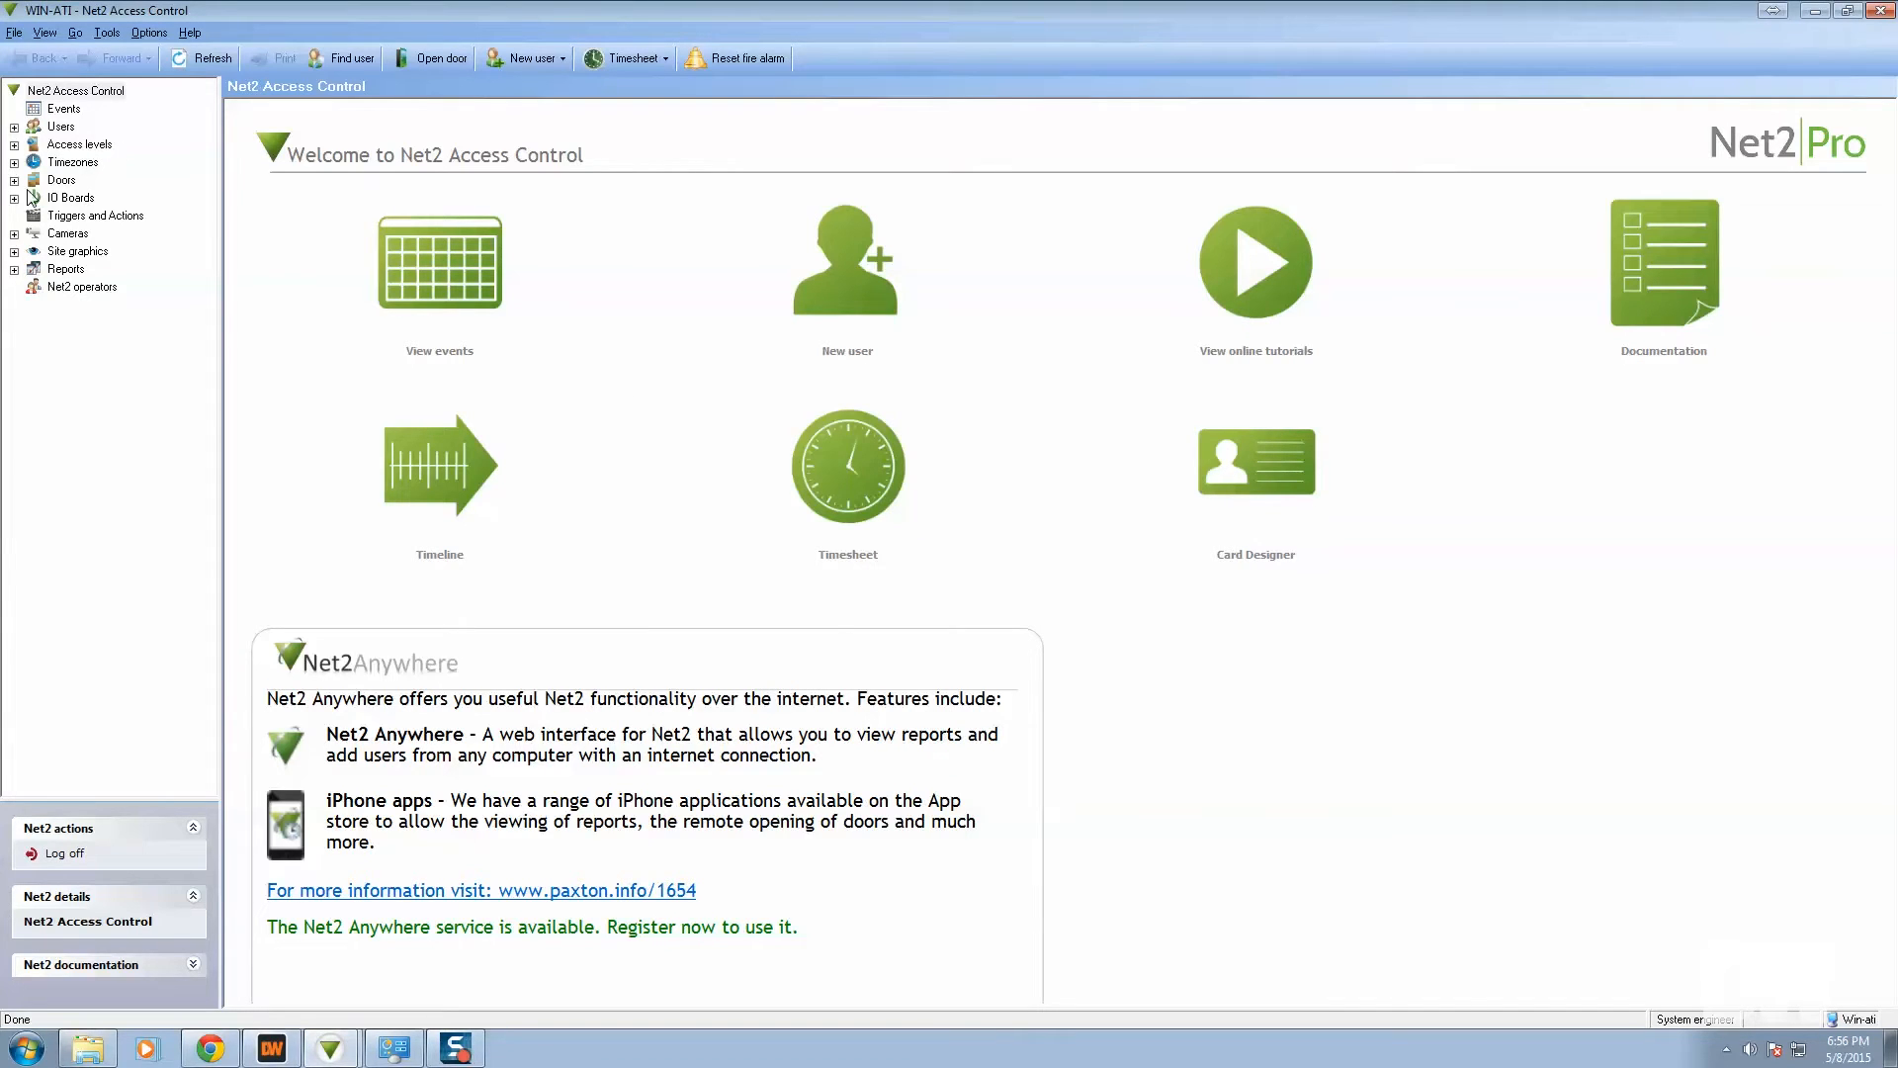
Step: Assign the Front Door camera to the Front Door and apply
click(61, 179)
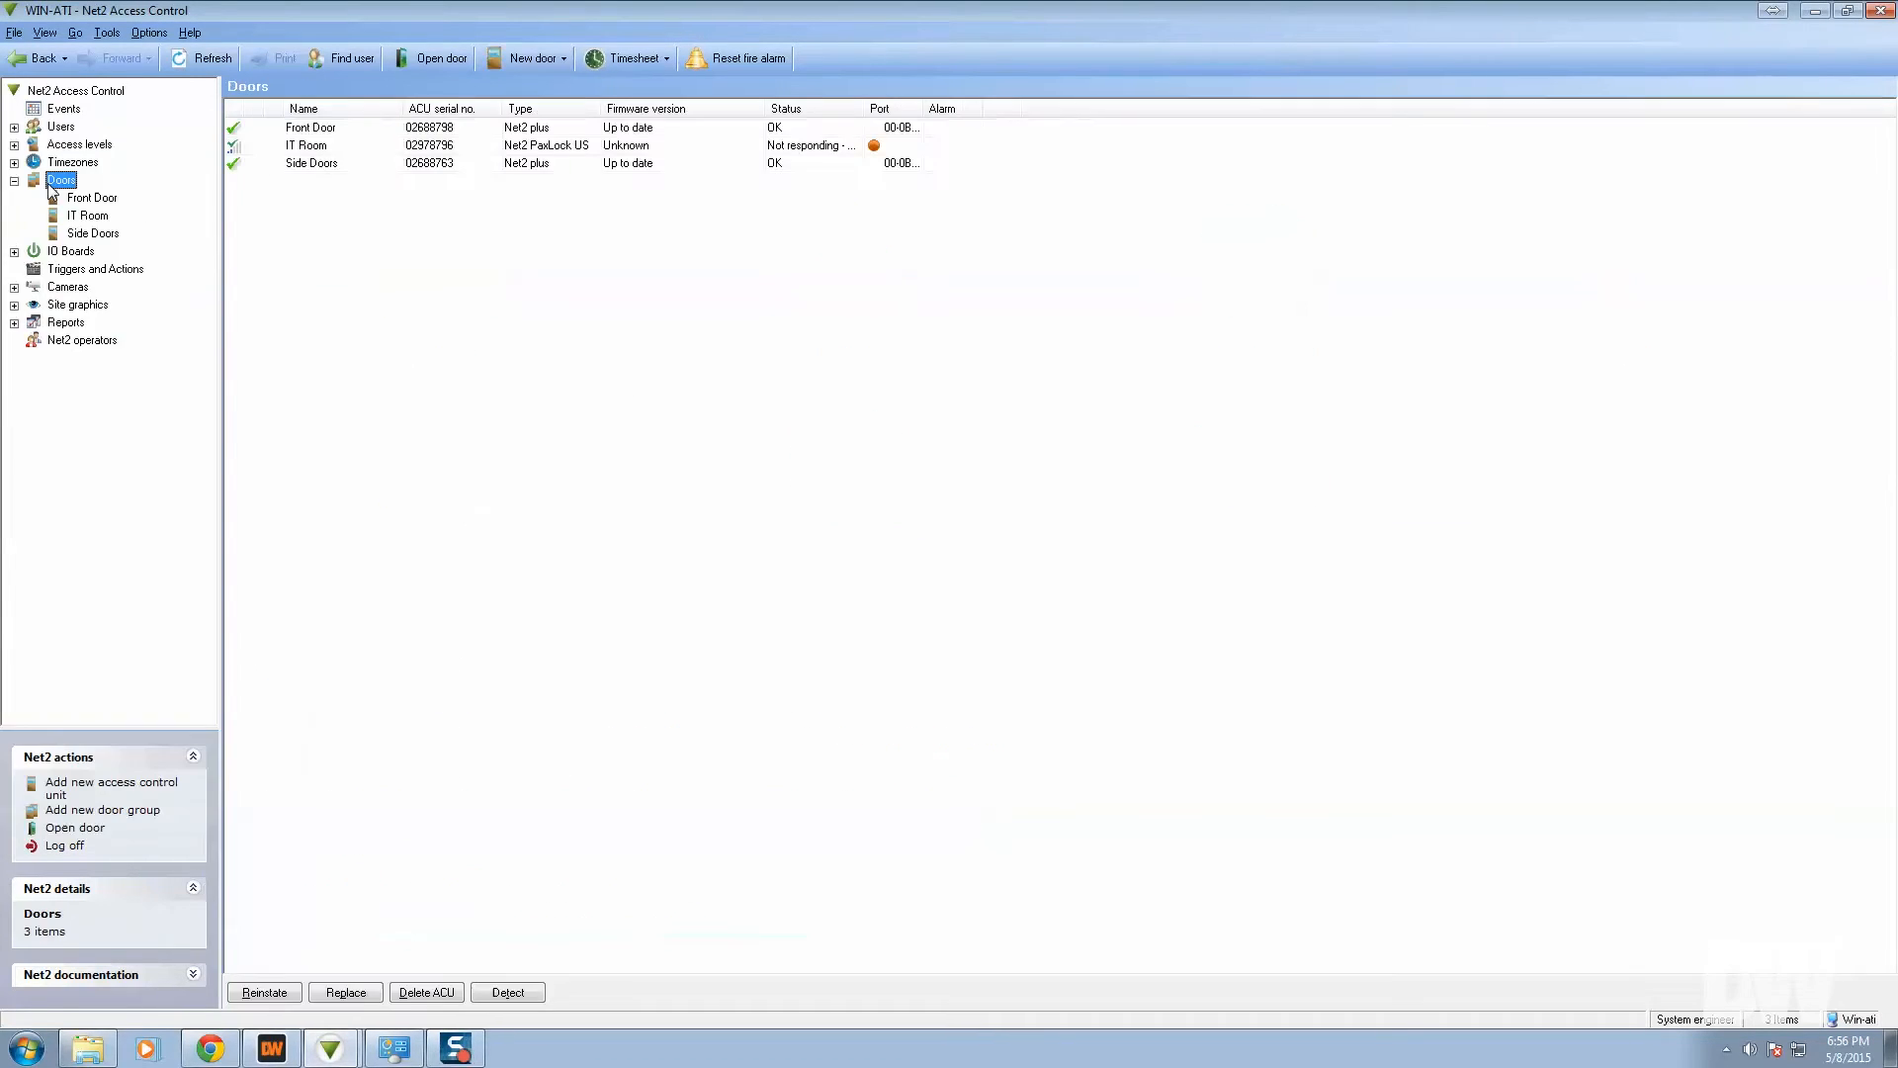
click(92, 198)
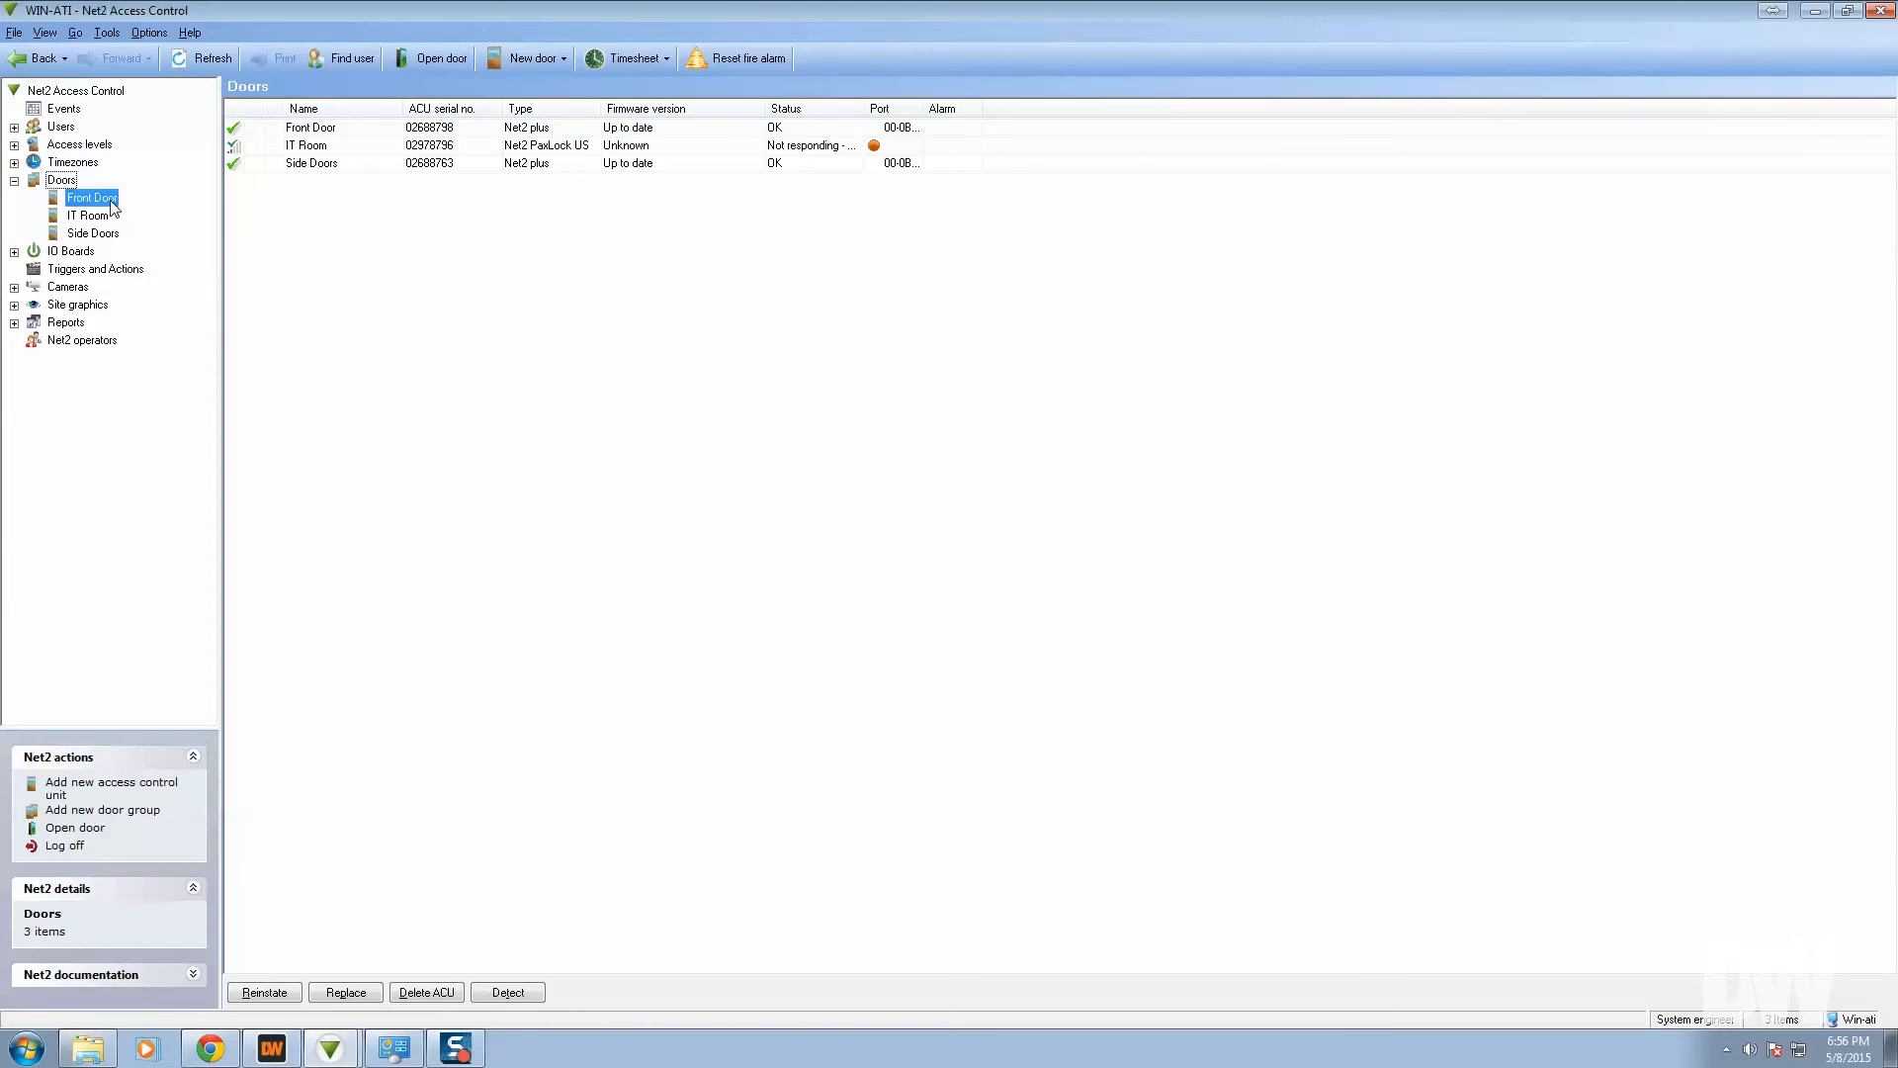
double_click(91, 198)
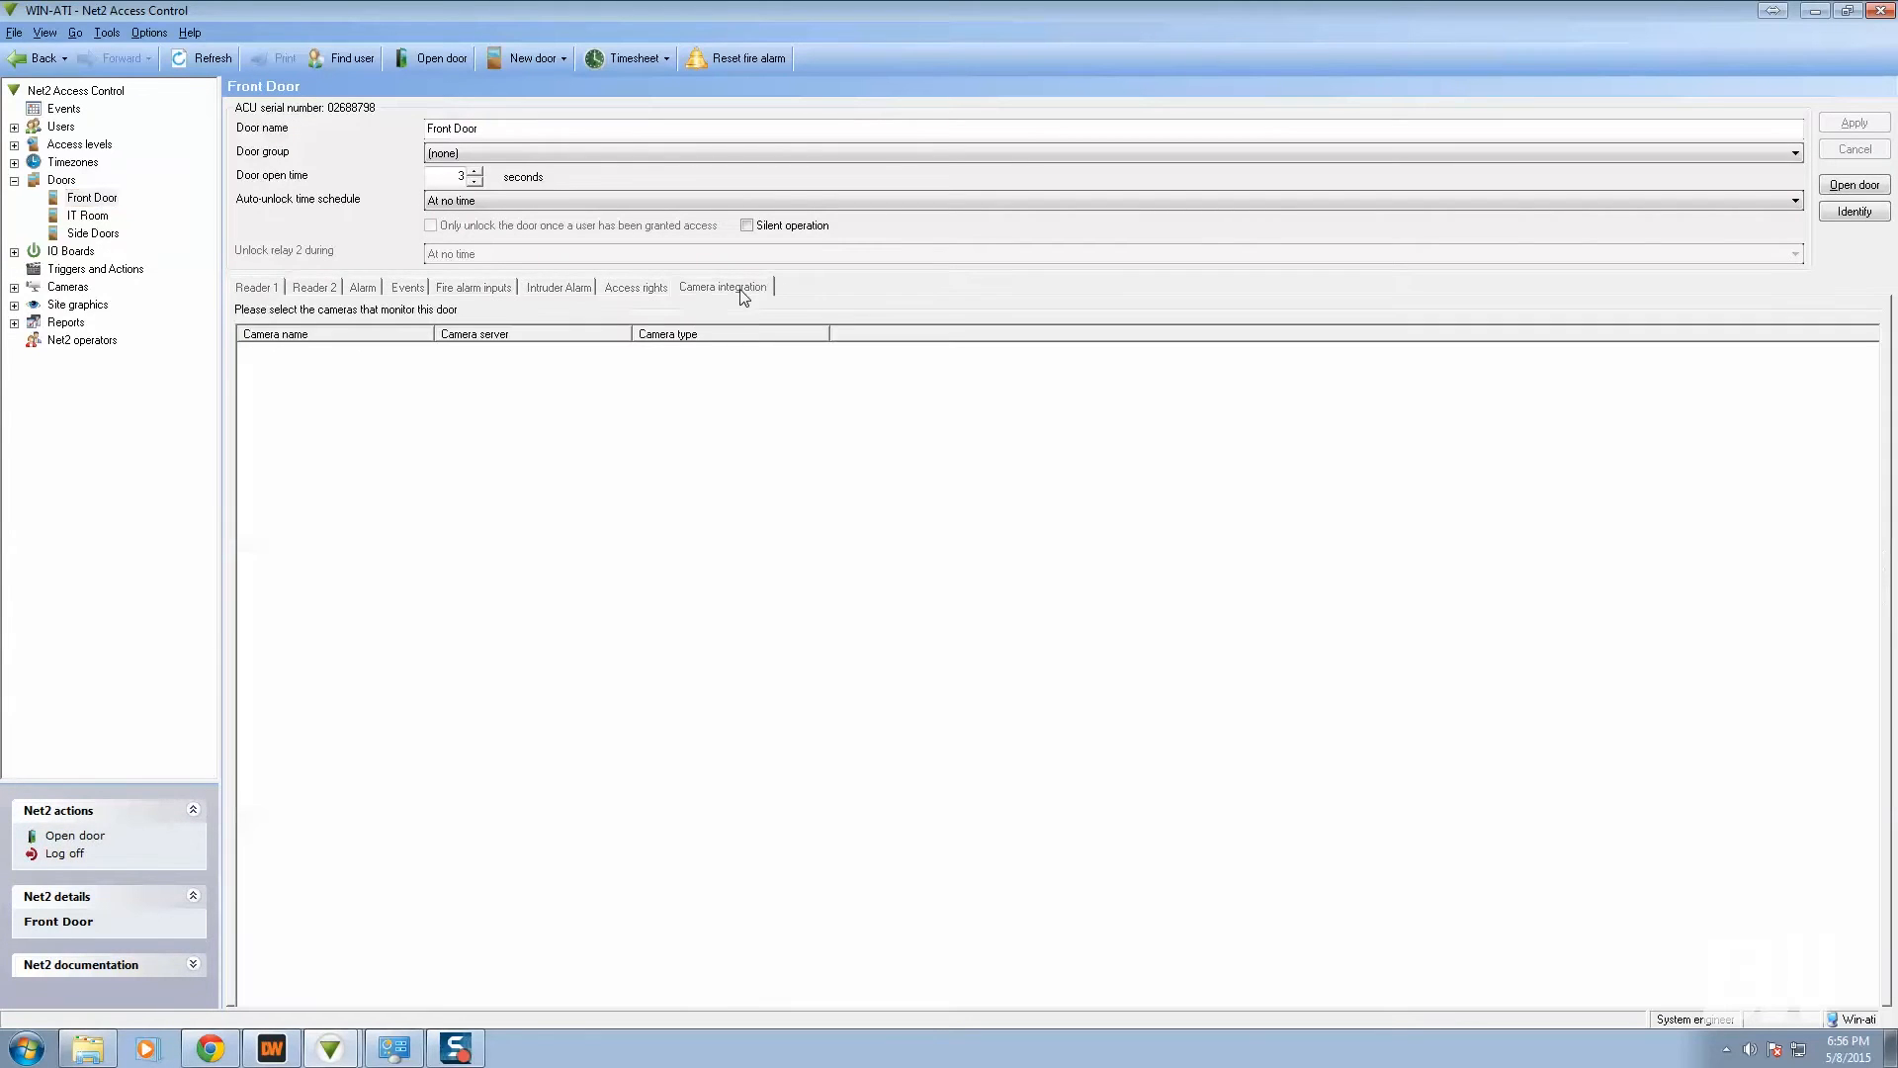
click(248, 351)
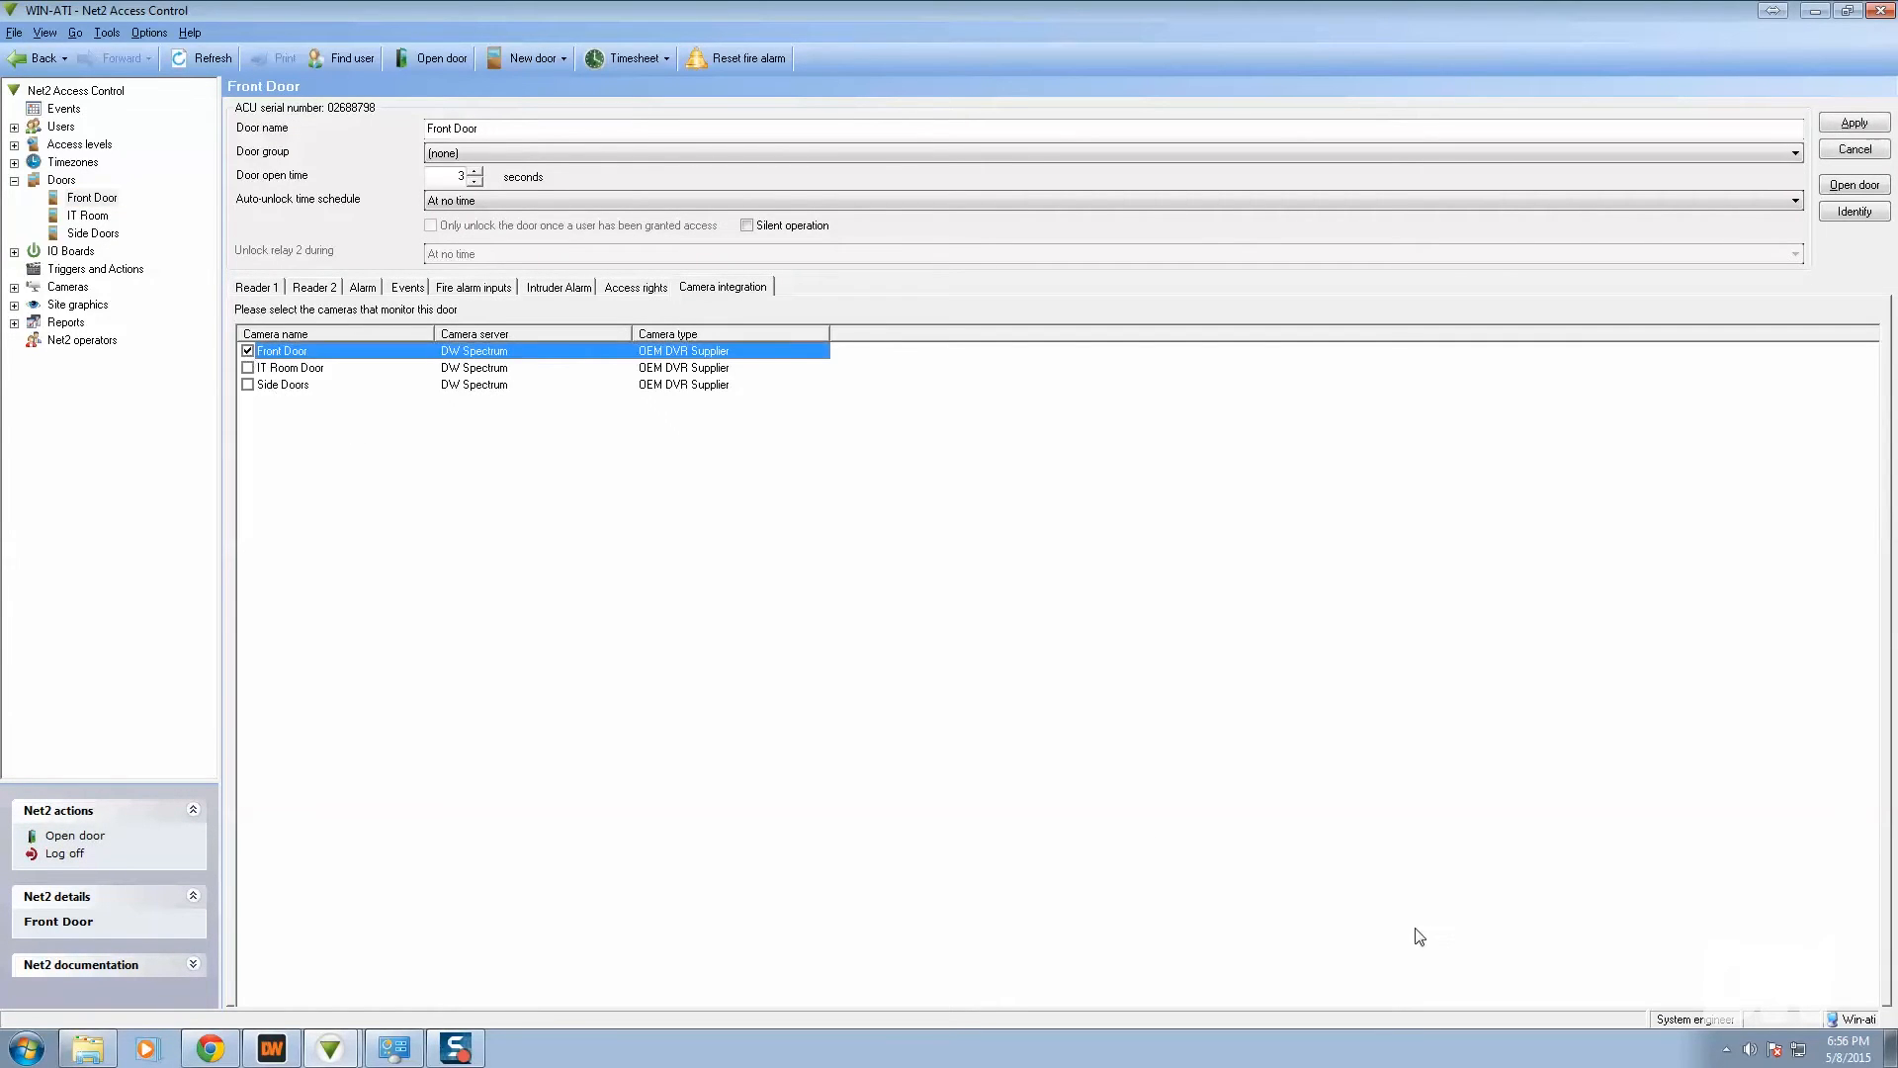
click(1853, 120)
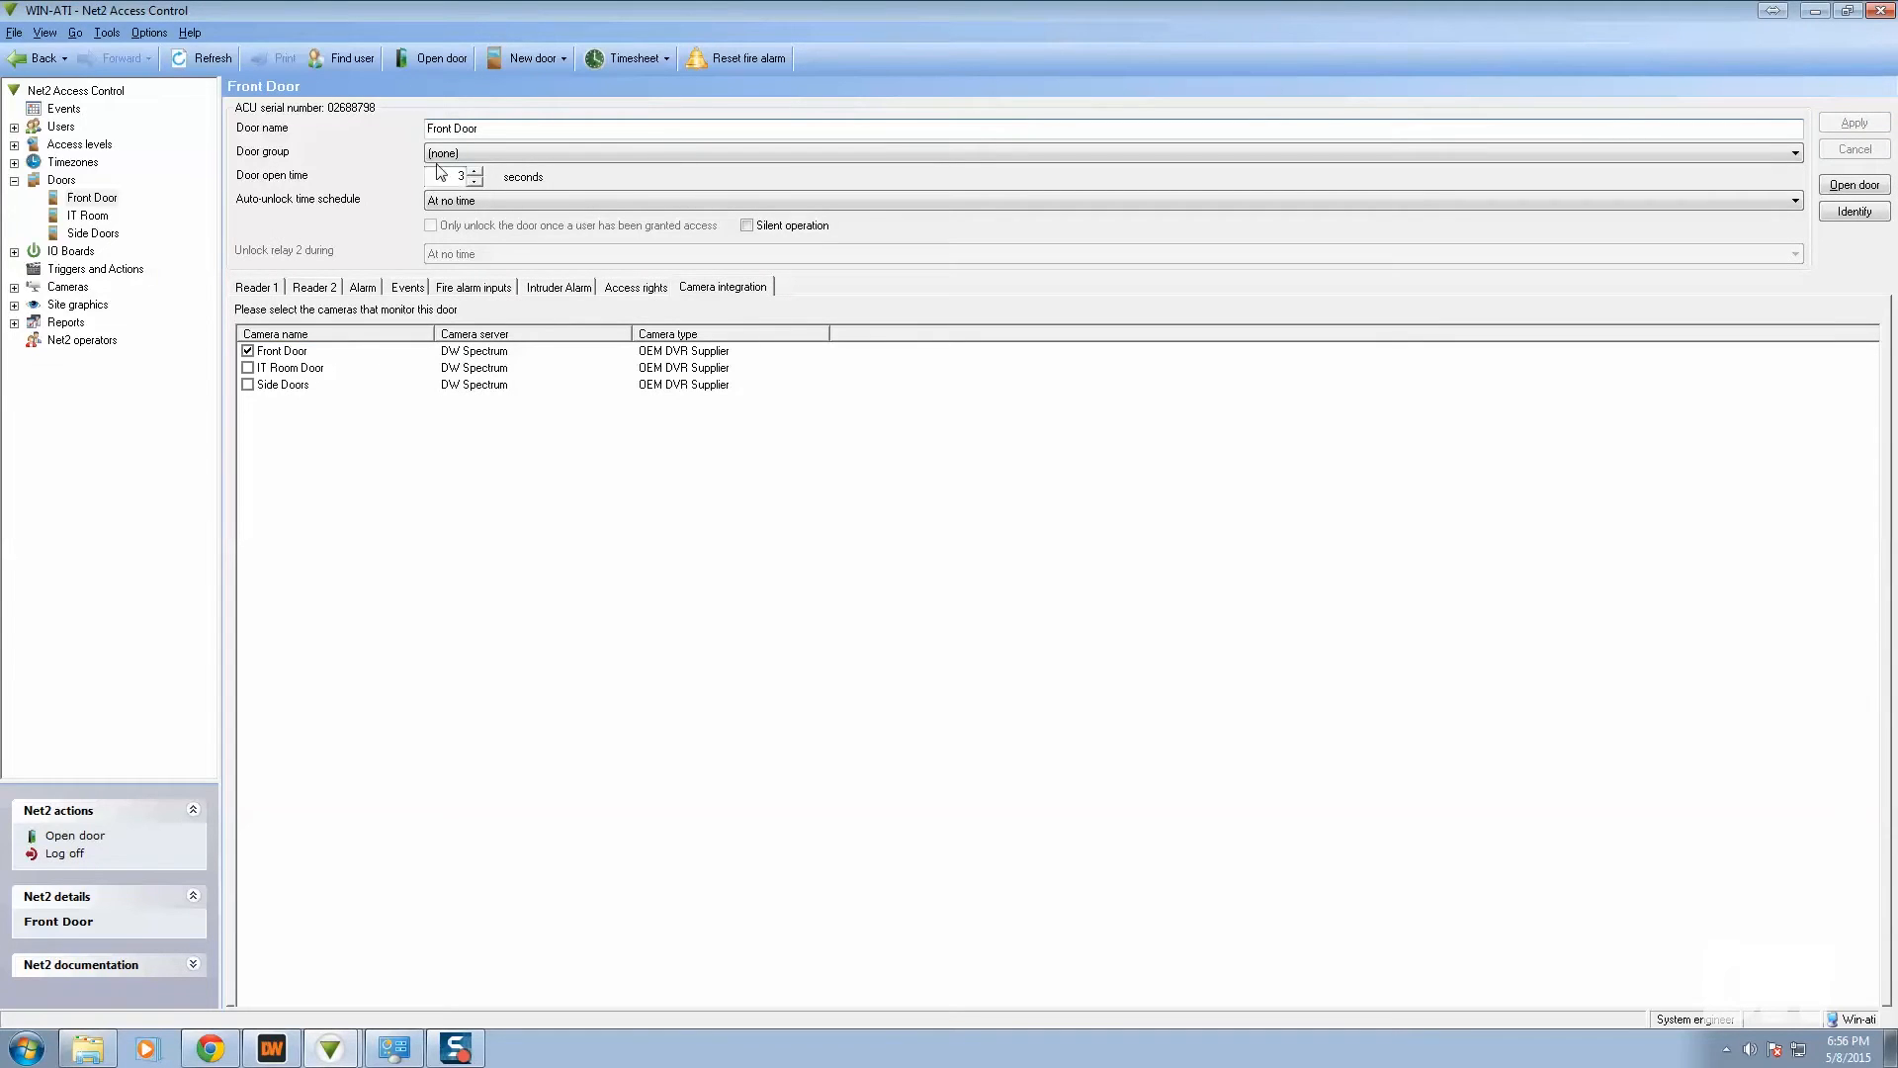
Step: Assign the IT Room Door camera to the IT Room and apply
click(87, 215)
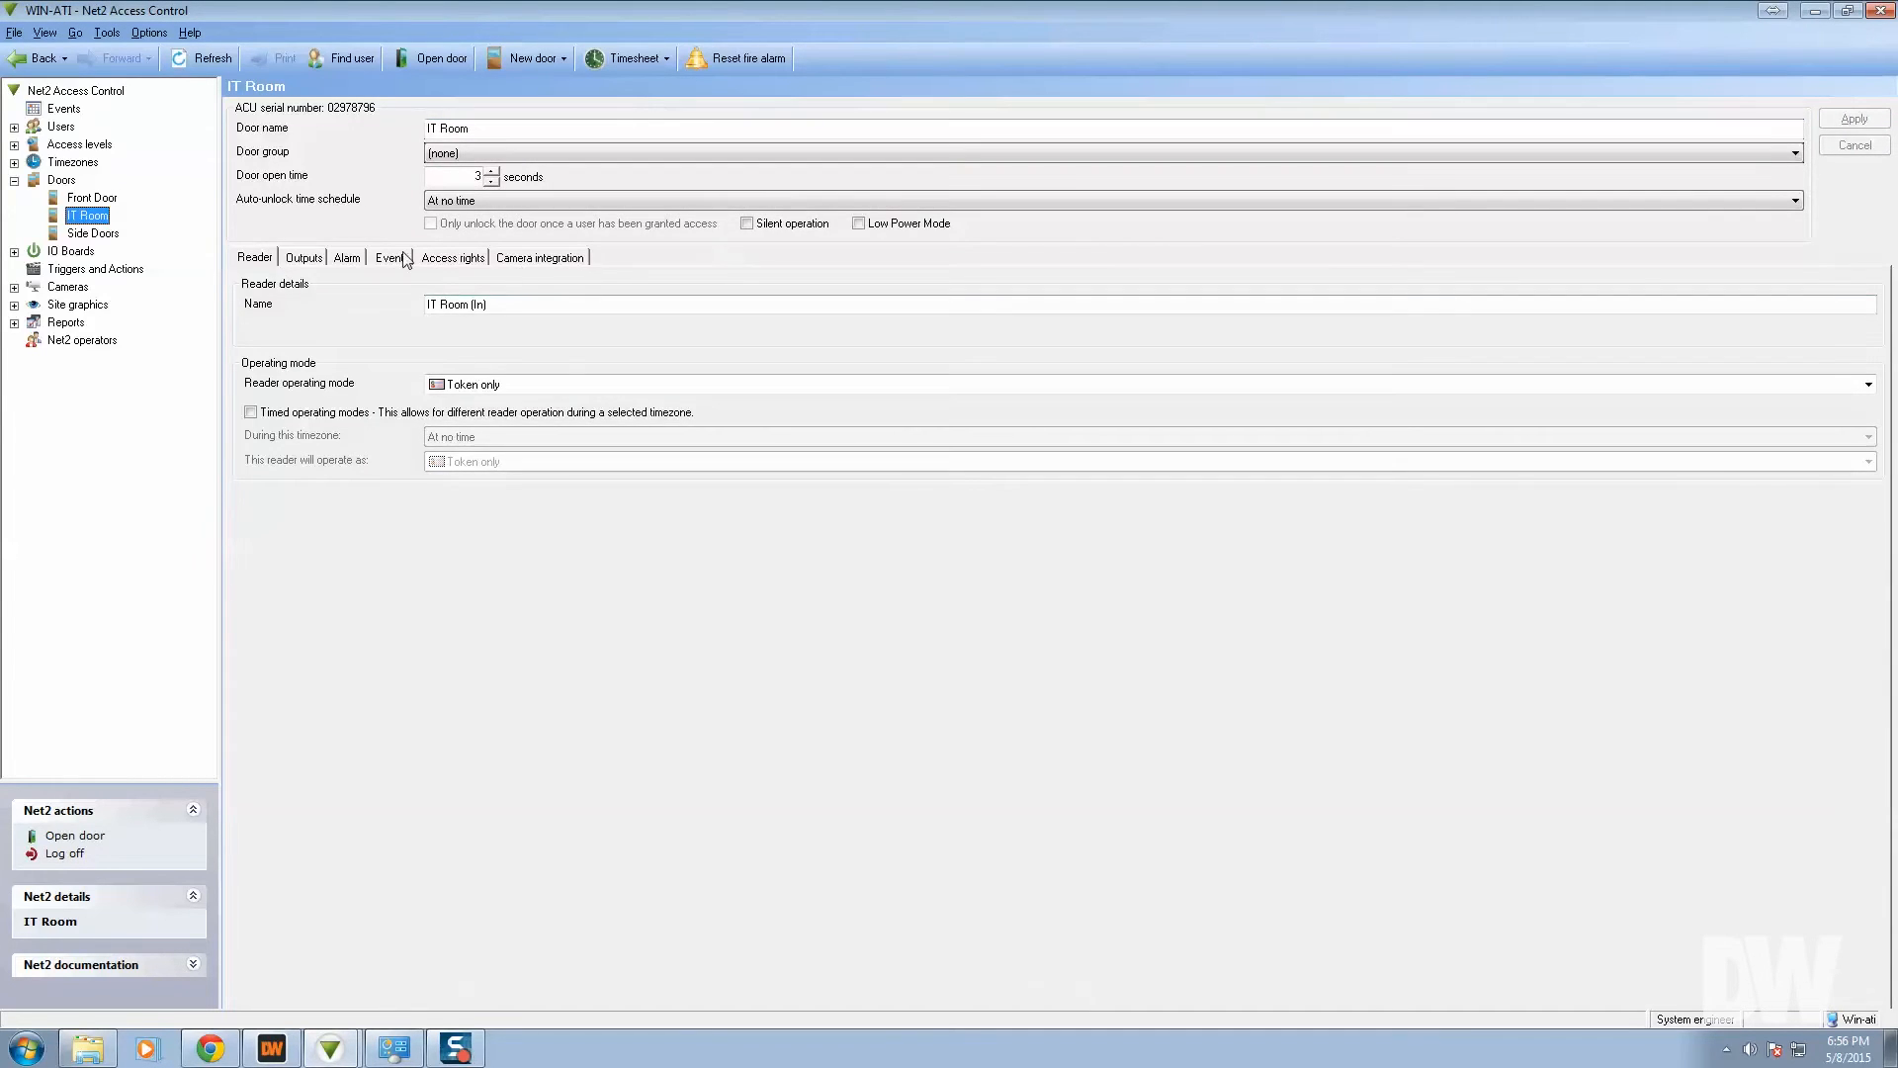
click(538, 257)
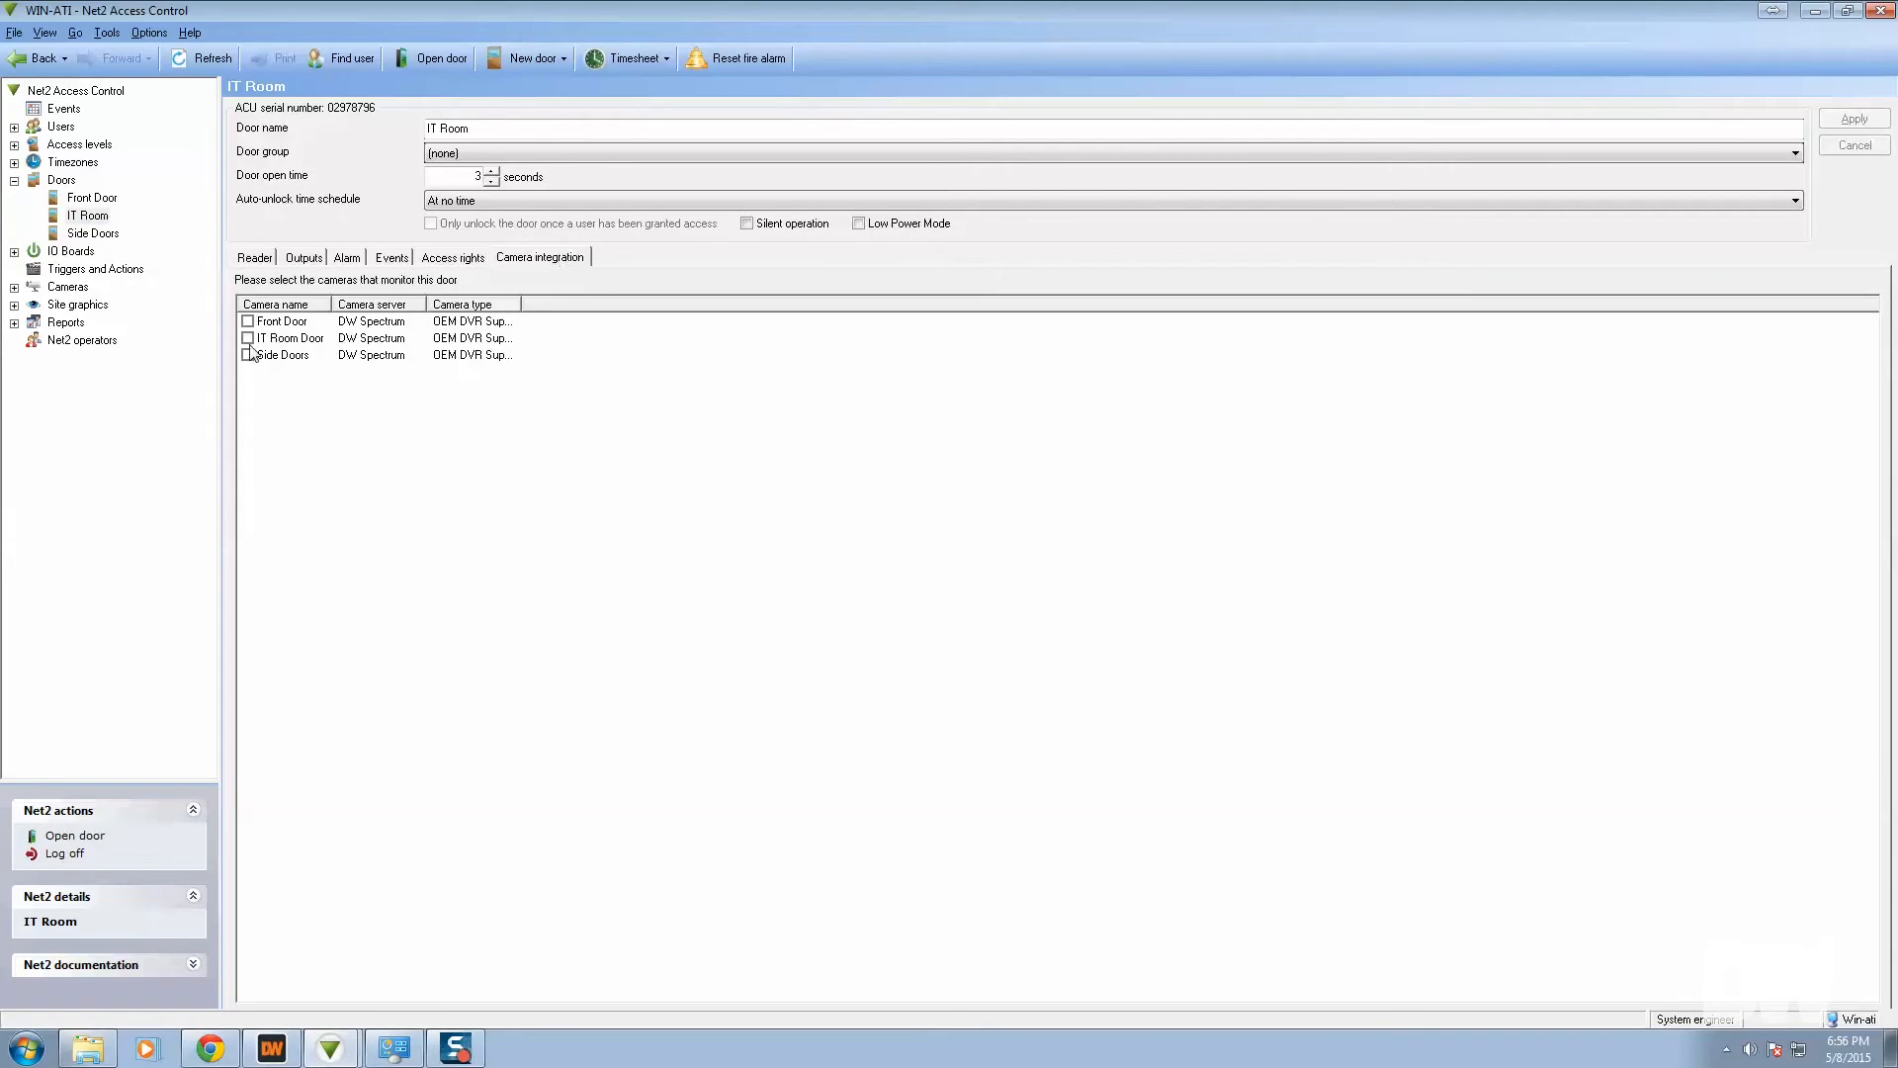
click(248, 338)
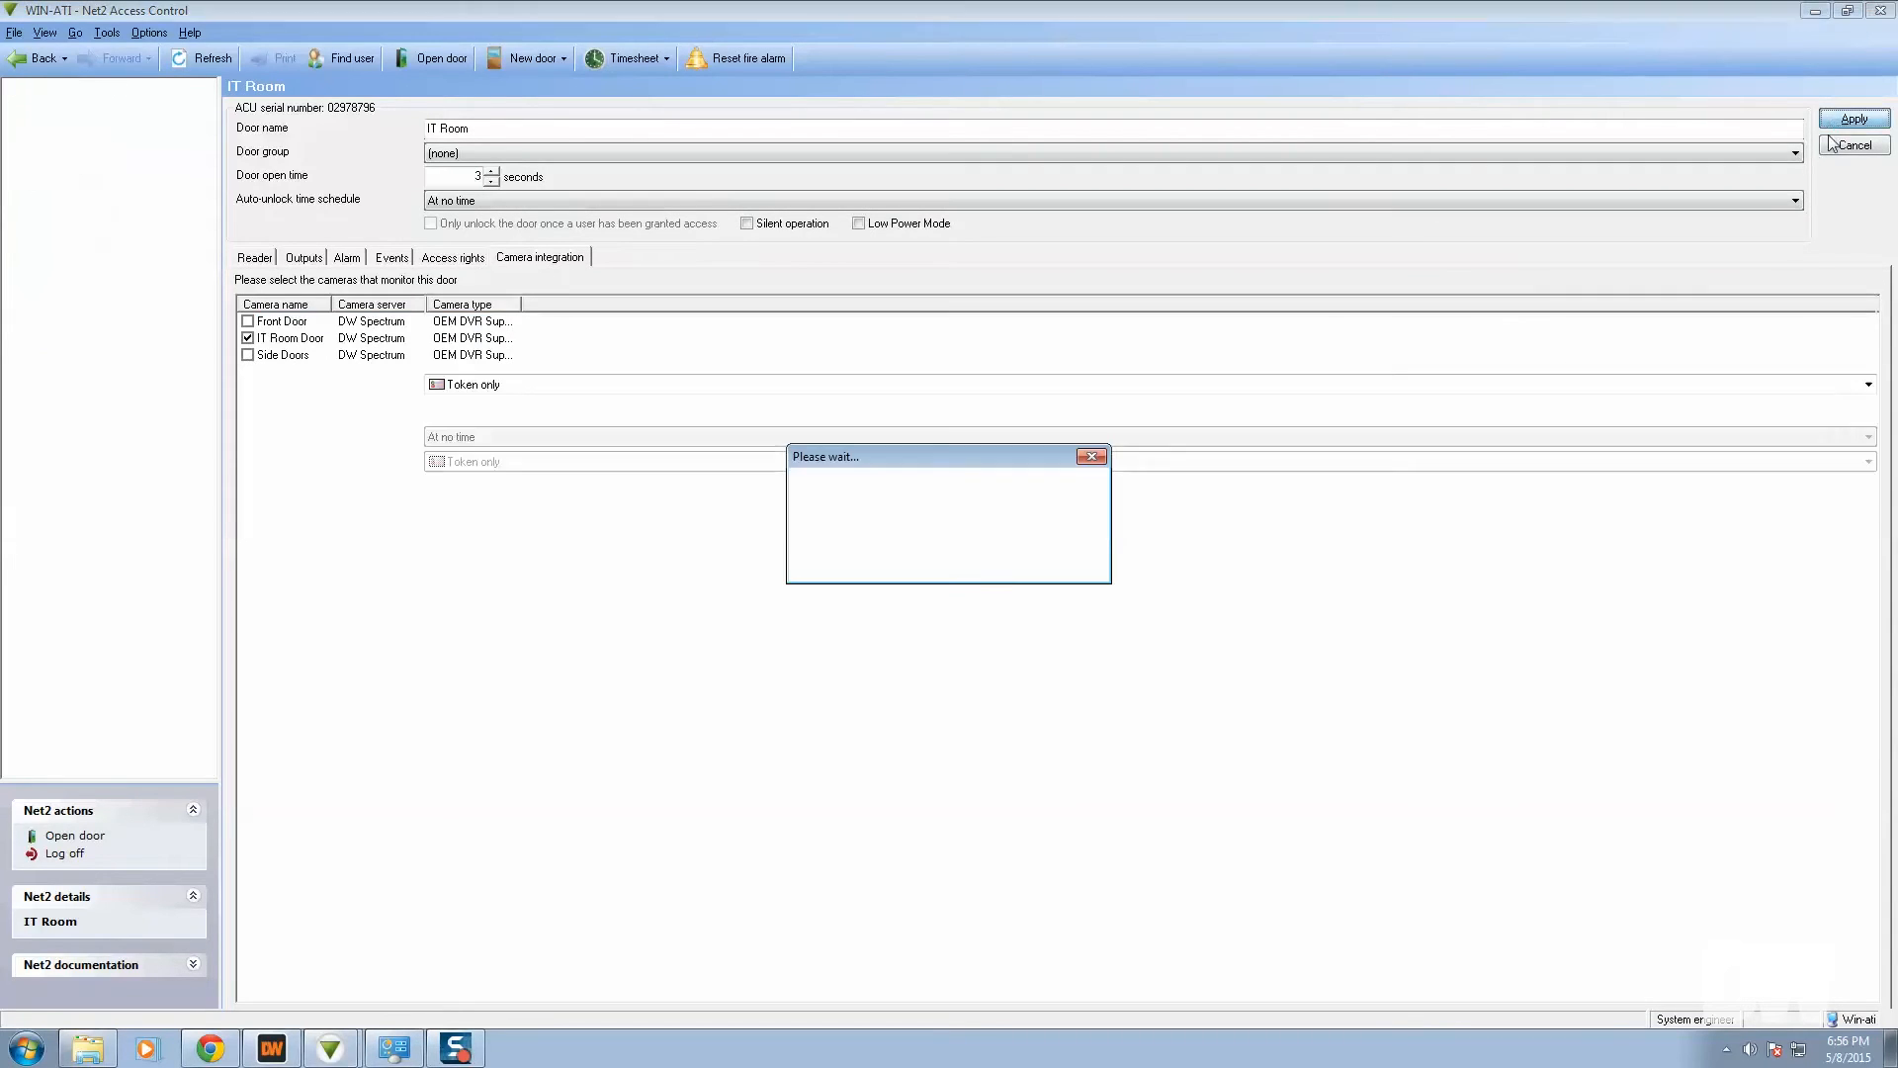
click(1851, 117)
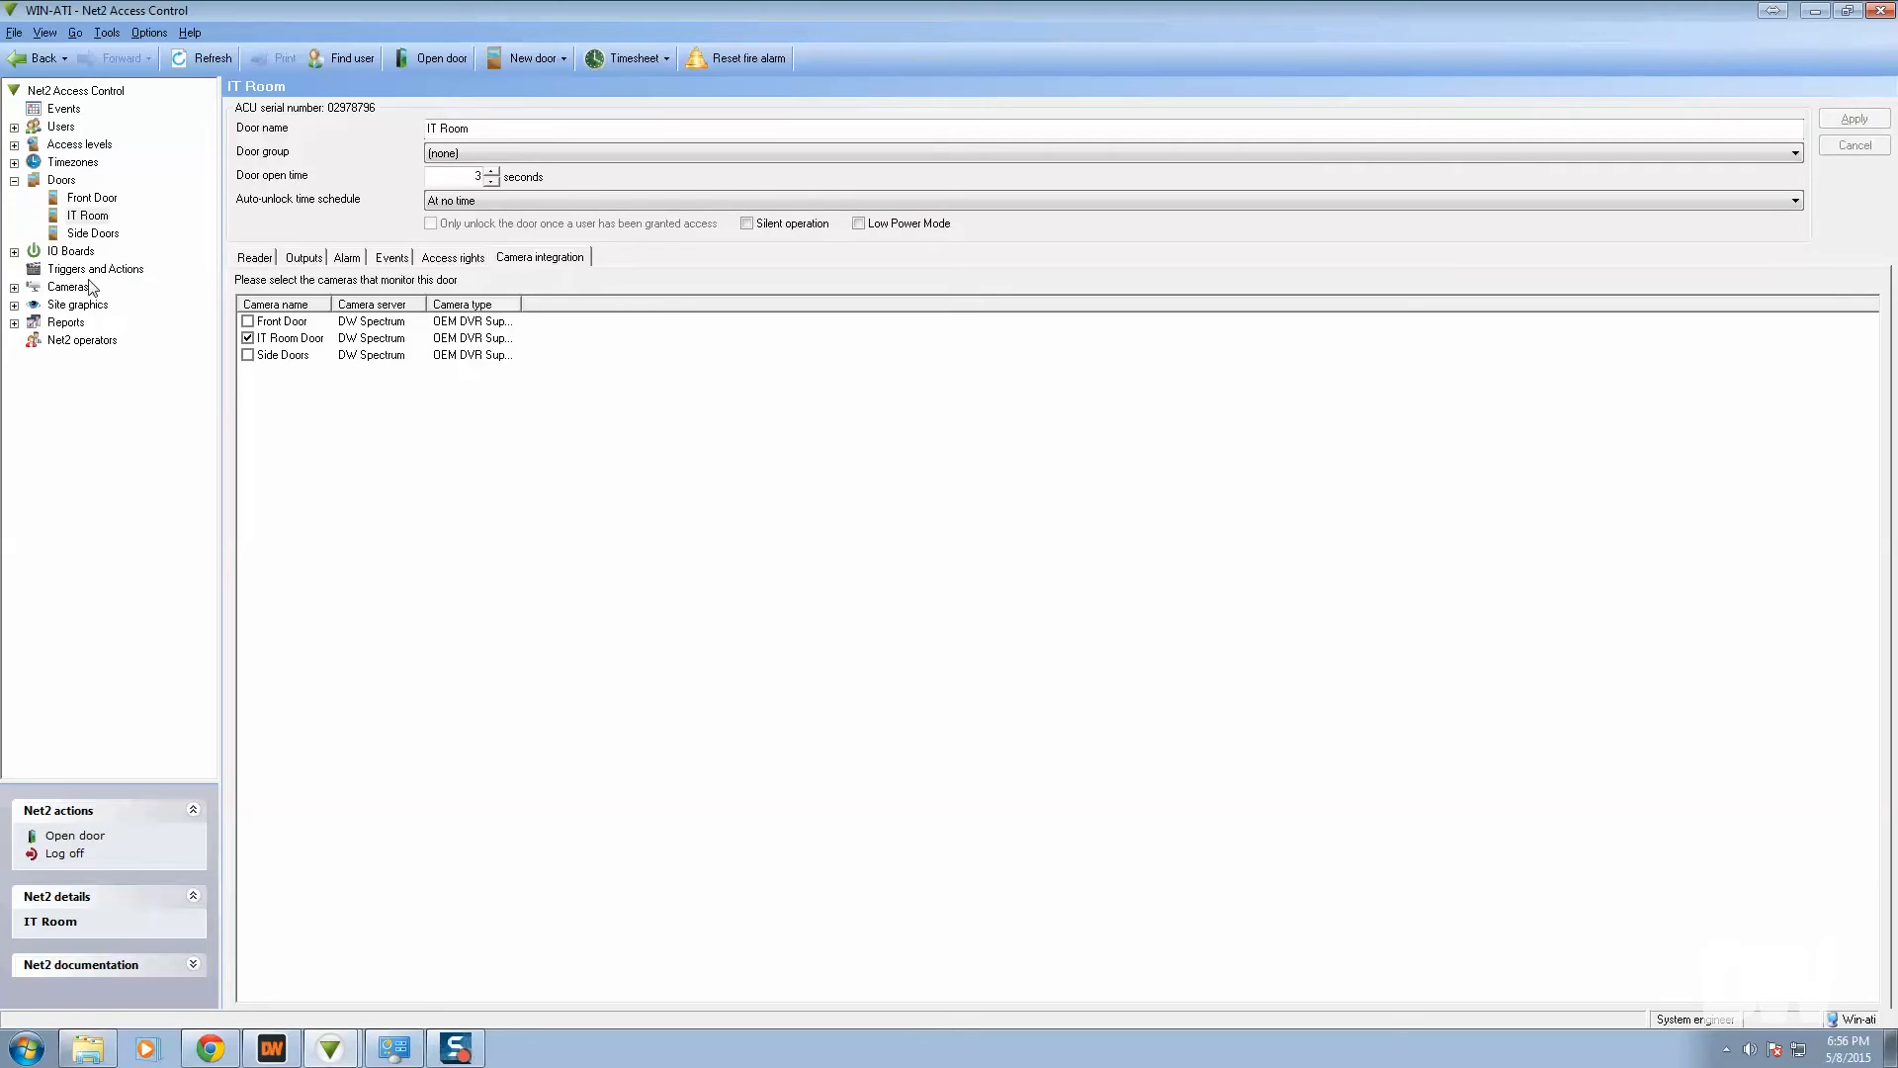
Step: Tick the Side Doors camera in the Side Doors camera integration settings
click(93, 232)
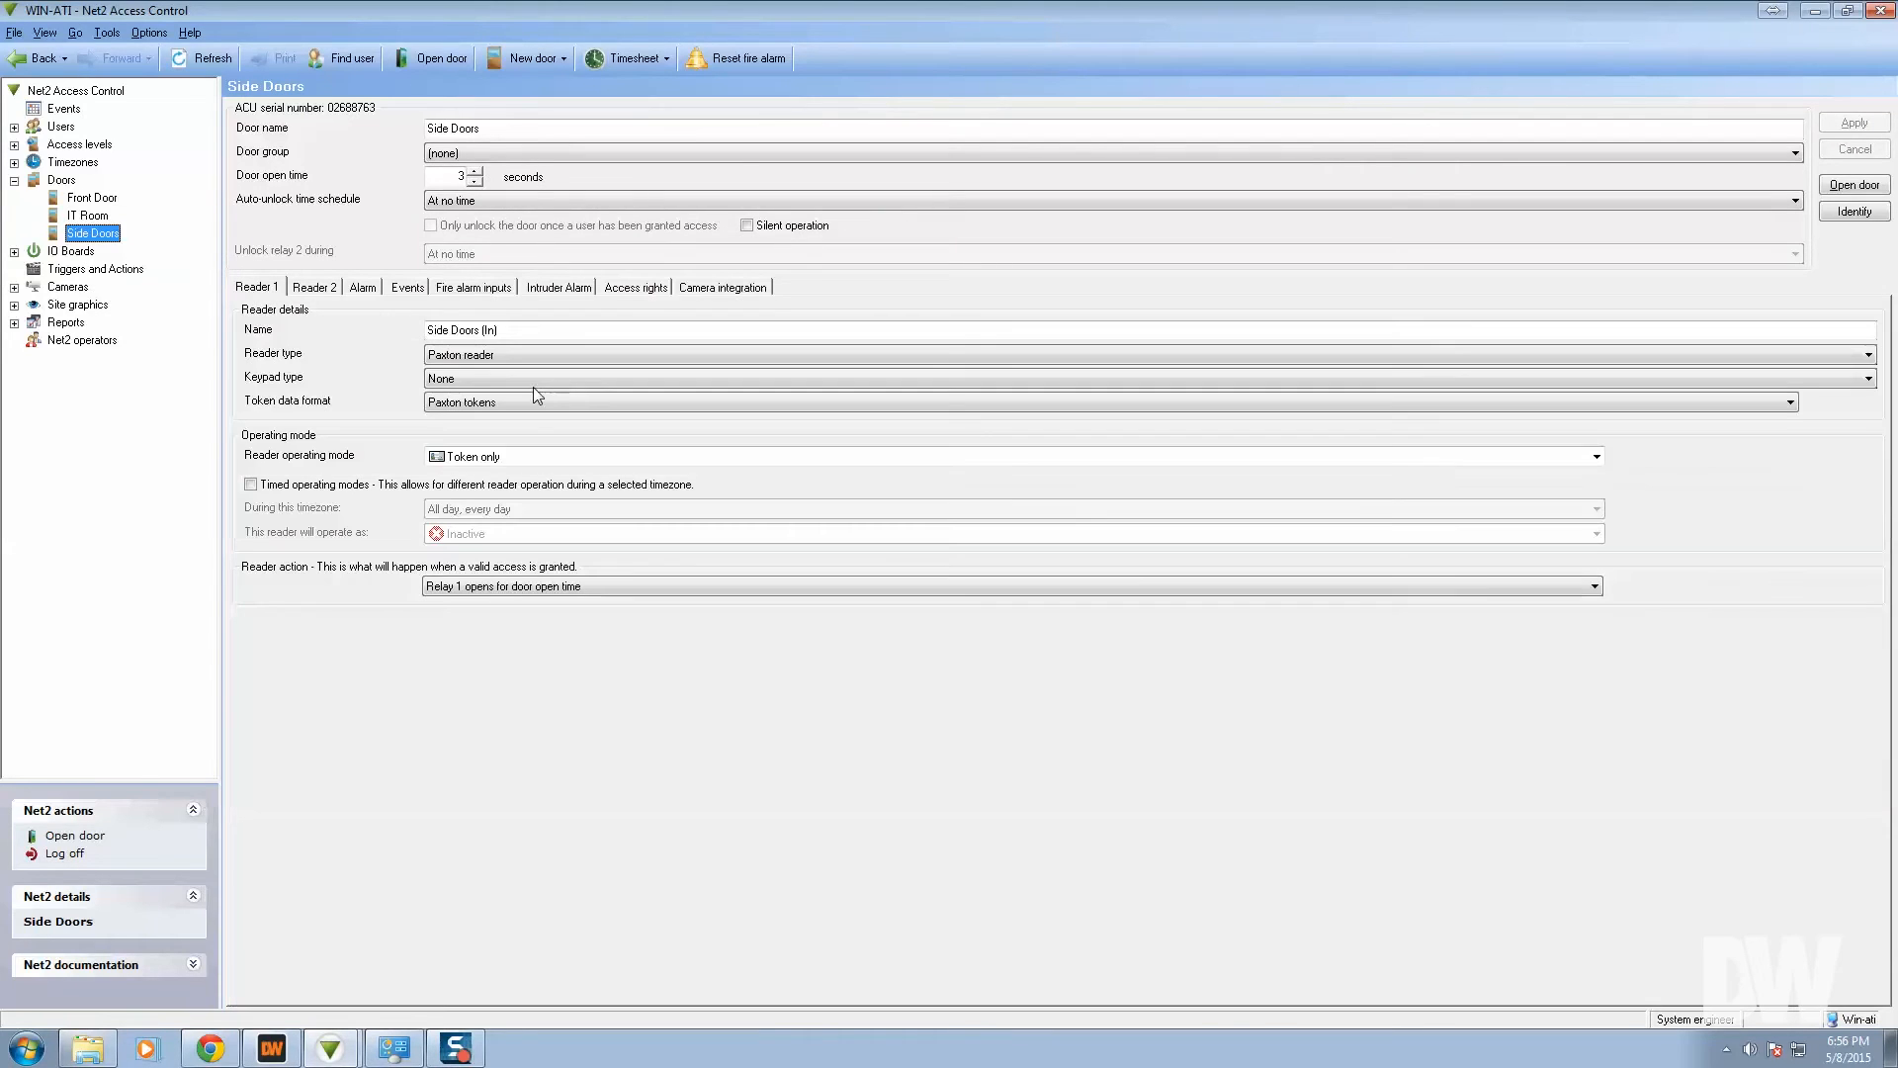
click(722, 286)
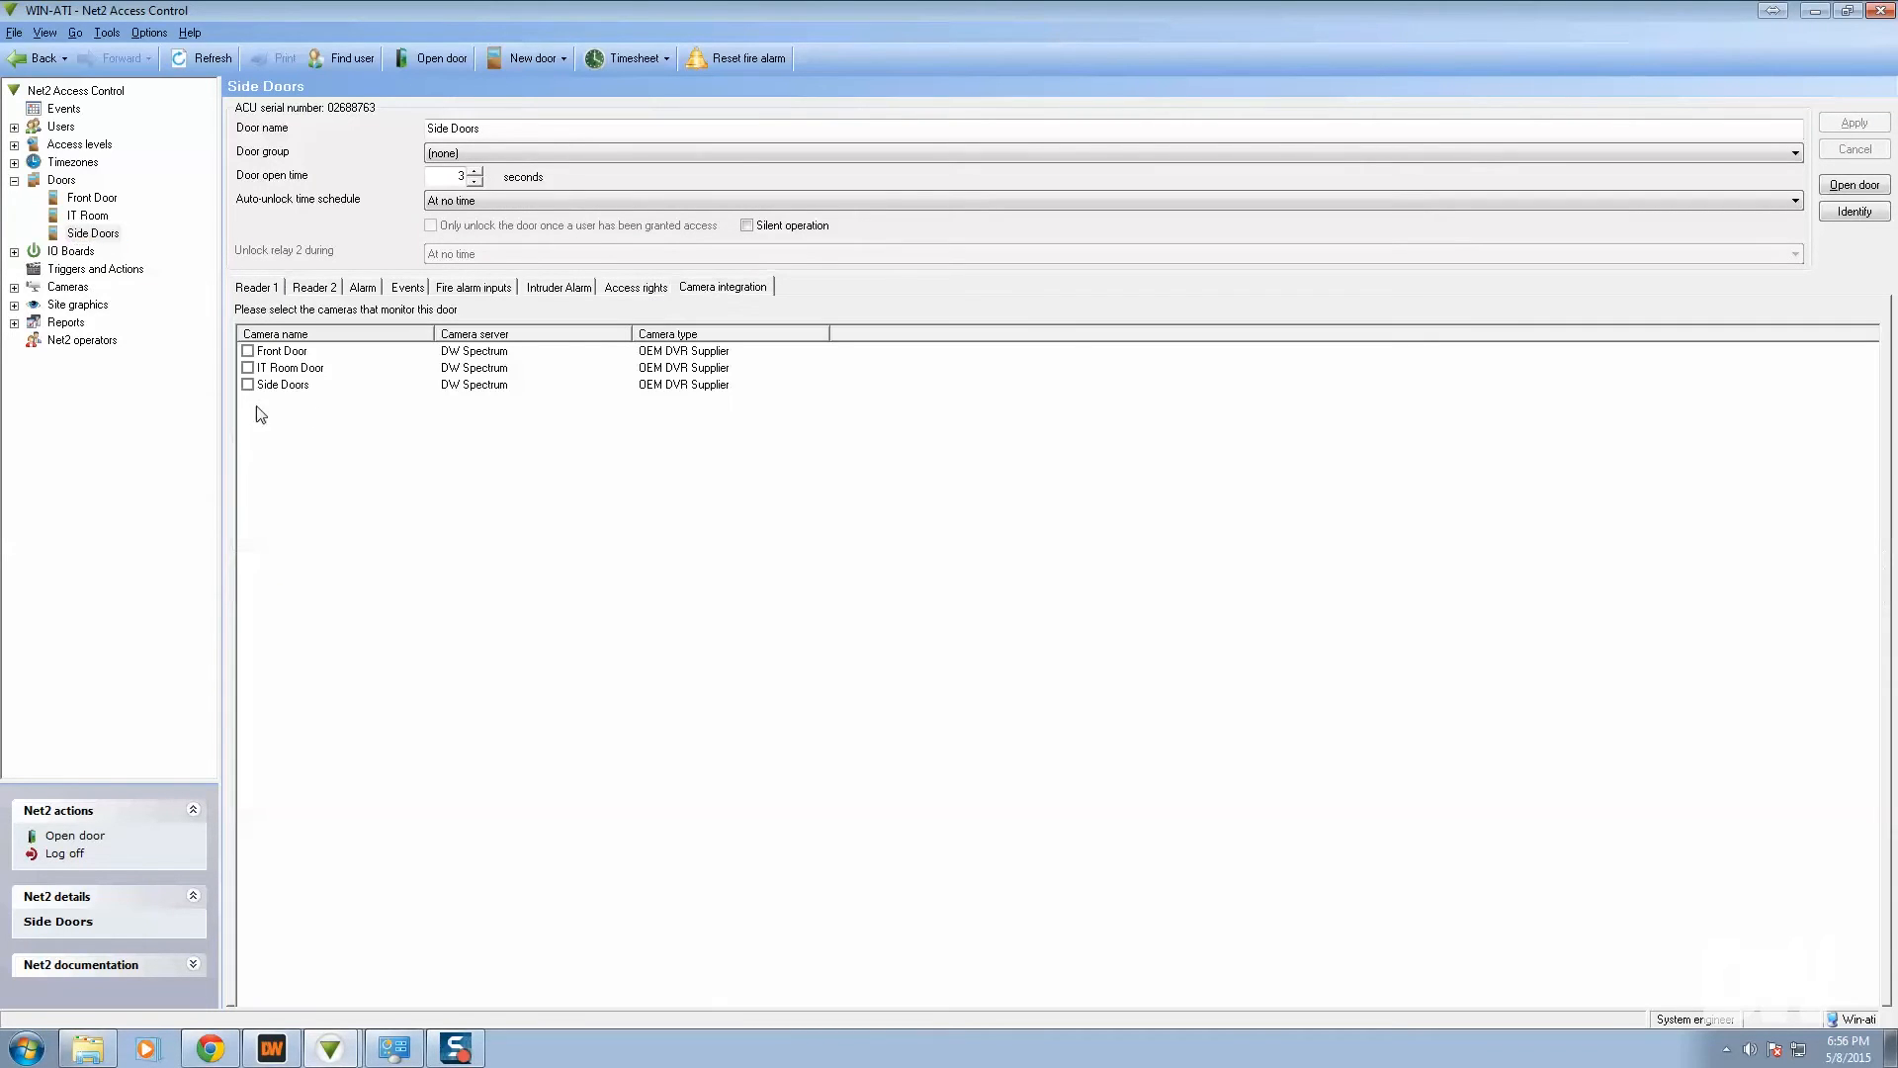
click(247, 384)
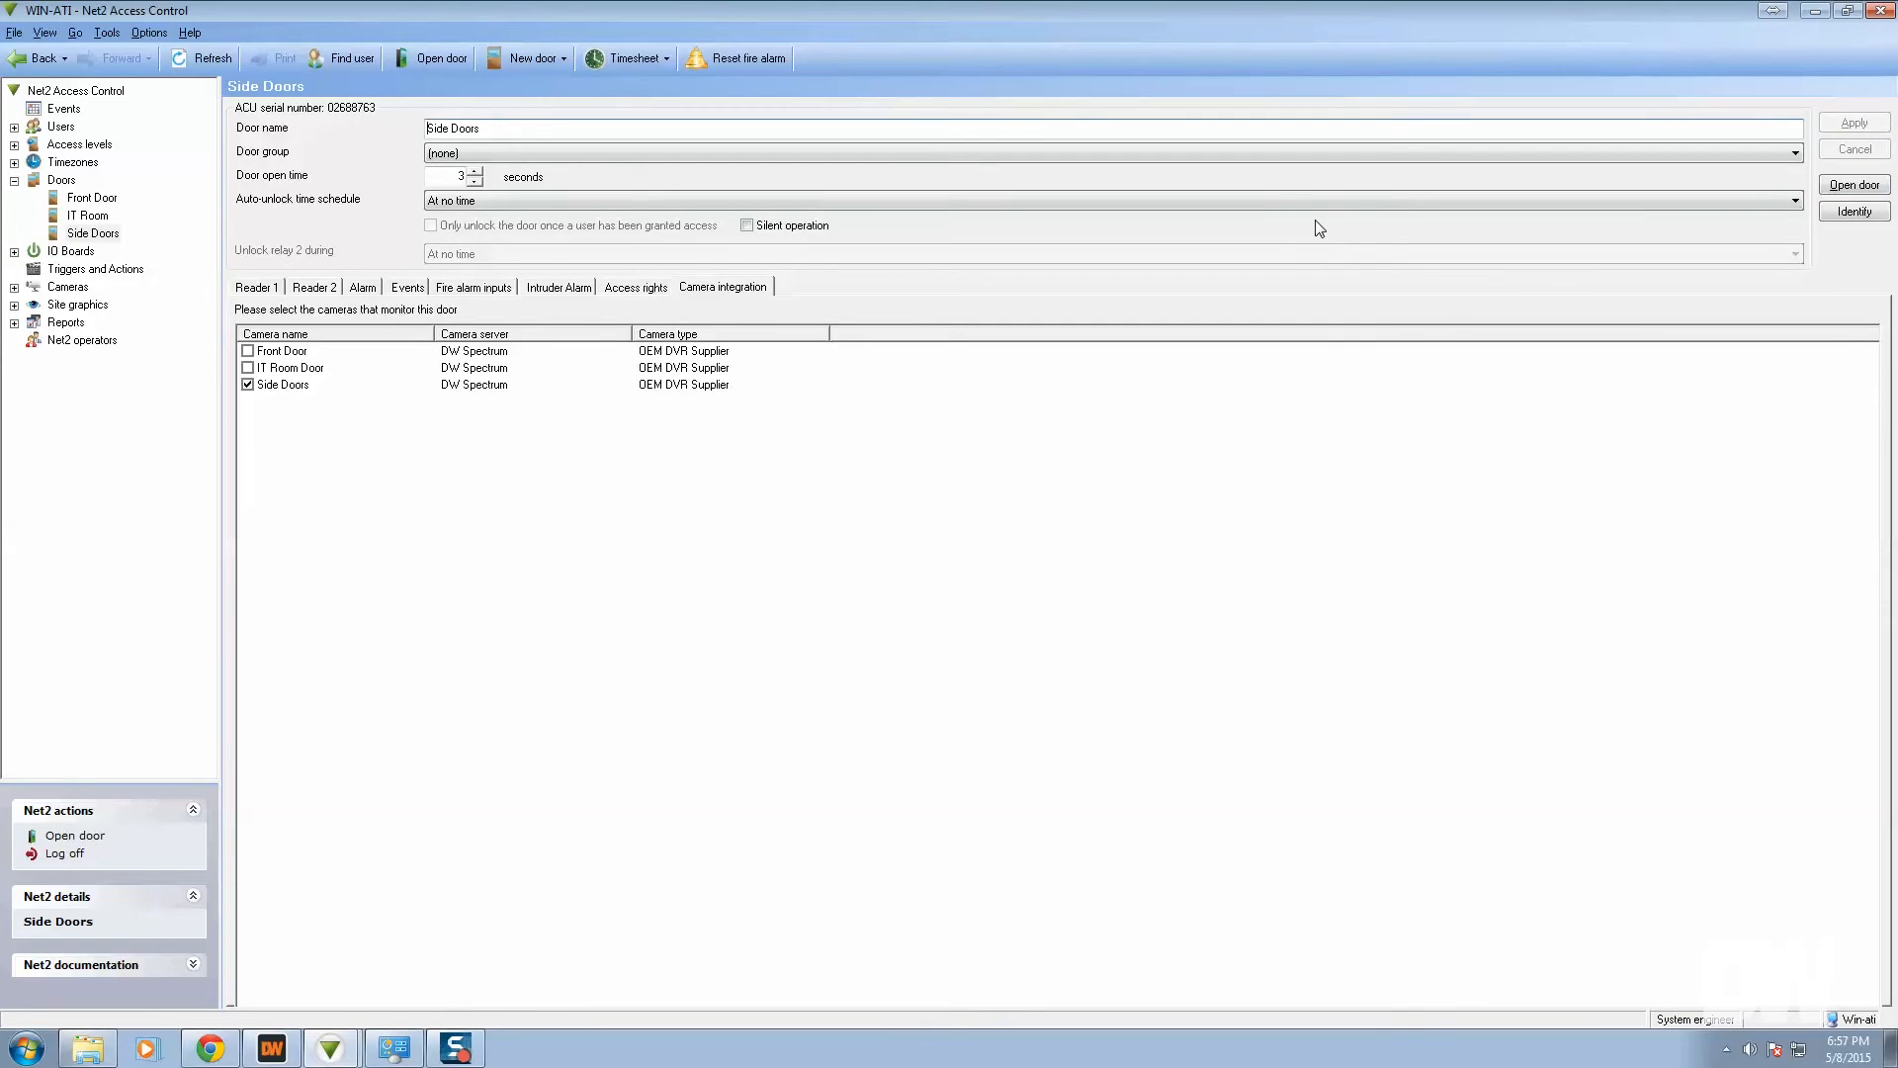
mouse_move(58, 107)
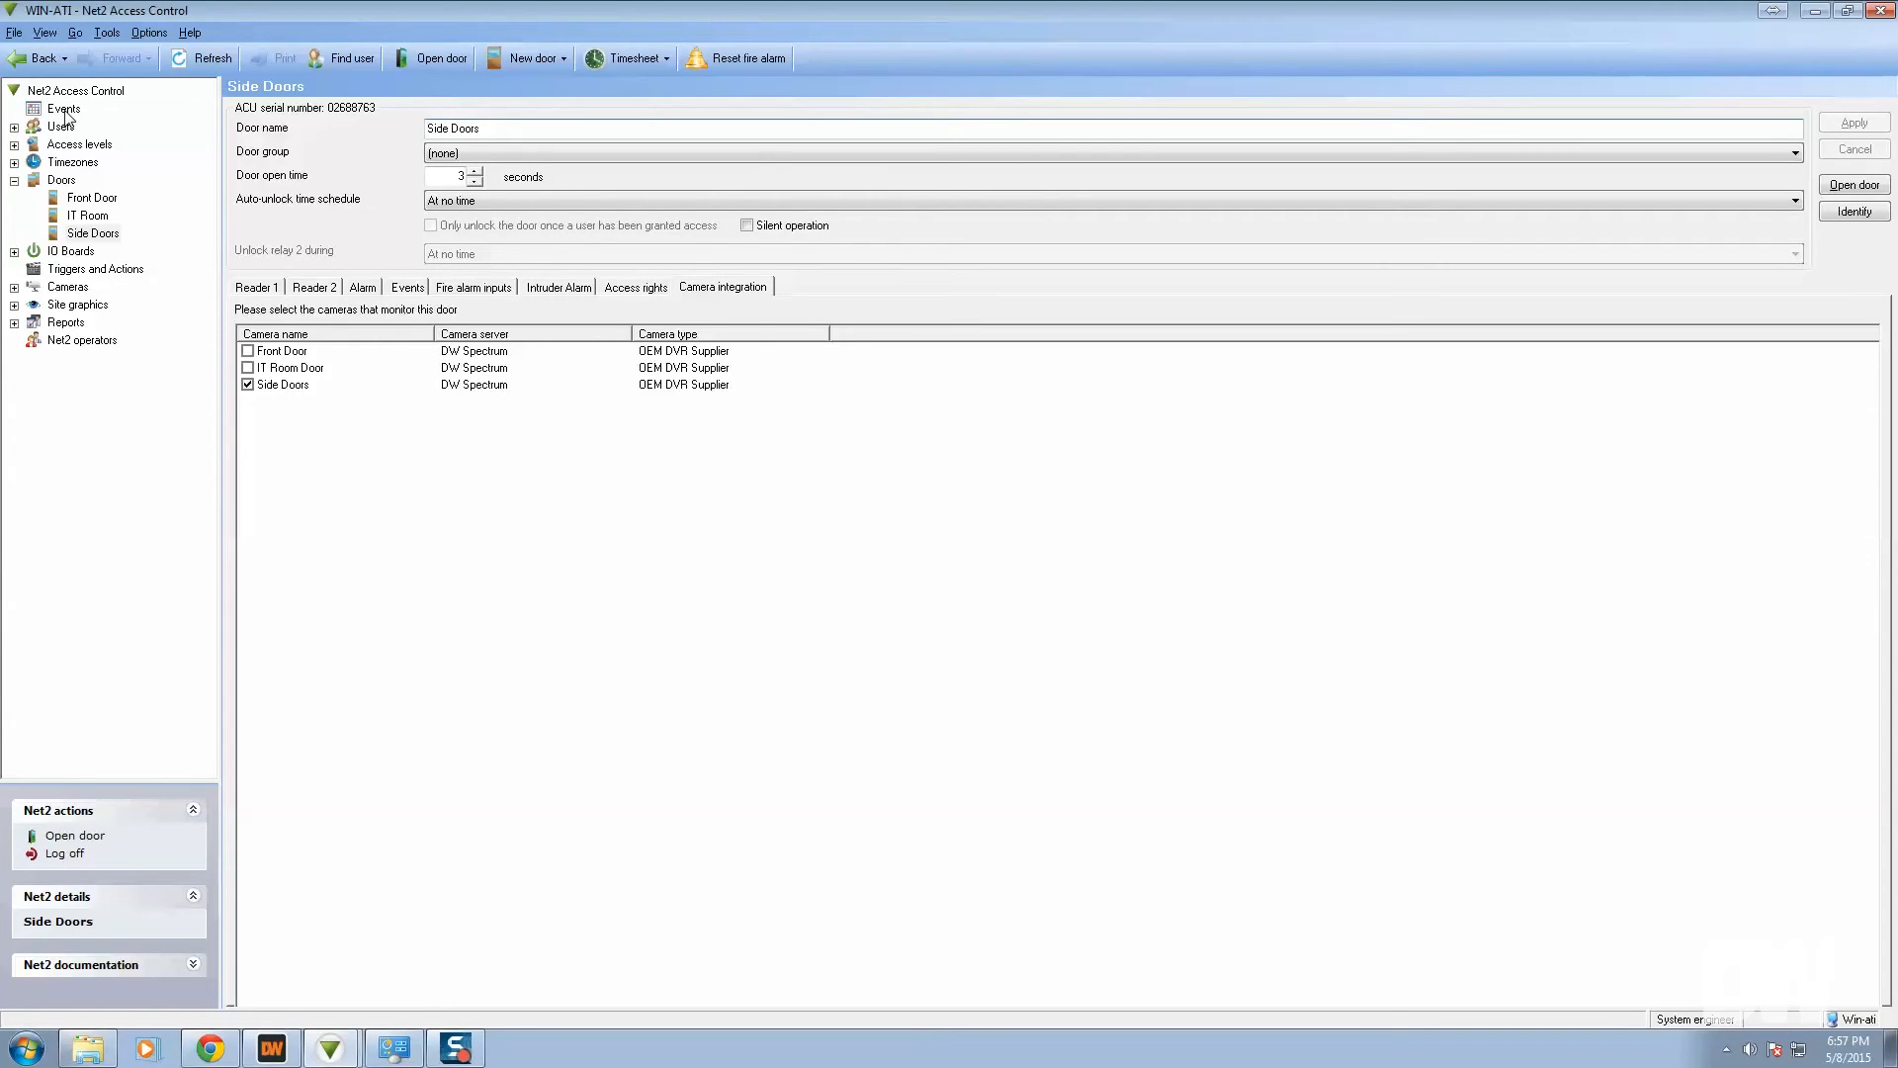
Step: Show the Events log with the advanced search filters open
click(64, 109)
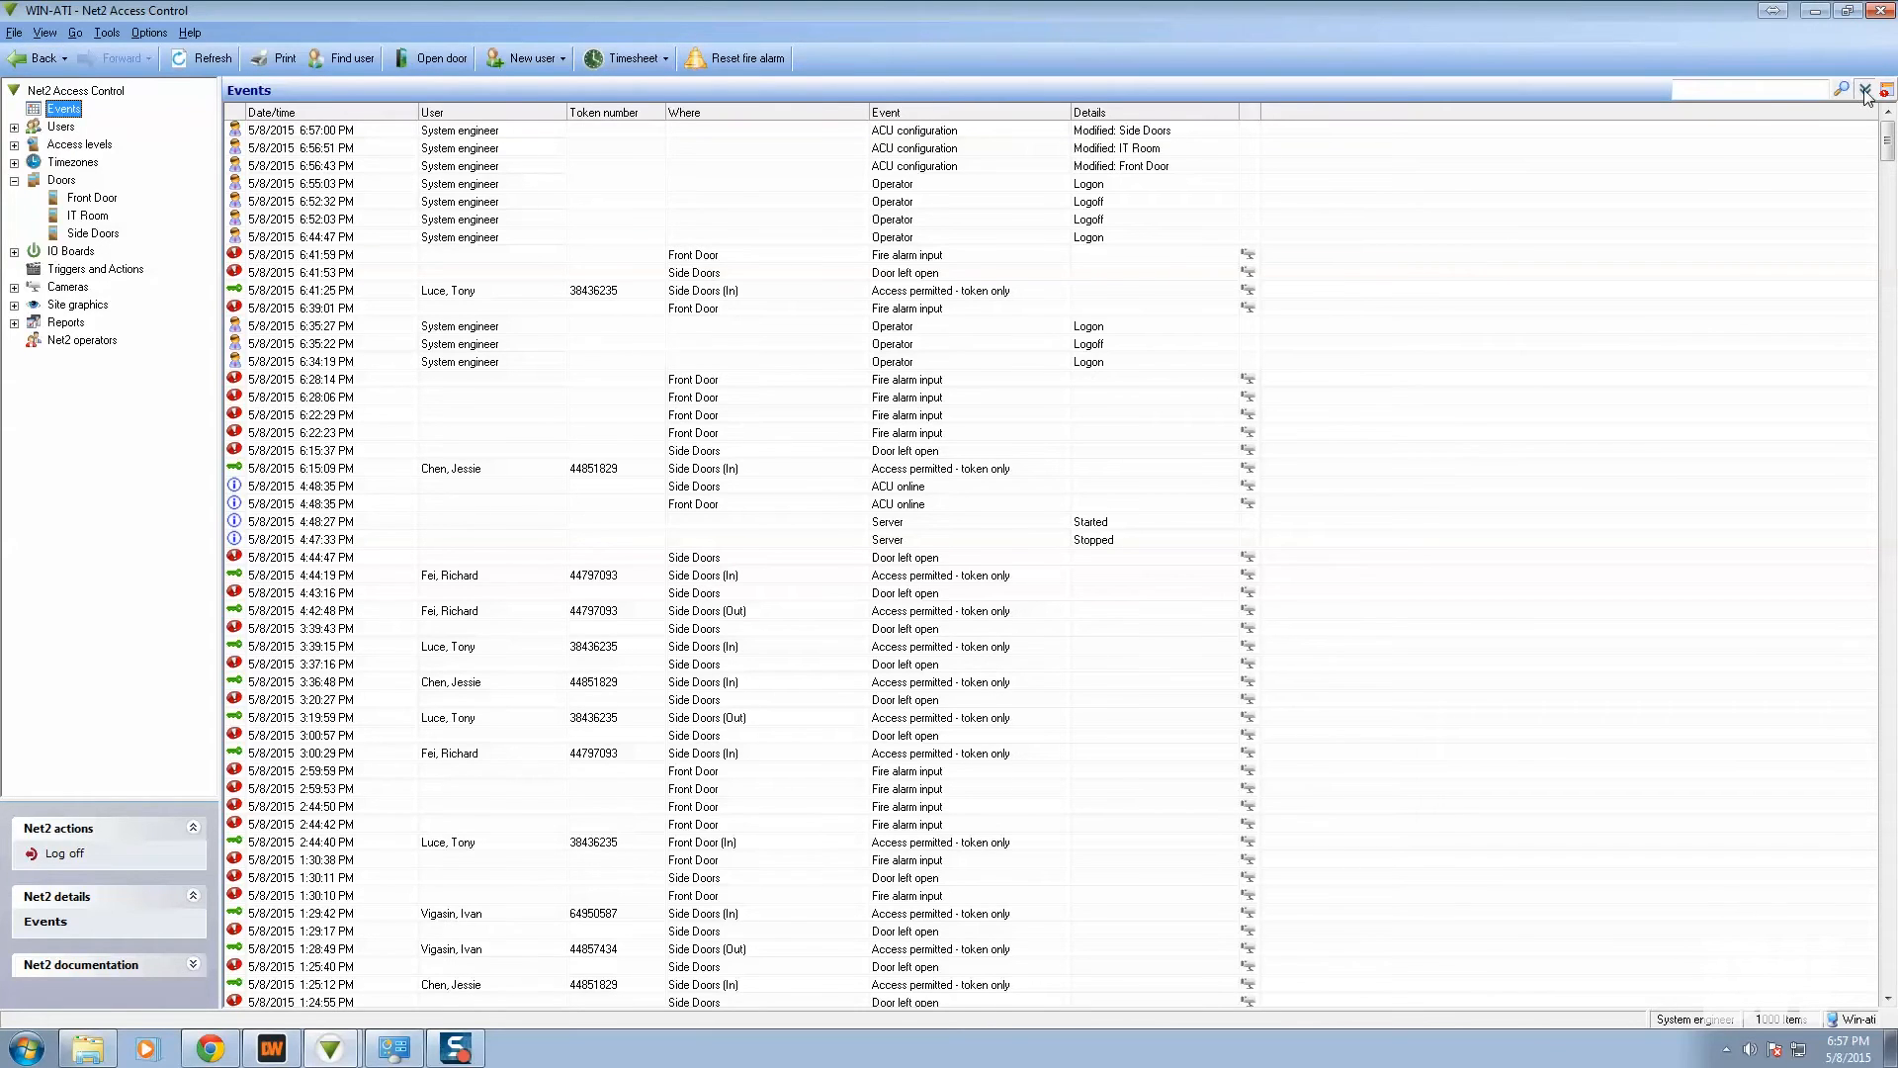
click(1839, 91)
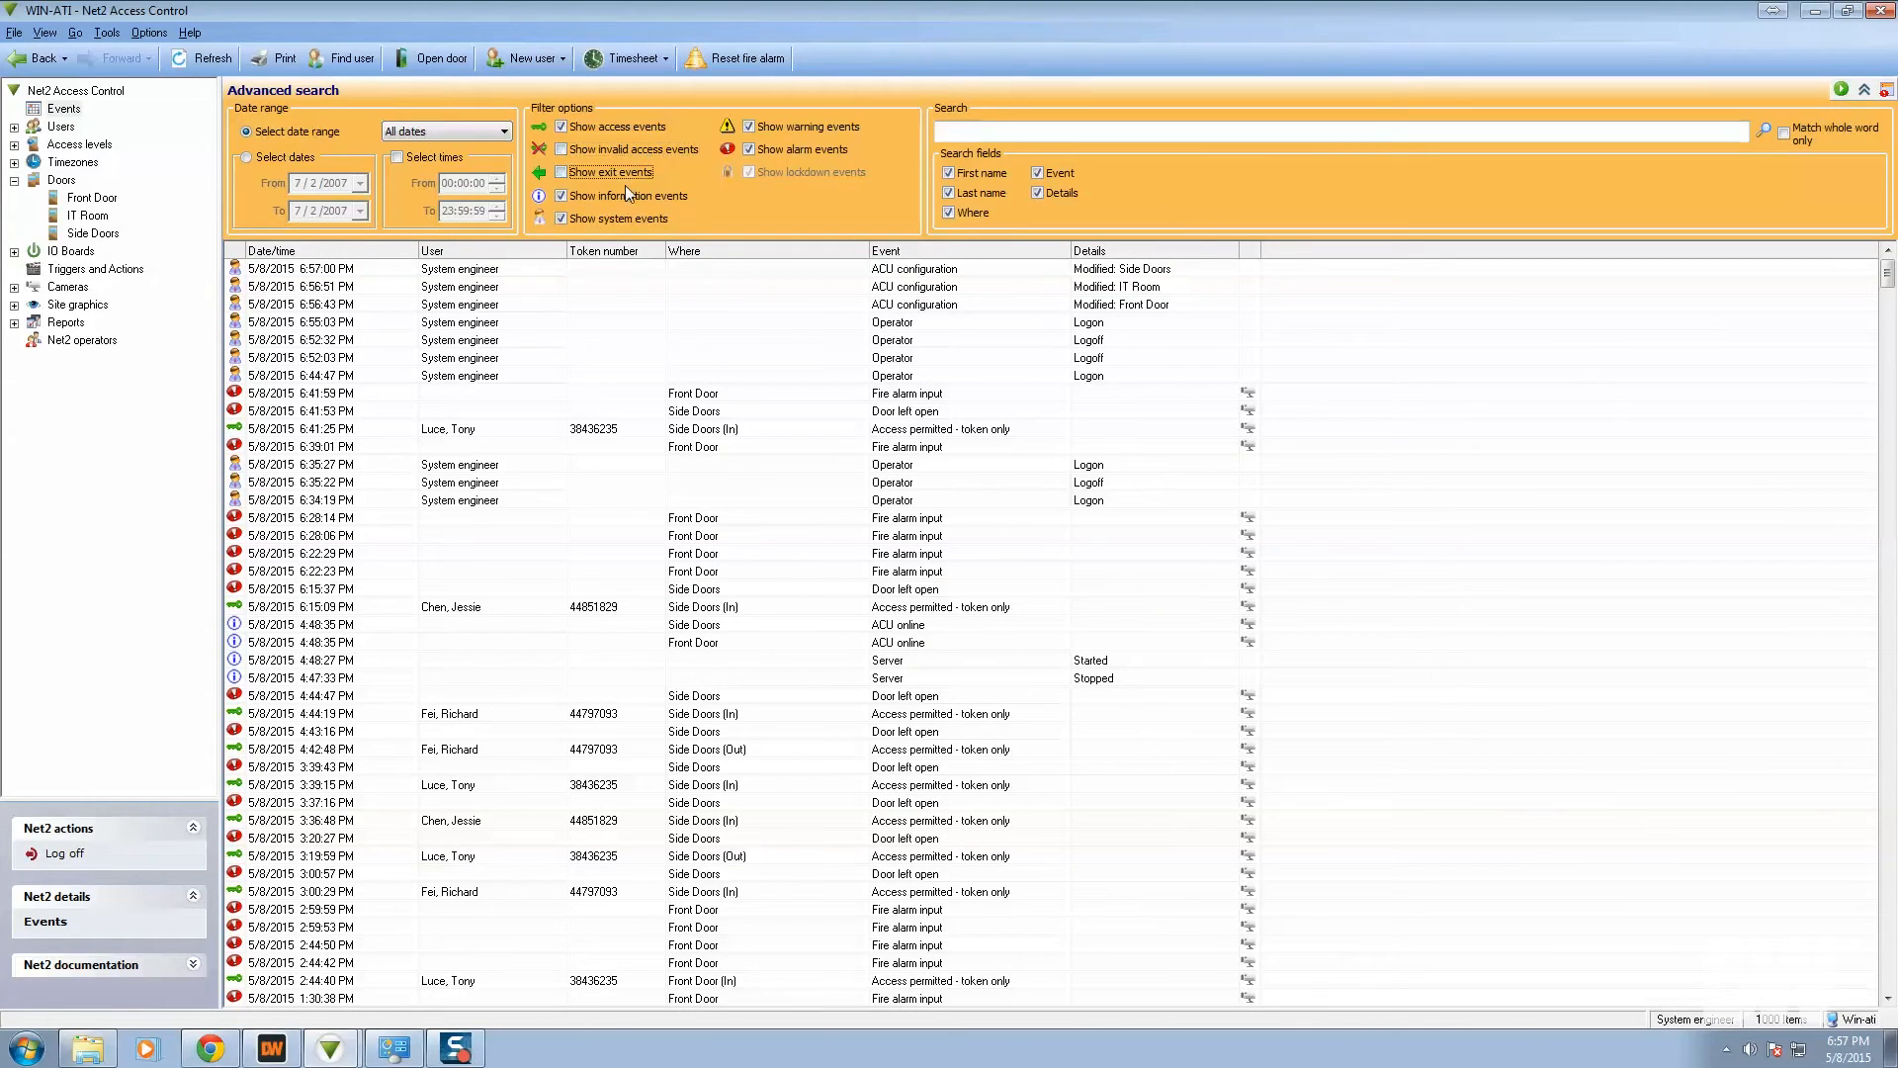